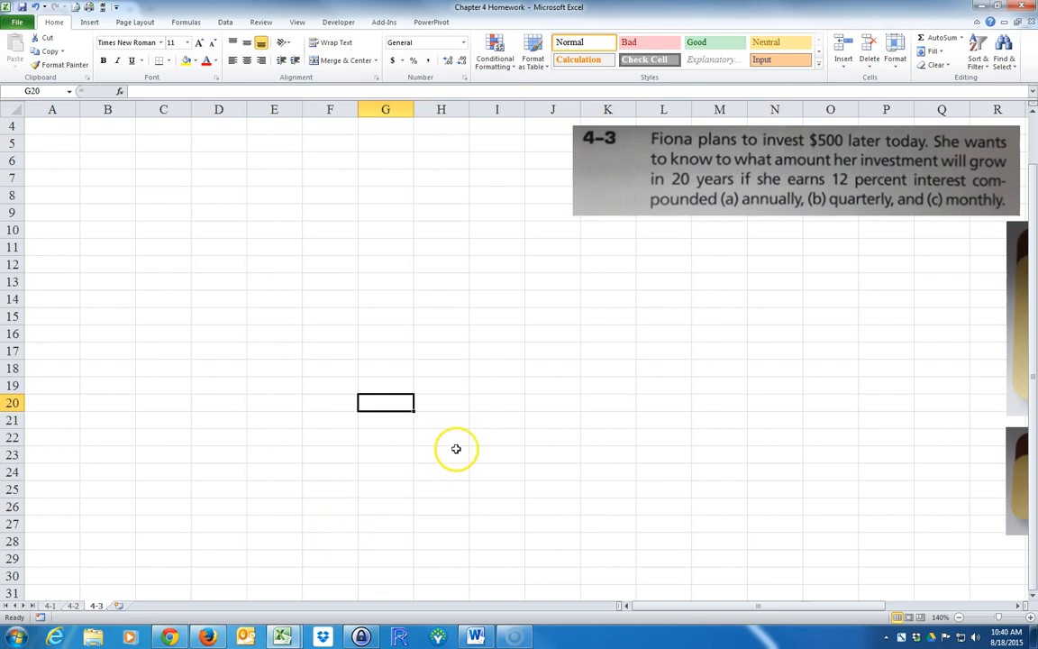
mouse_move(489, 420)
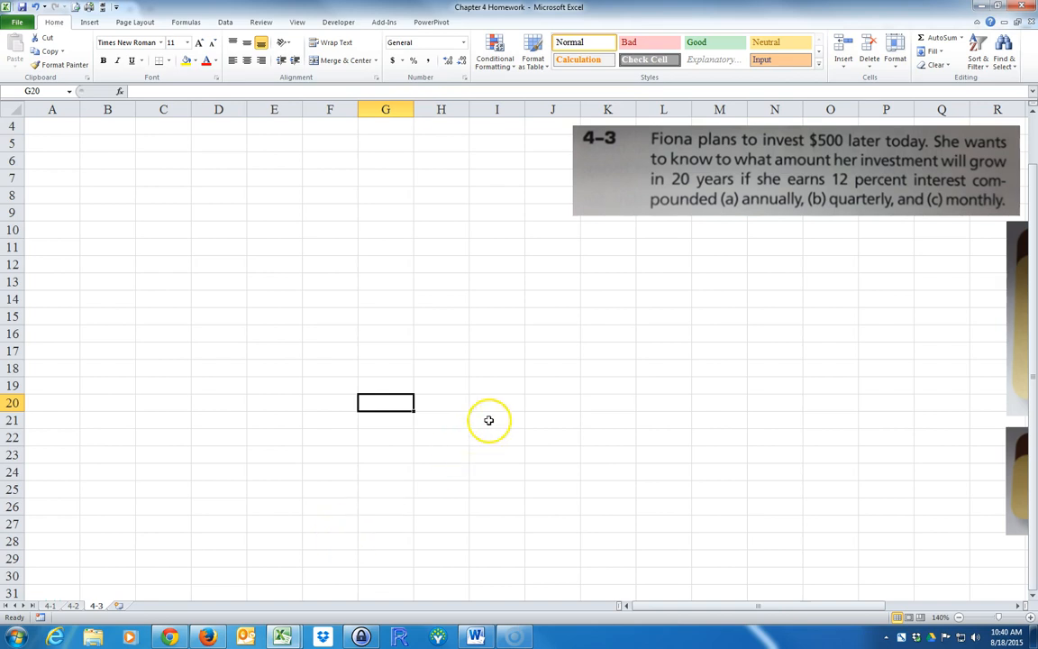
mouse_move(792, 186)
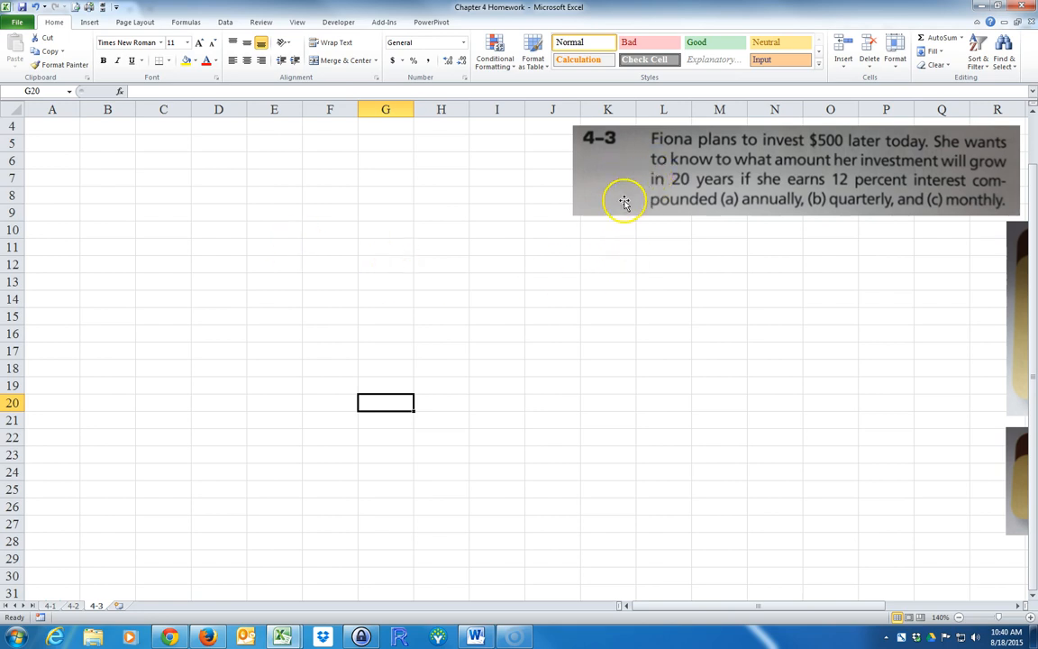
mouse_move(619, 214)
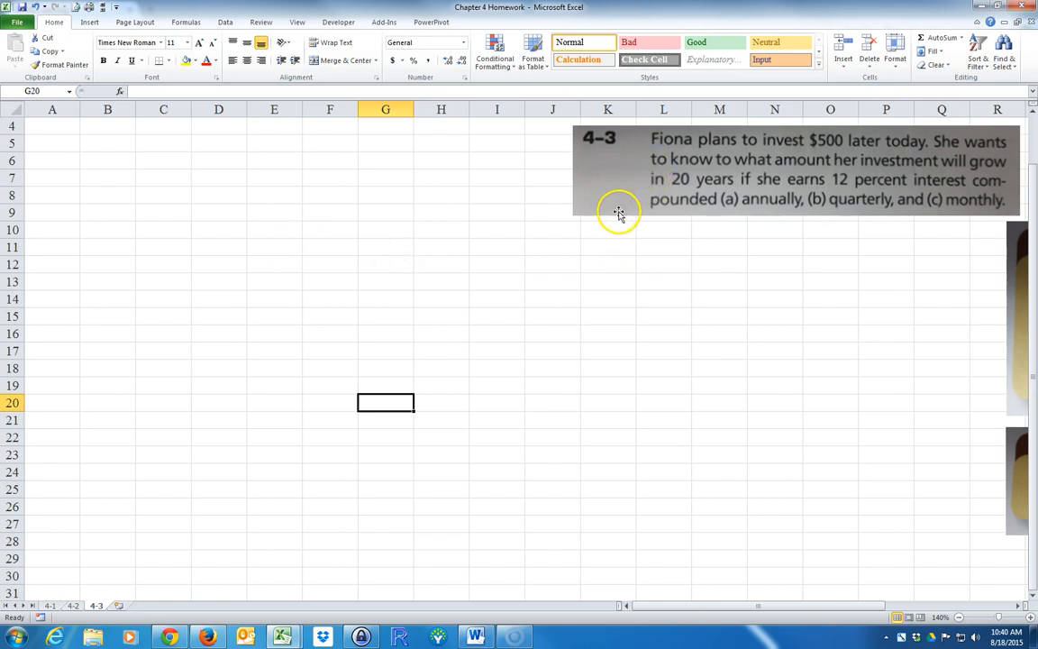
mouse_move(647, 149)
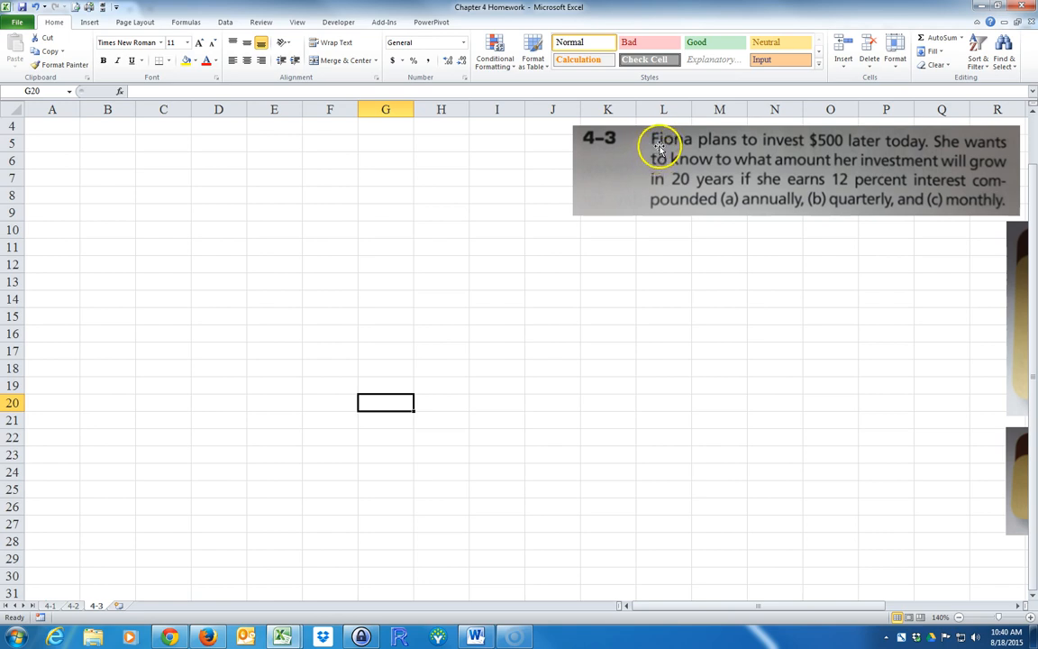
mouse_move(828, 150)
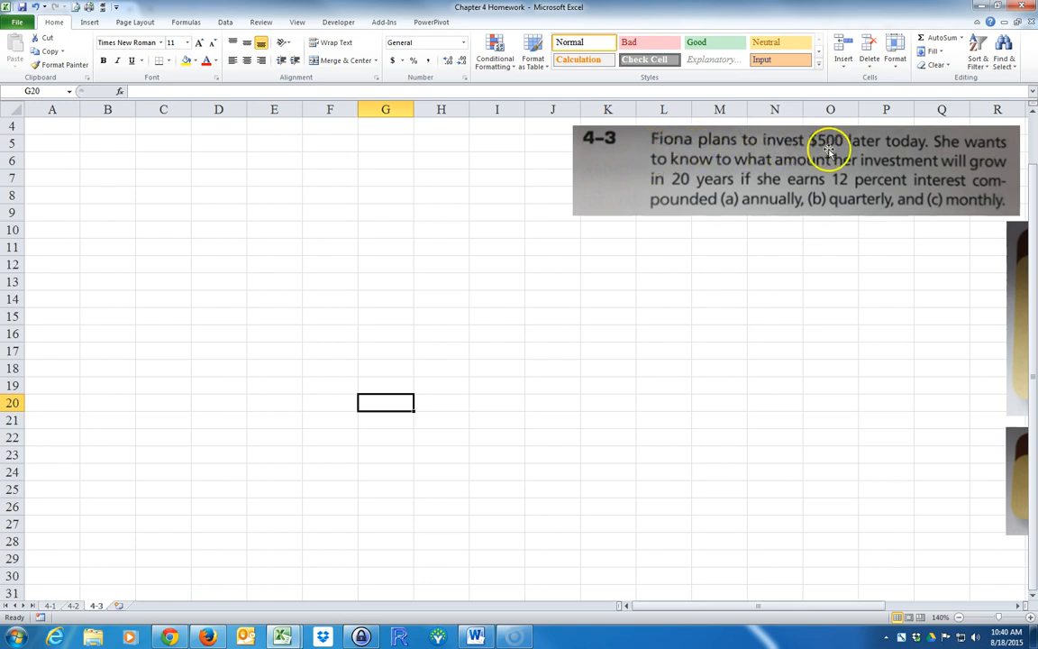
mouse_move(910, 152)
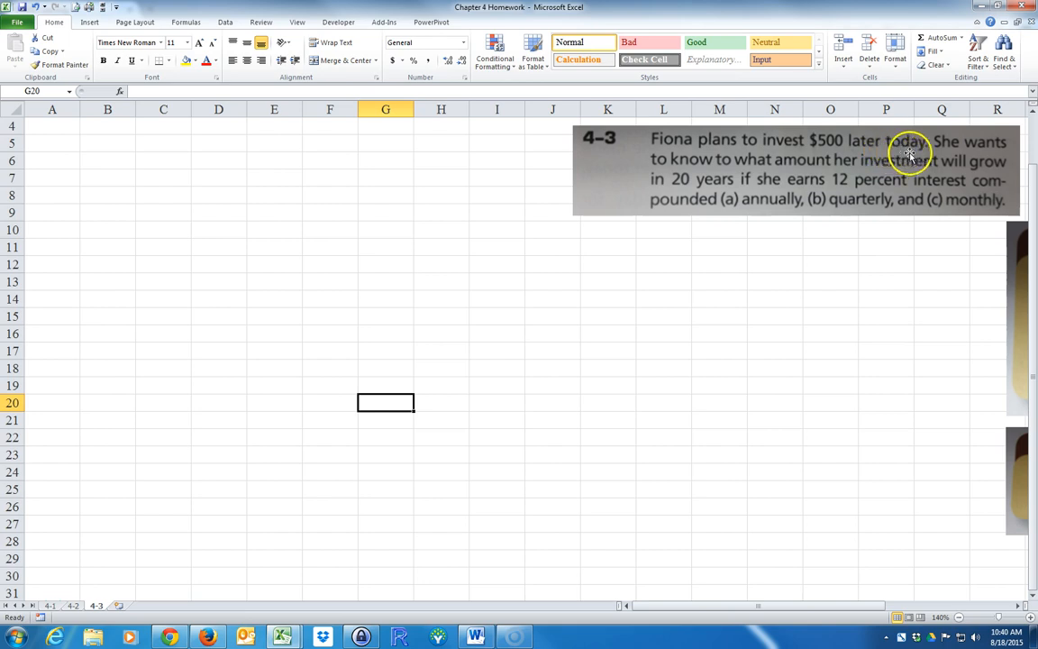
mouse_move(746, 174)
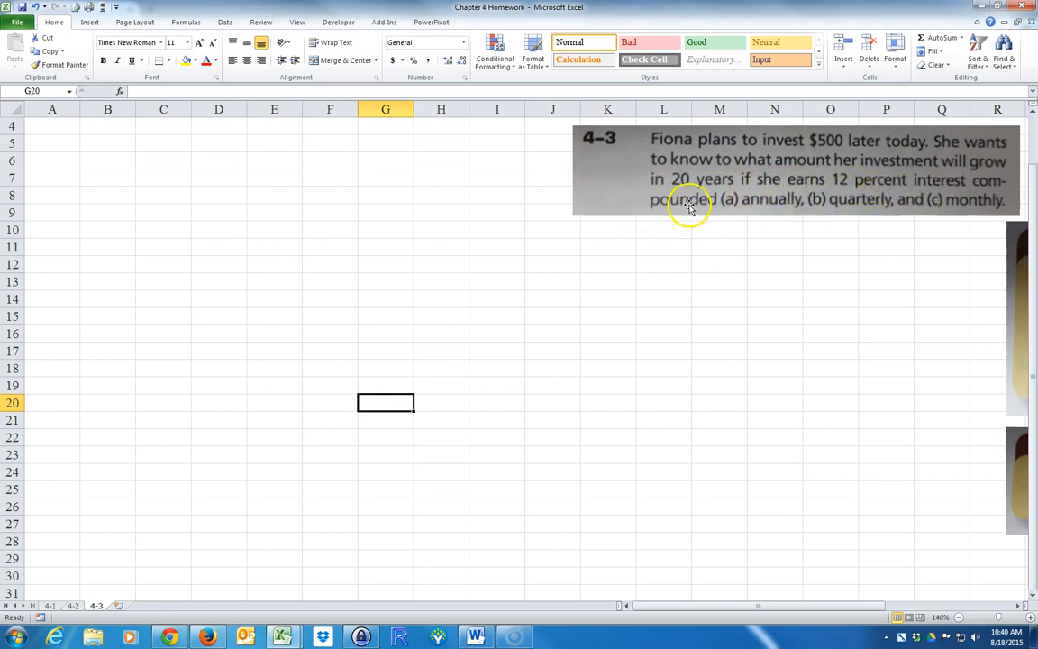
mouse_move(850, 207)
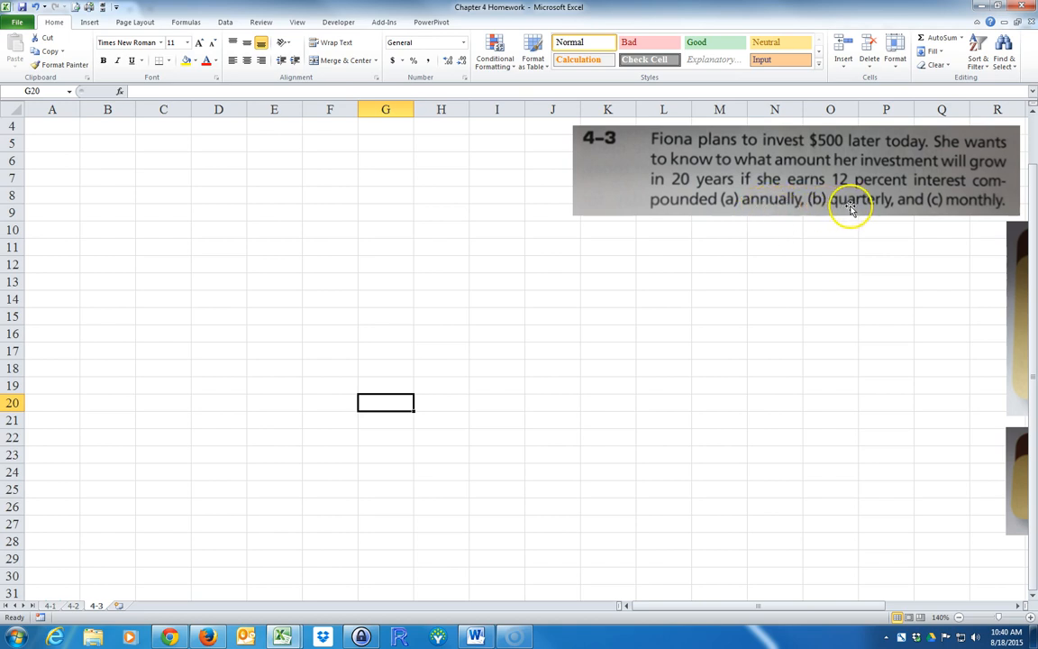
mouse_move(959, 209)
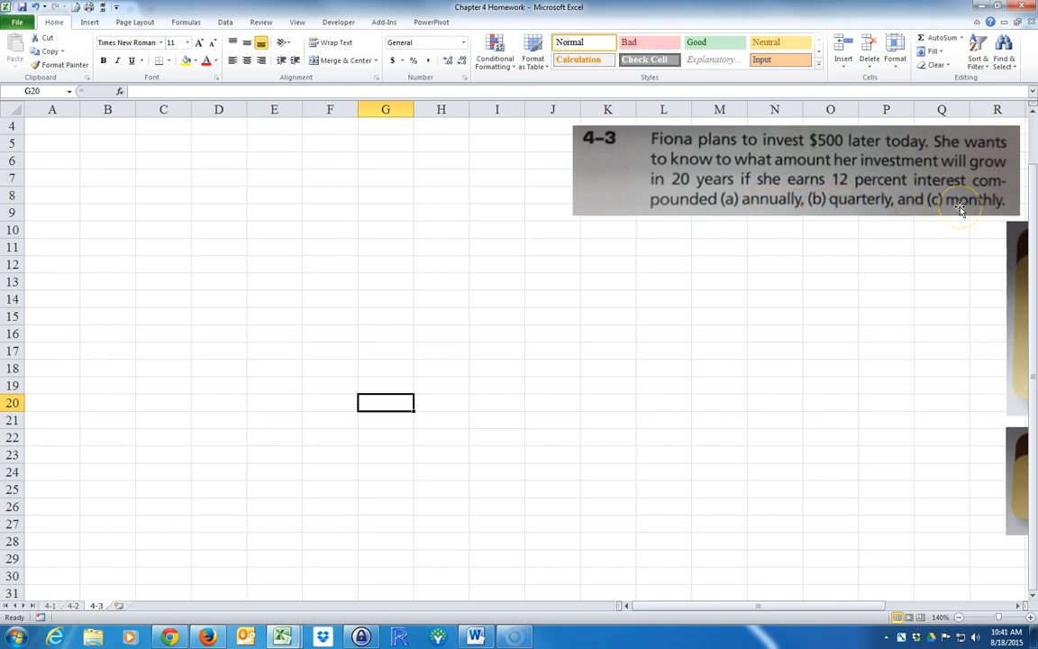
Step: Enter the Given label with PV of -$500 and N of 20 years
left_click(52, 125)
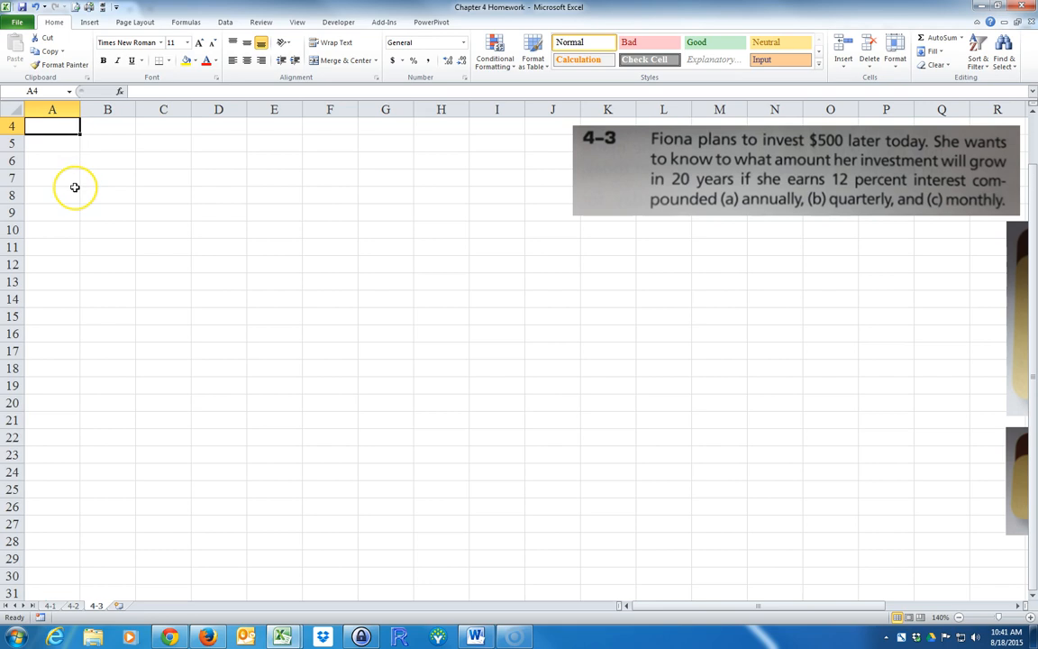
type("Given:")
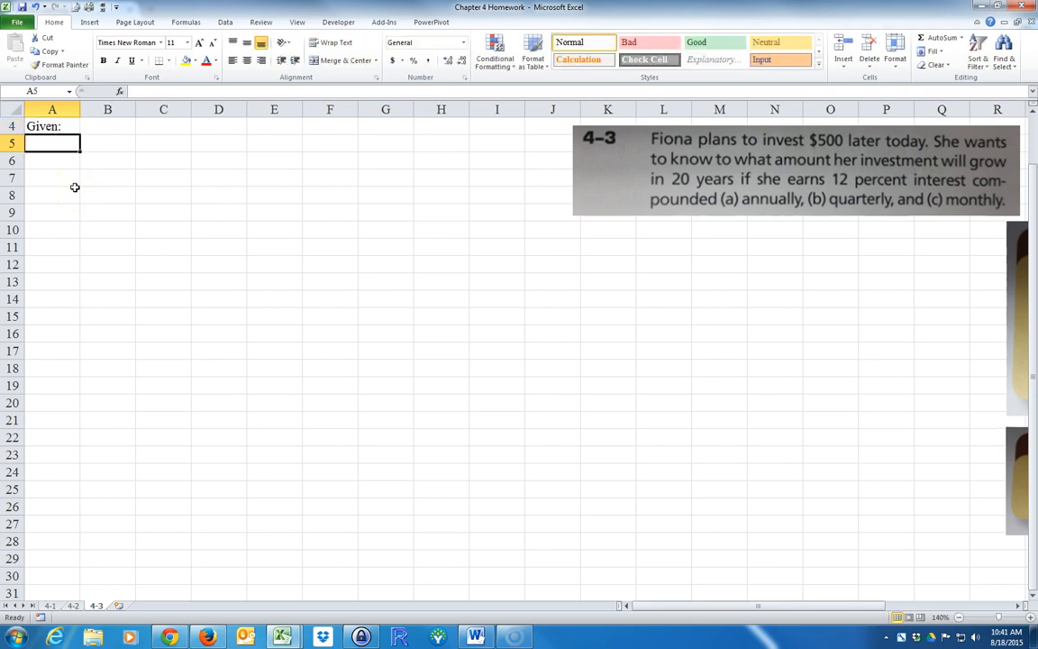
type("PV")
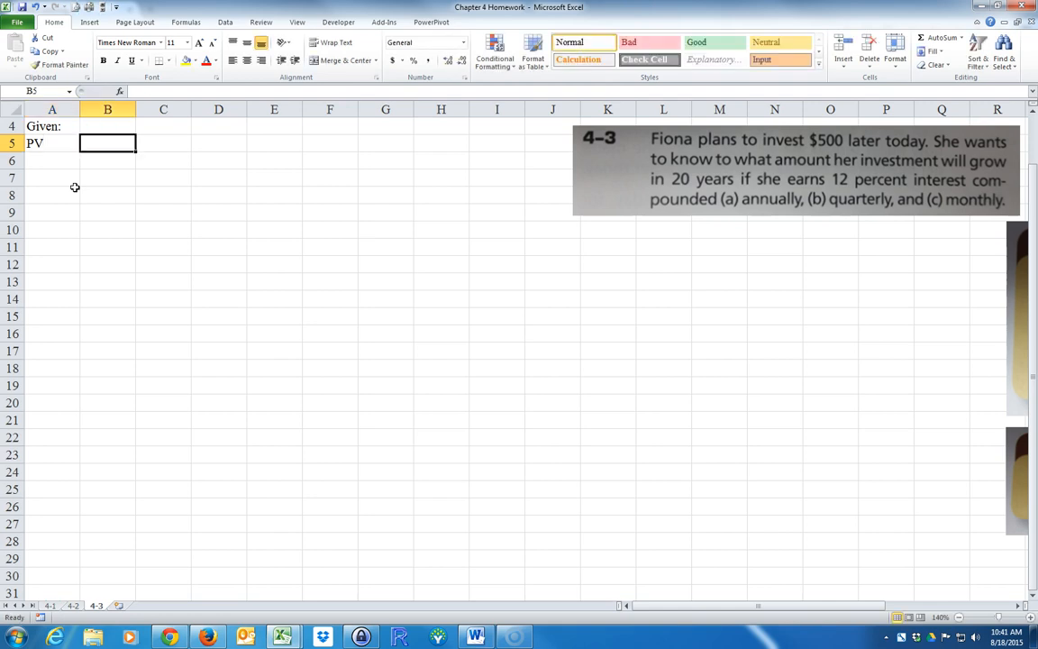
type("-")
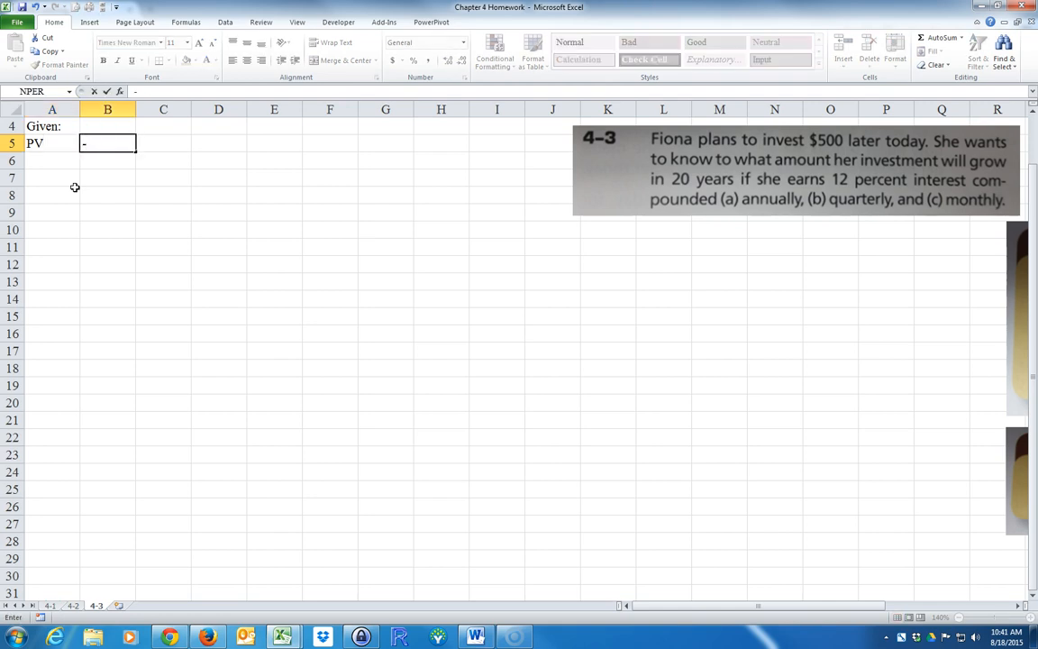
type("$500)")
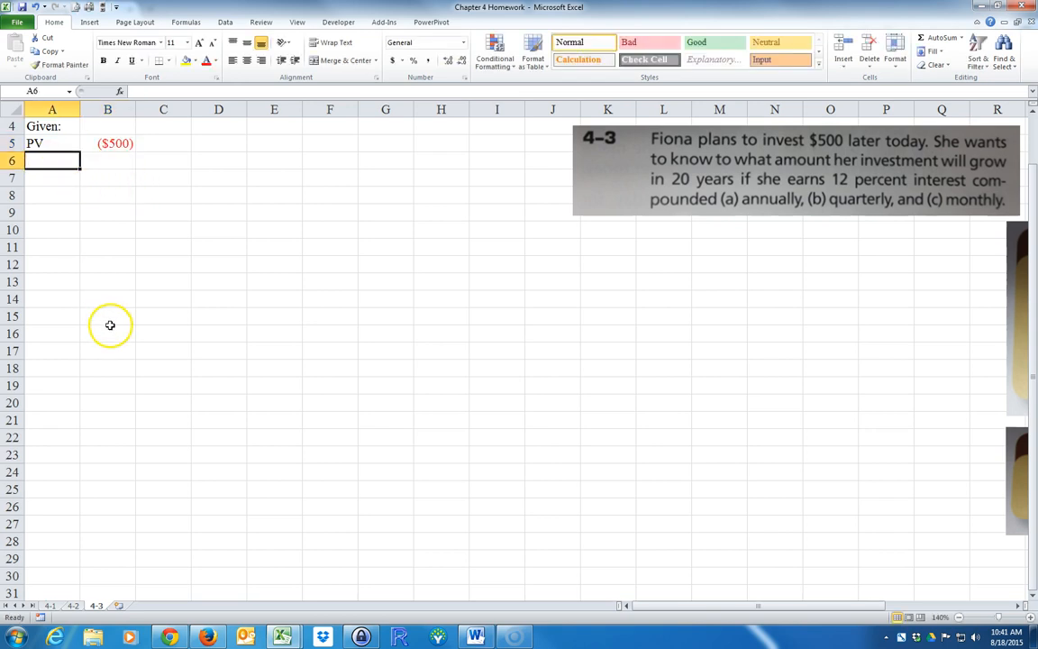
mouse_move(746, 149)
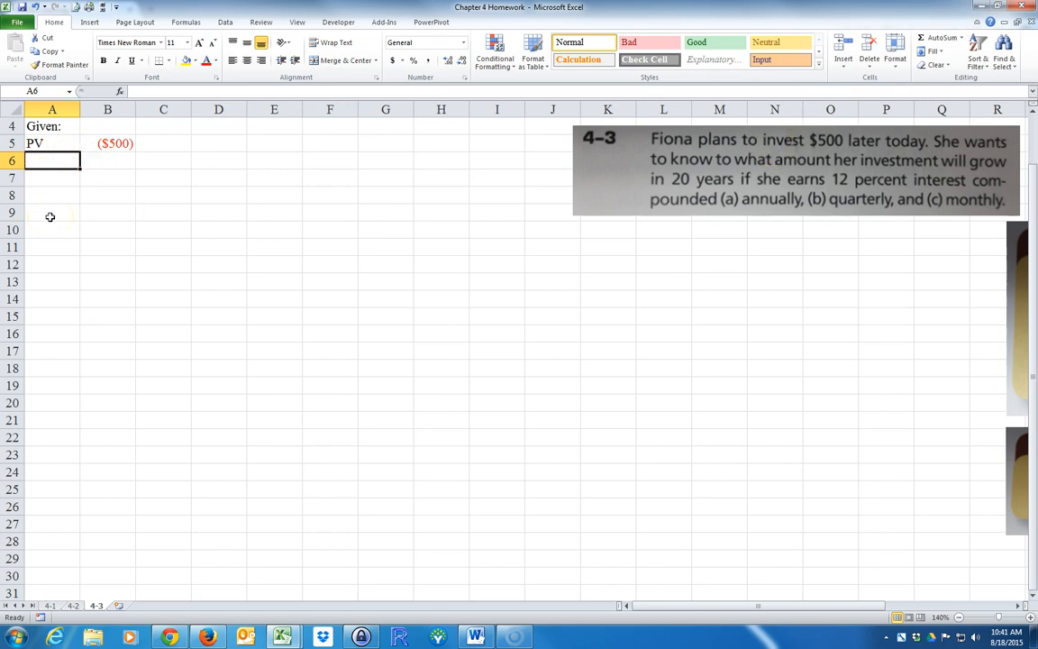
type("N")
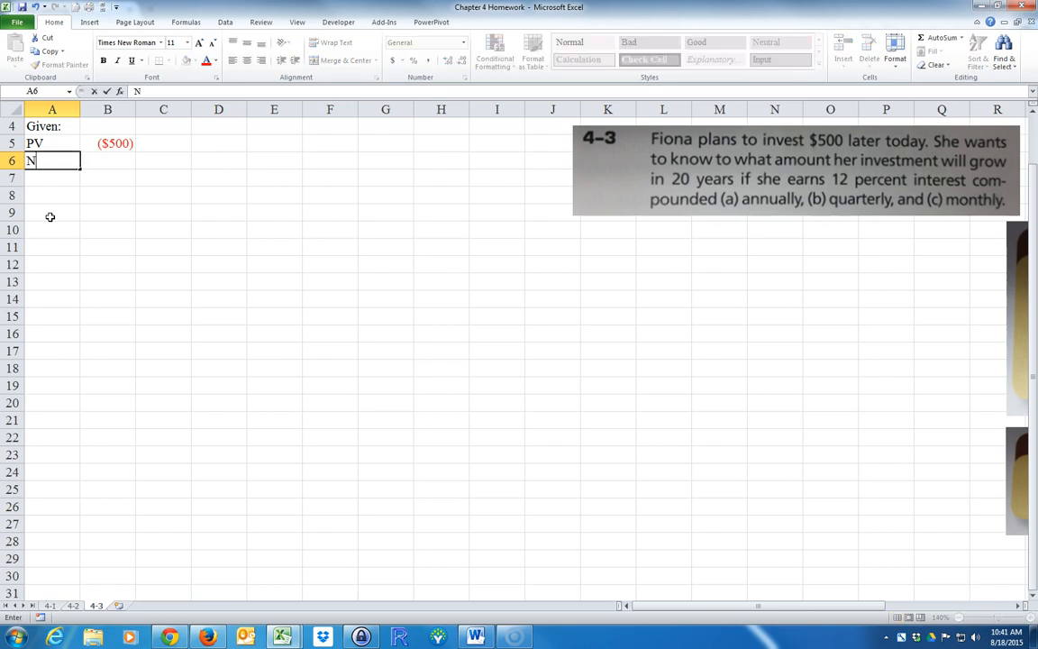
type("20 years")
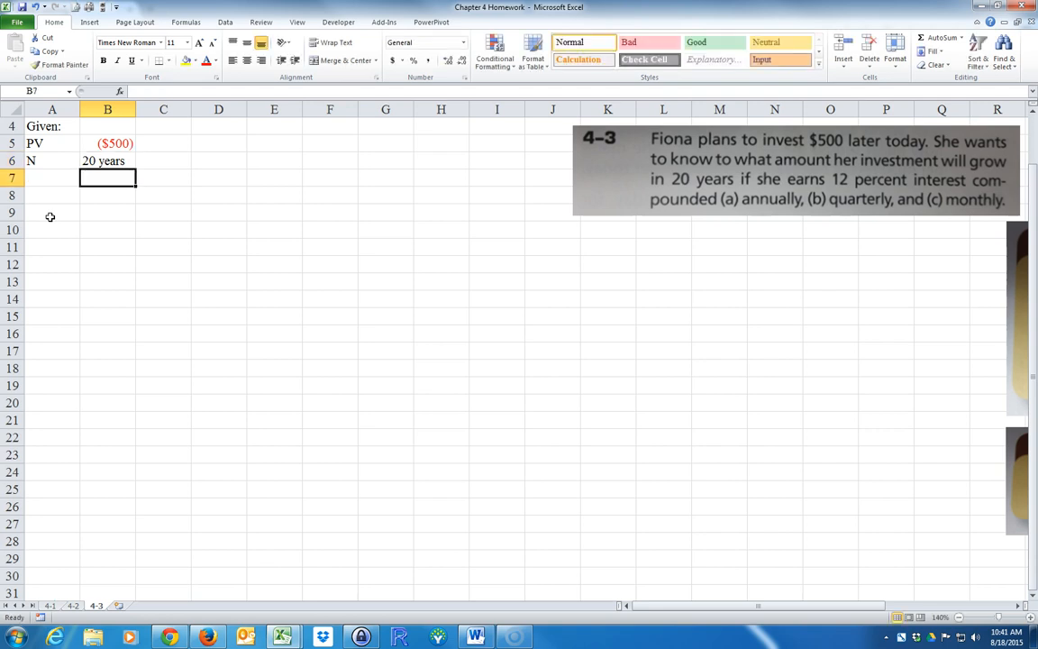
Step: Add r at 12% with an annual rate note, then begin the Find label
left_click(51, 178)
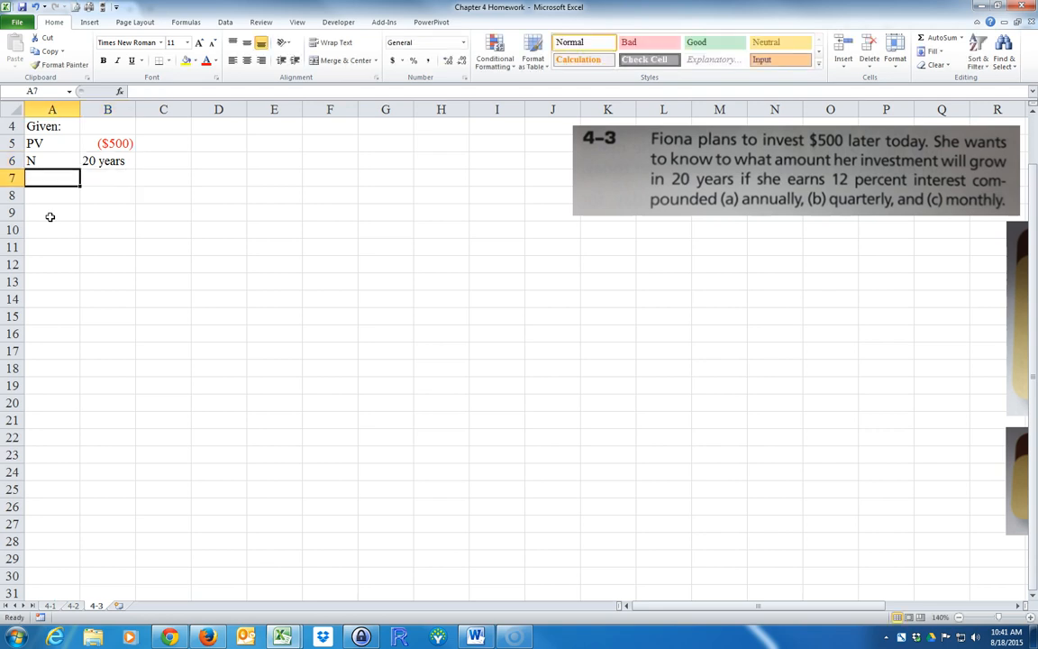
type("r")
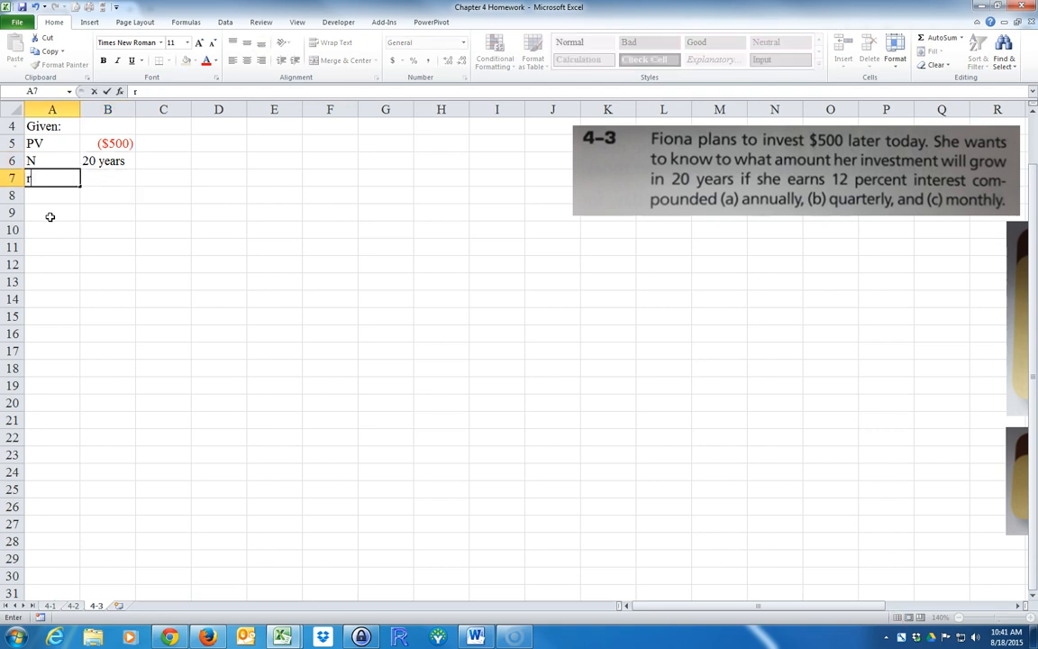
type("12%")
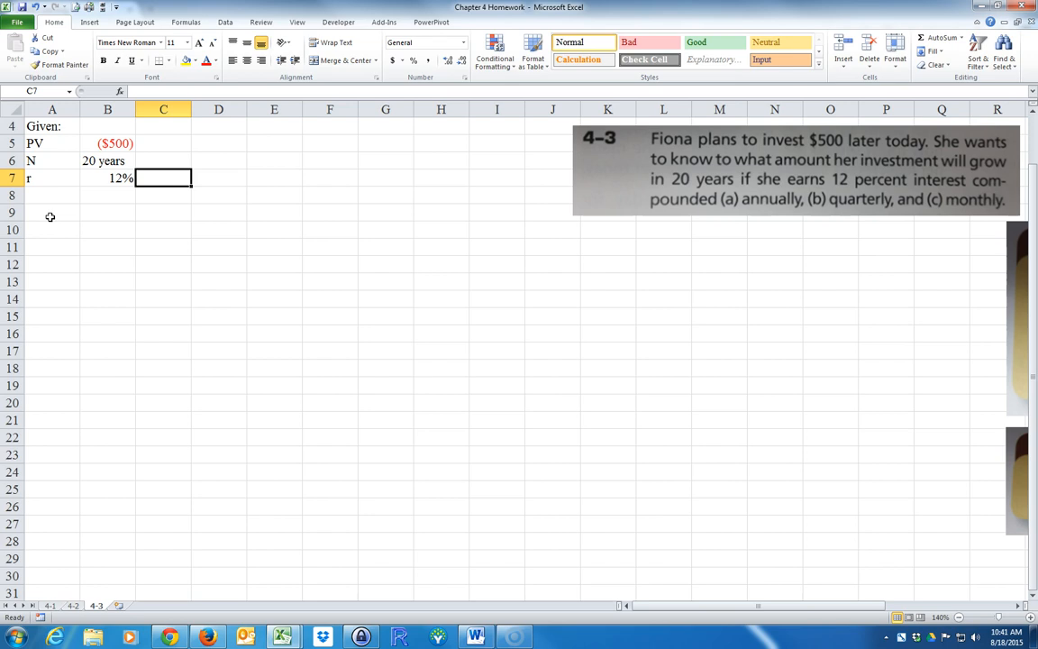
type("co")
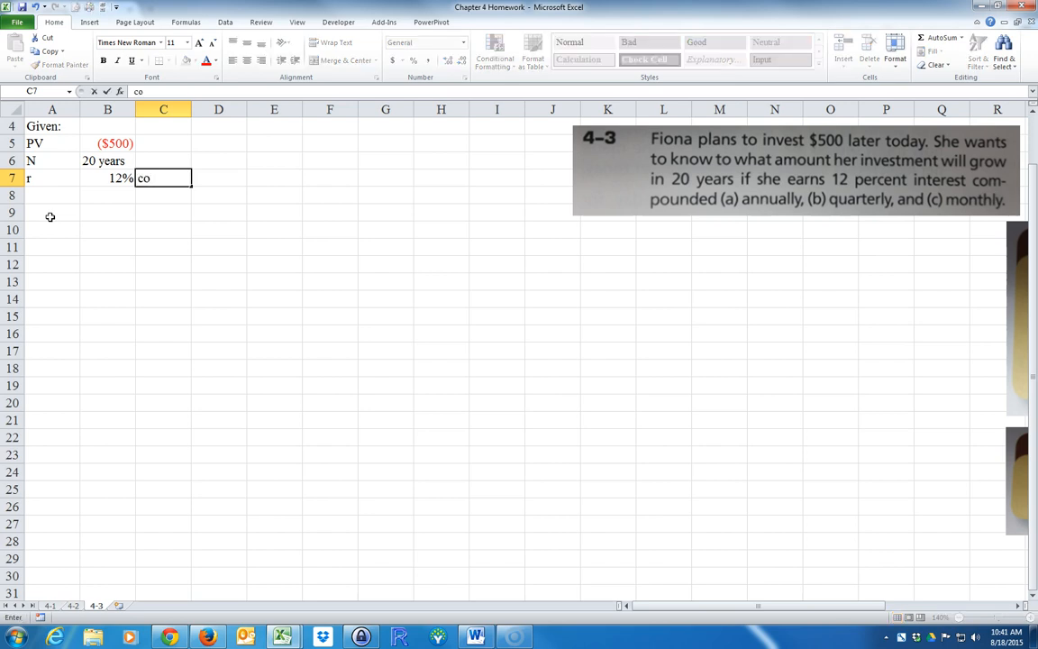
type("nnua")
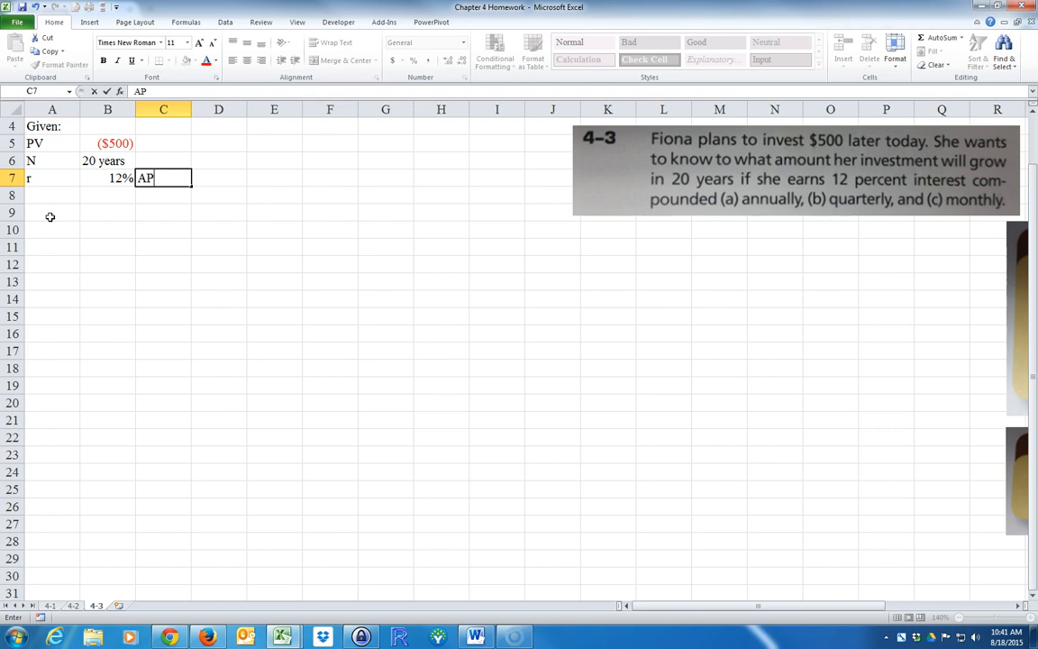
key("enter")
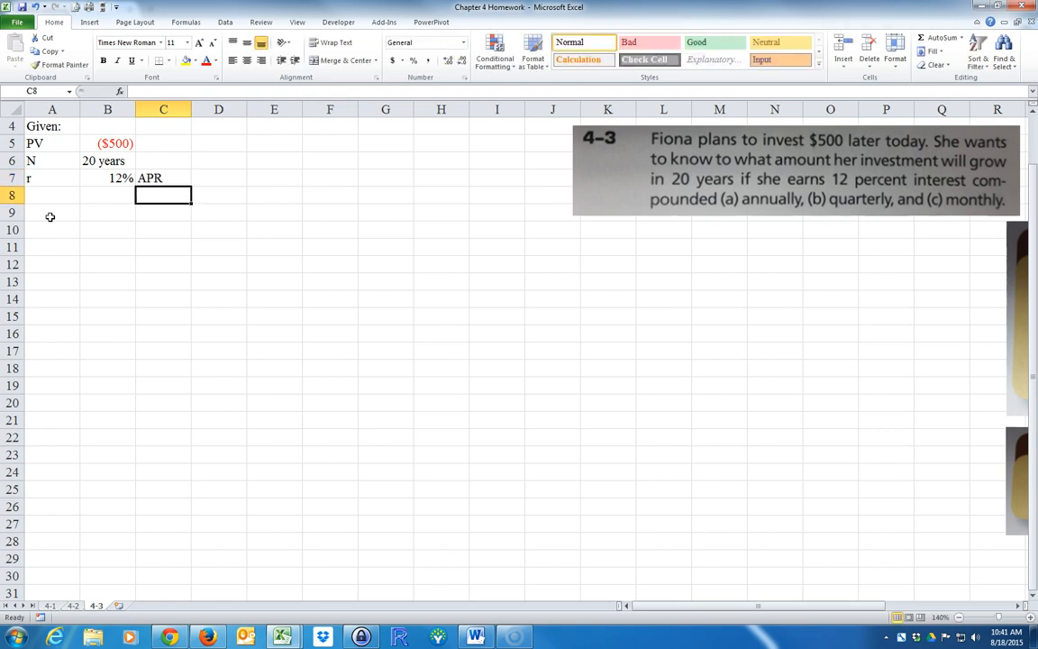
type("Find")
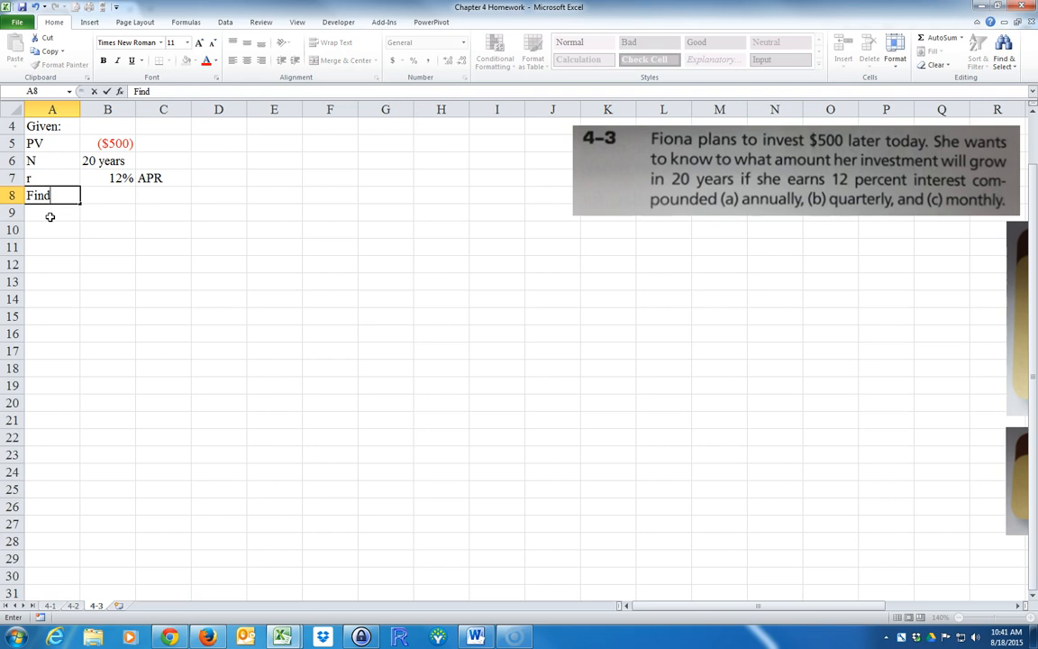
Step: List a) FV ? with 1 compounding period per year
type("a)")
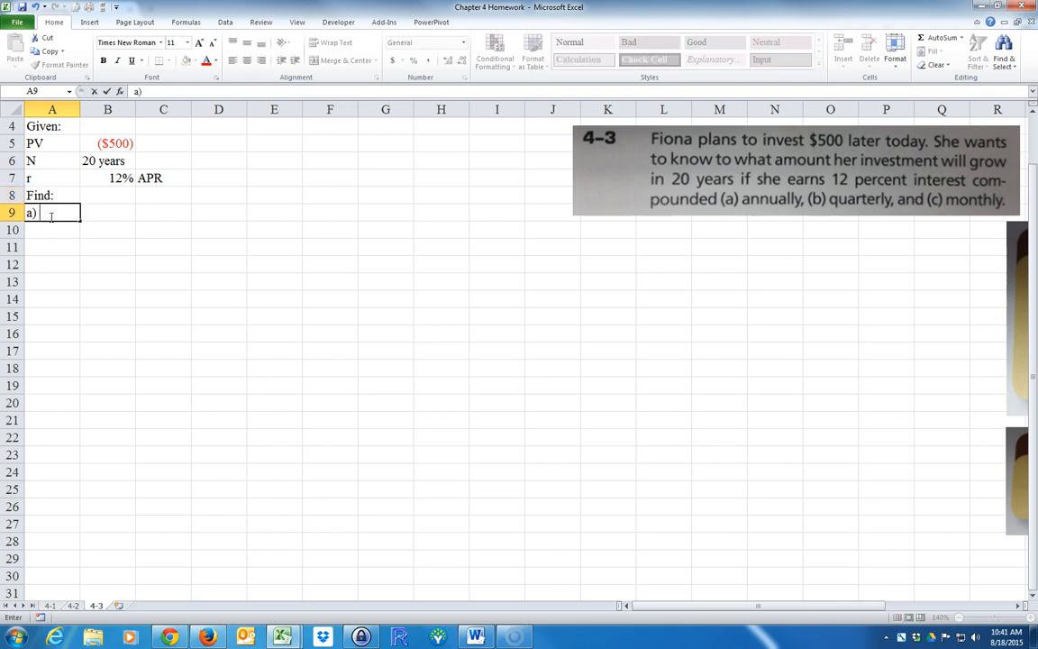
type("FV")
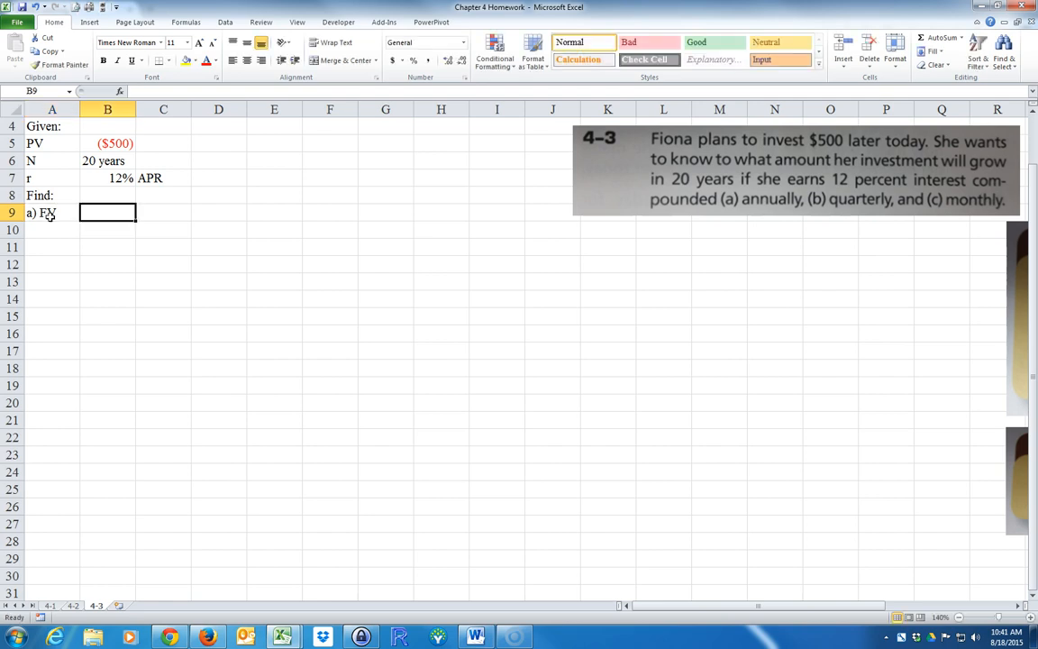
type("?")
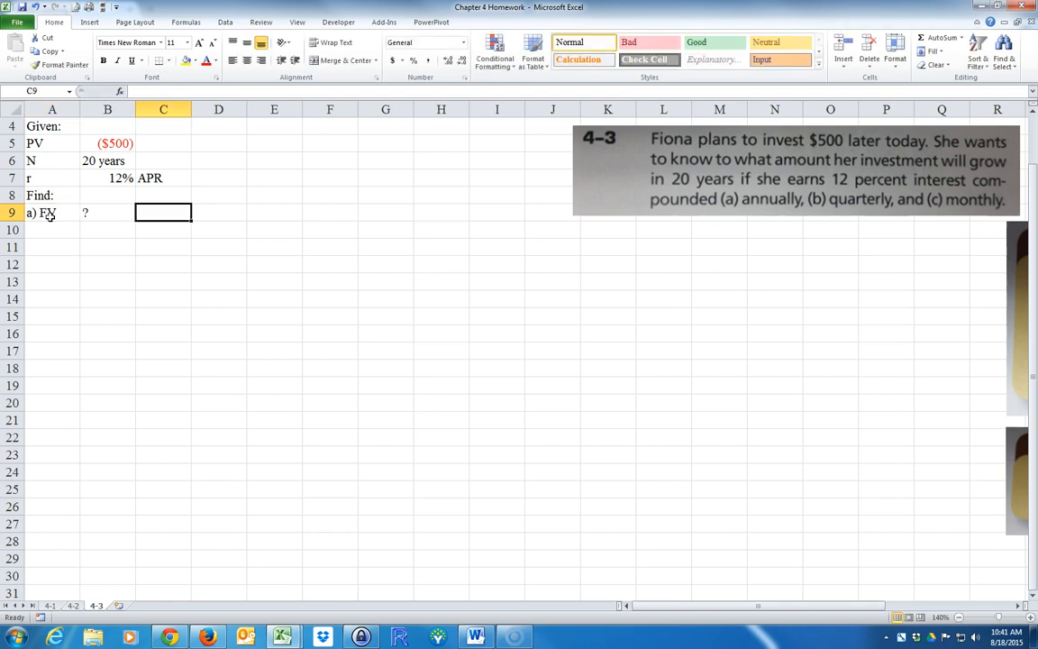
type("1")
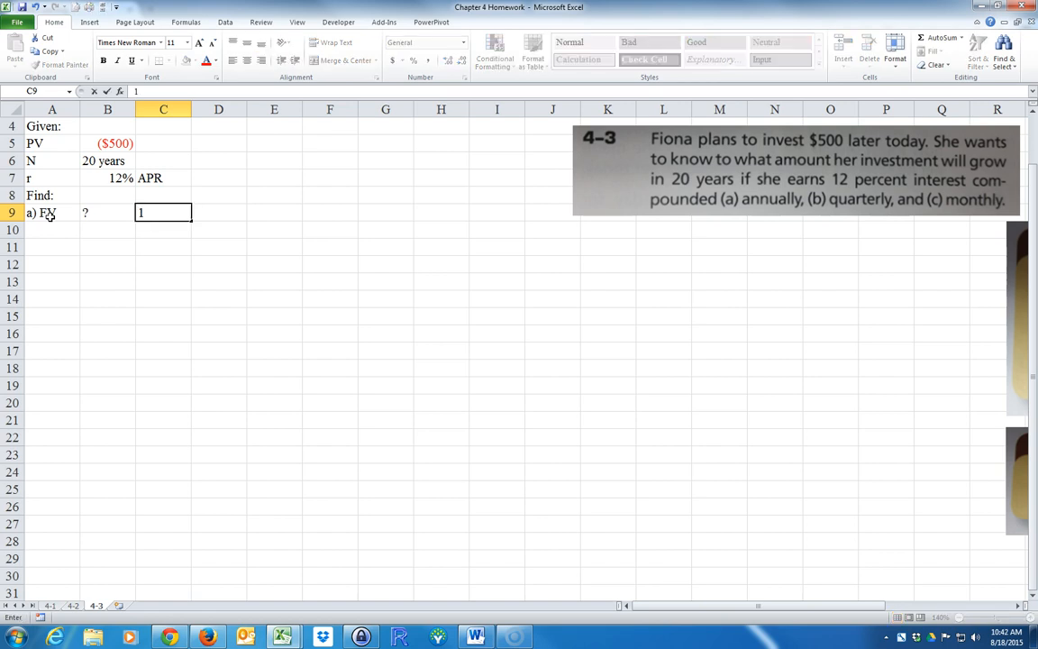
type("compounding pe")
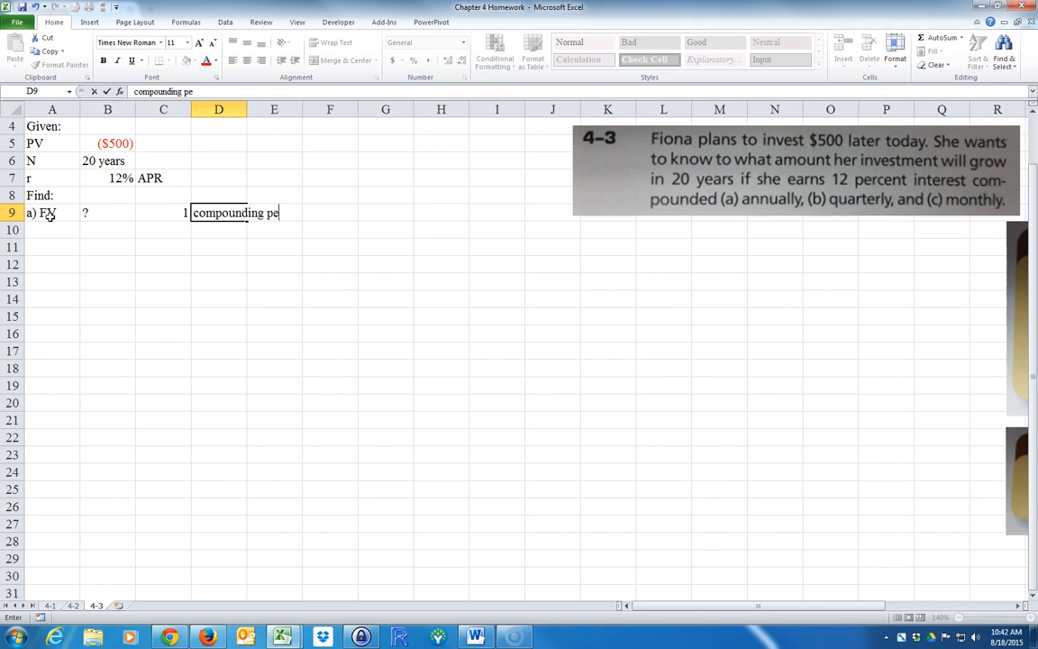
type("riod per year")
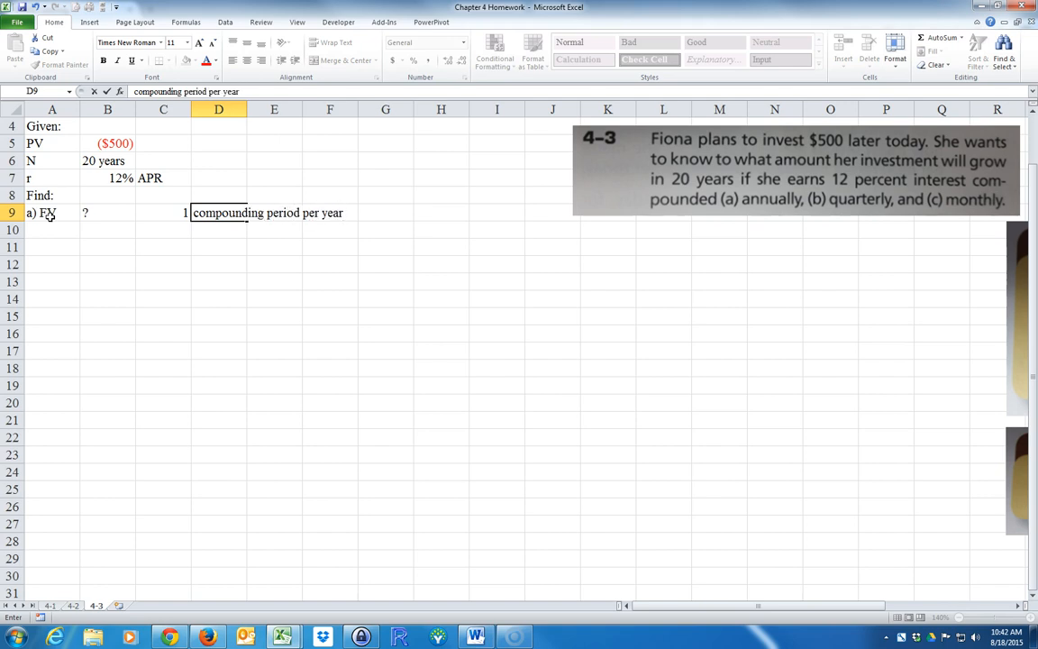
Step: Add b) FV with 4 and c) FV with 12 periods, then a Solution: heading
type("b) FV")
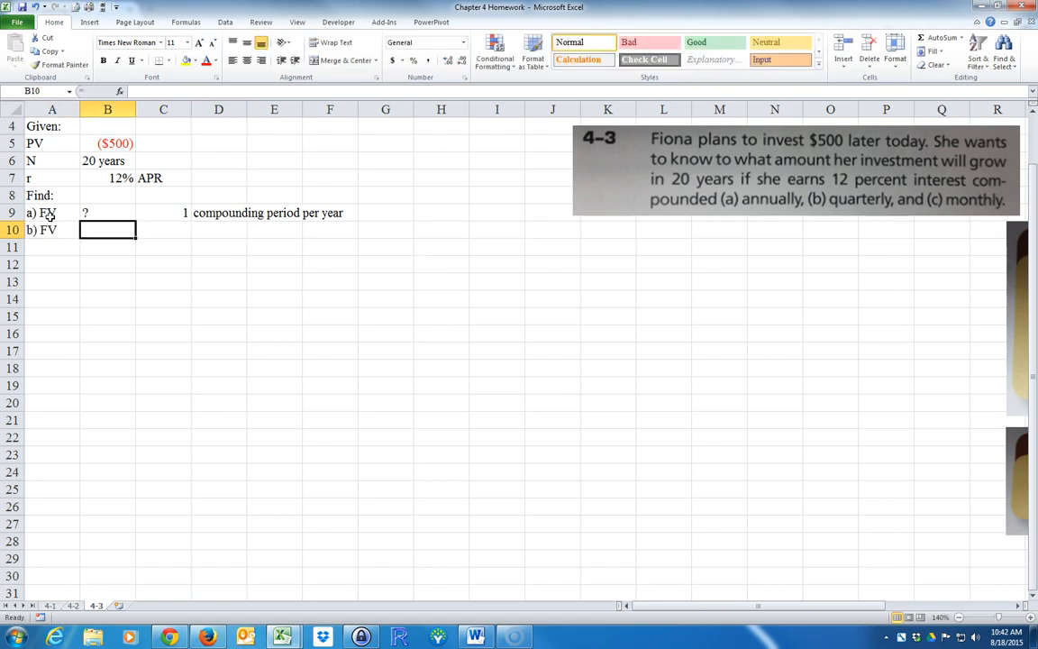
type("?")
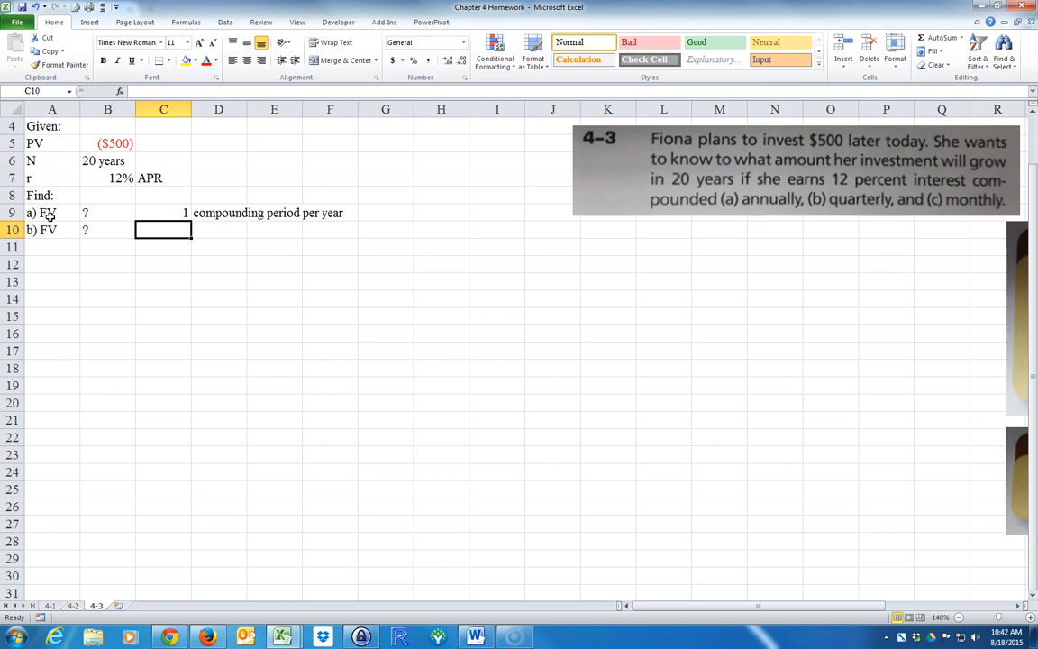
type("4")
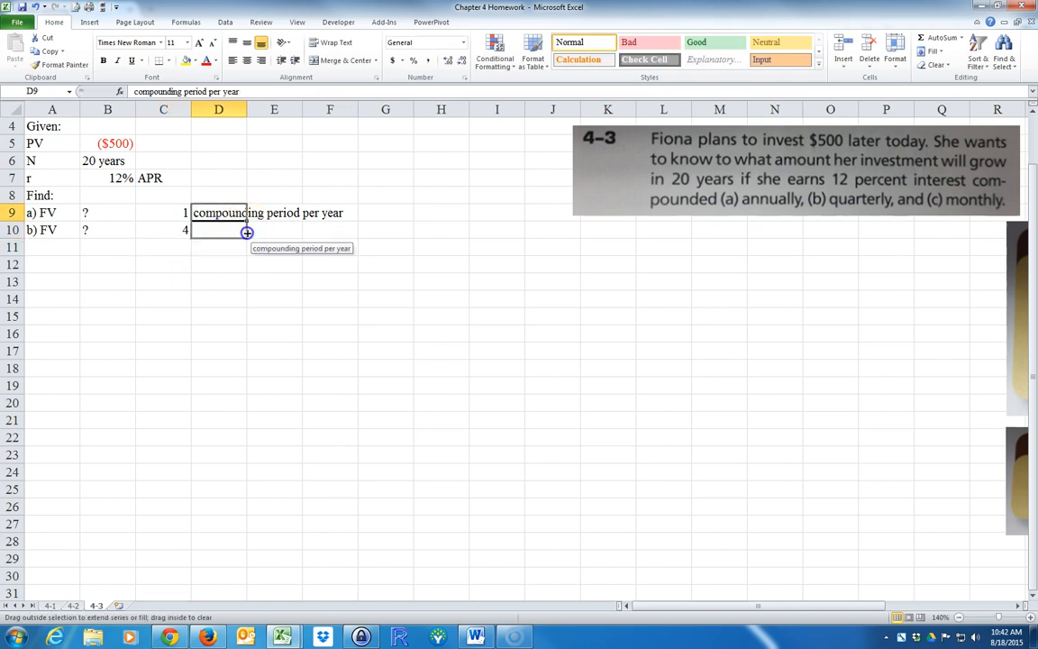
left_click_drag(246, 221, 246, 233)
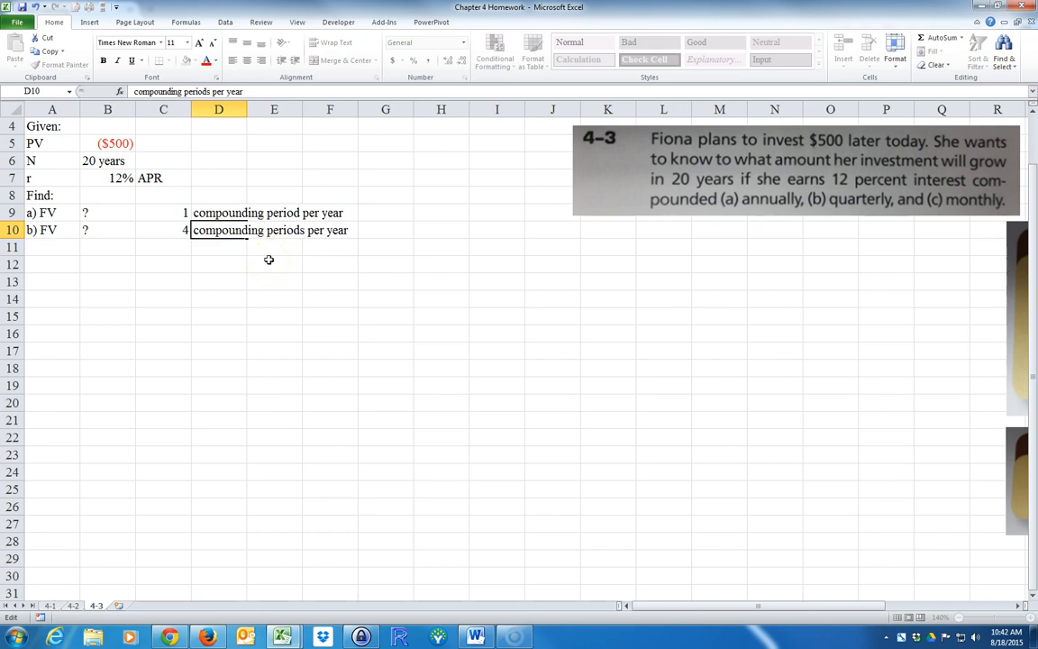
type("c")
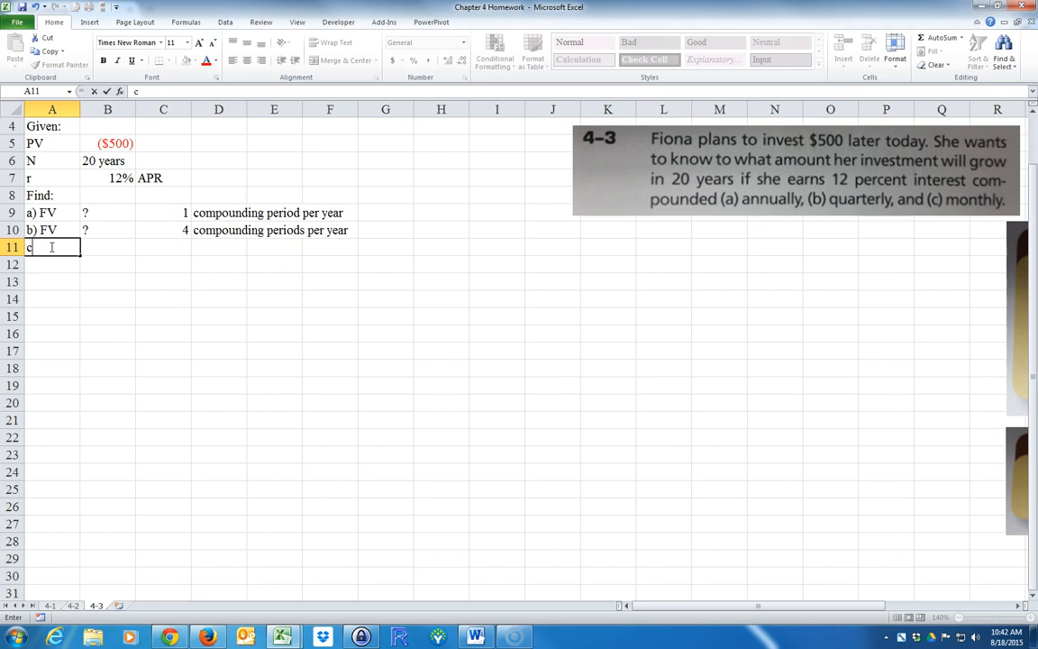
type(") FV")
left_click(107, 247)
type("?")
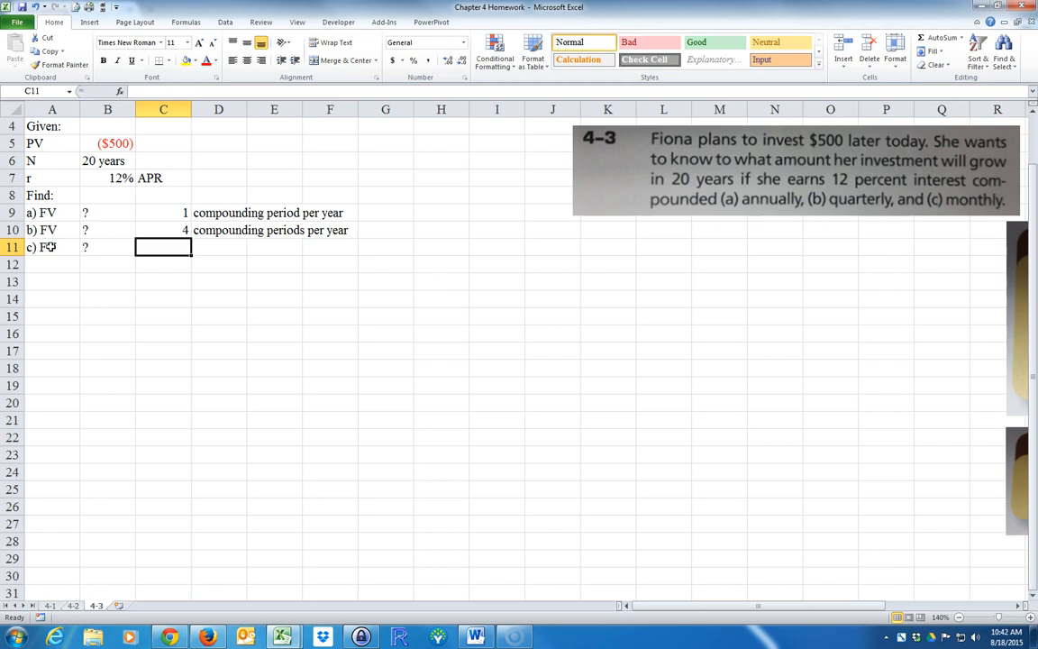
type("12")
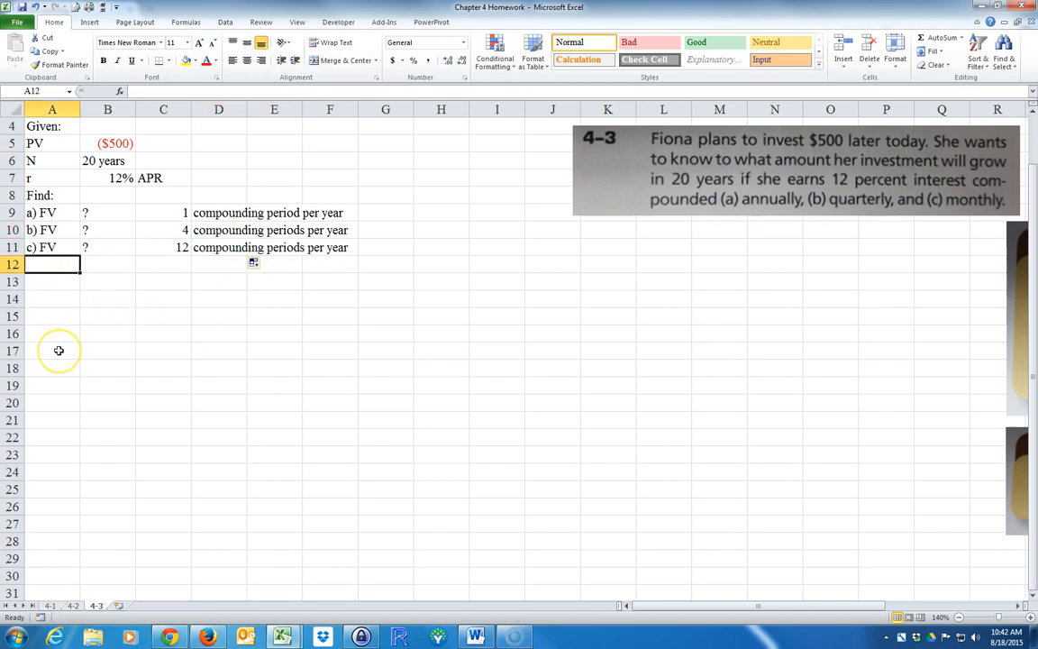
type("Solution:")
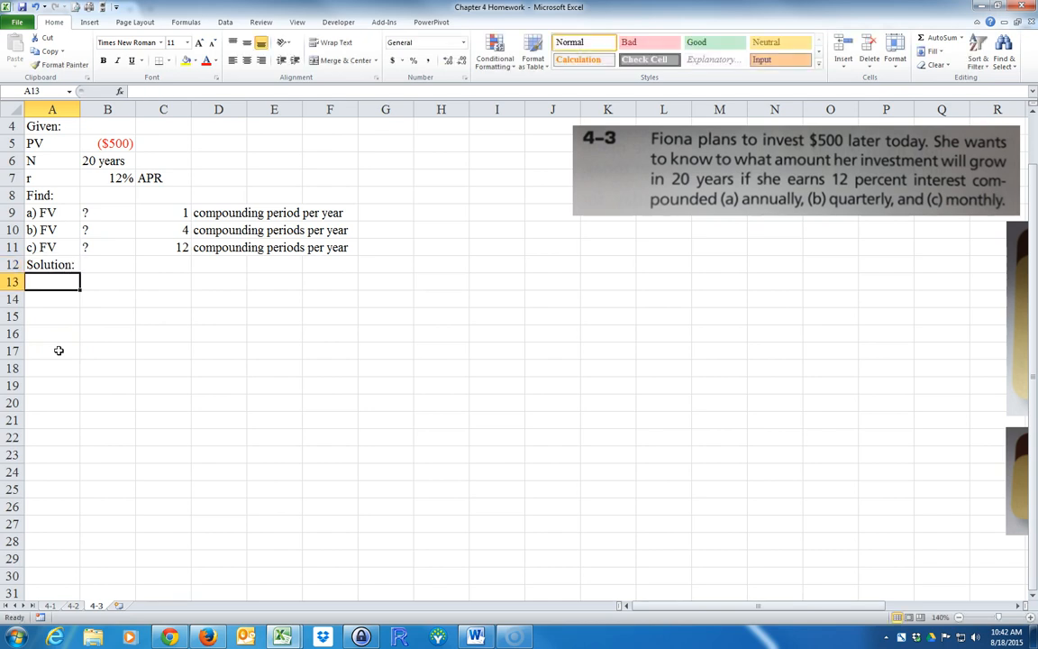
Step: Copy the a) to c) FV labels from A9:A11 into A13:A15
left_click(41, 213)
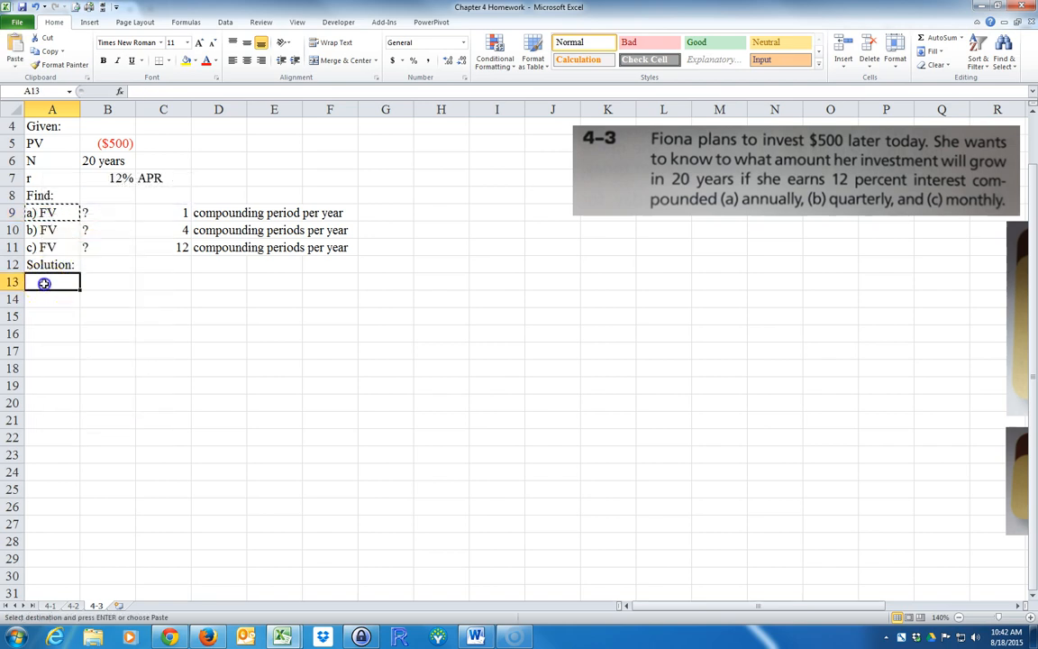
mouse_move(69, 340)
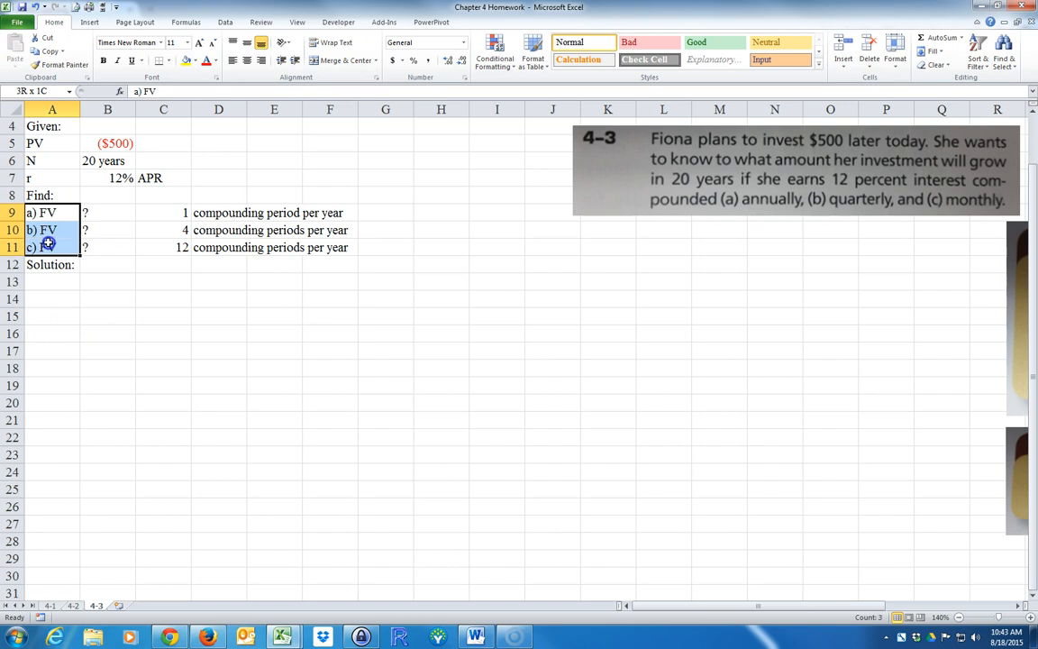
right_click(48, 244)
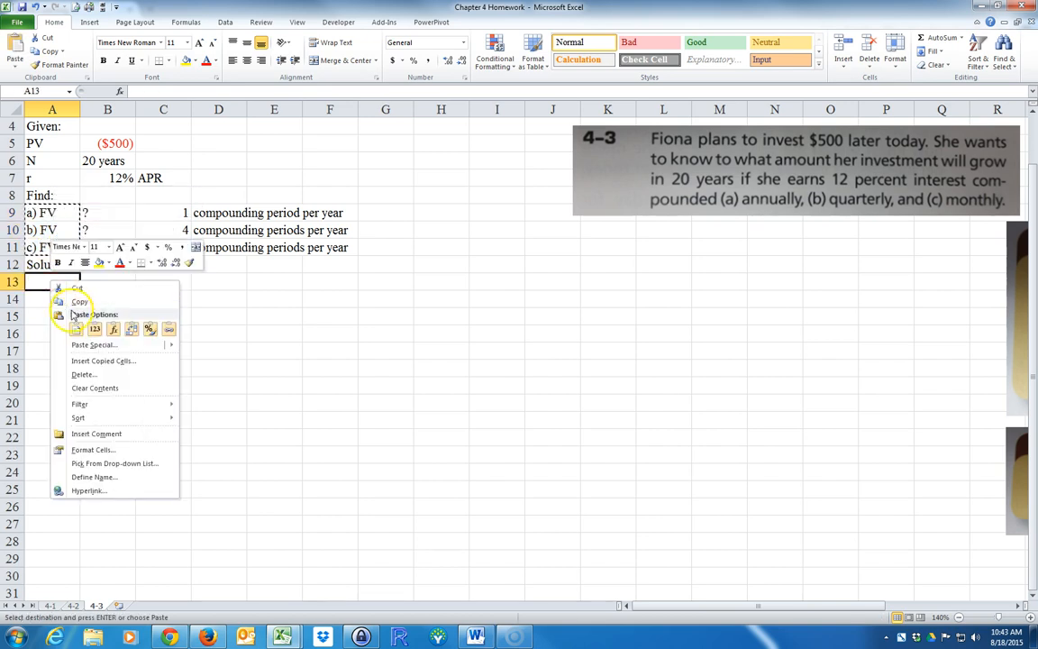
left_click(75, 302)
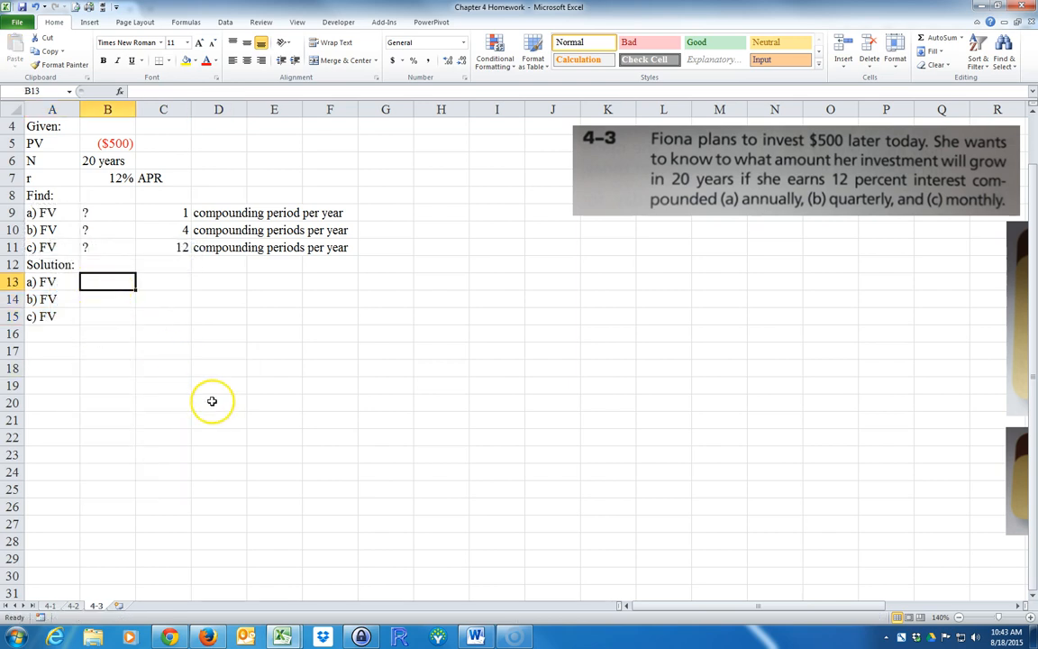
Step: Start the =FV( formula in B13 beside a) FV
type("=")
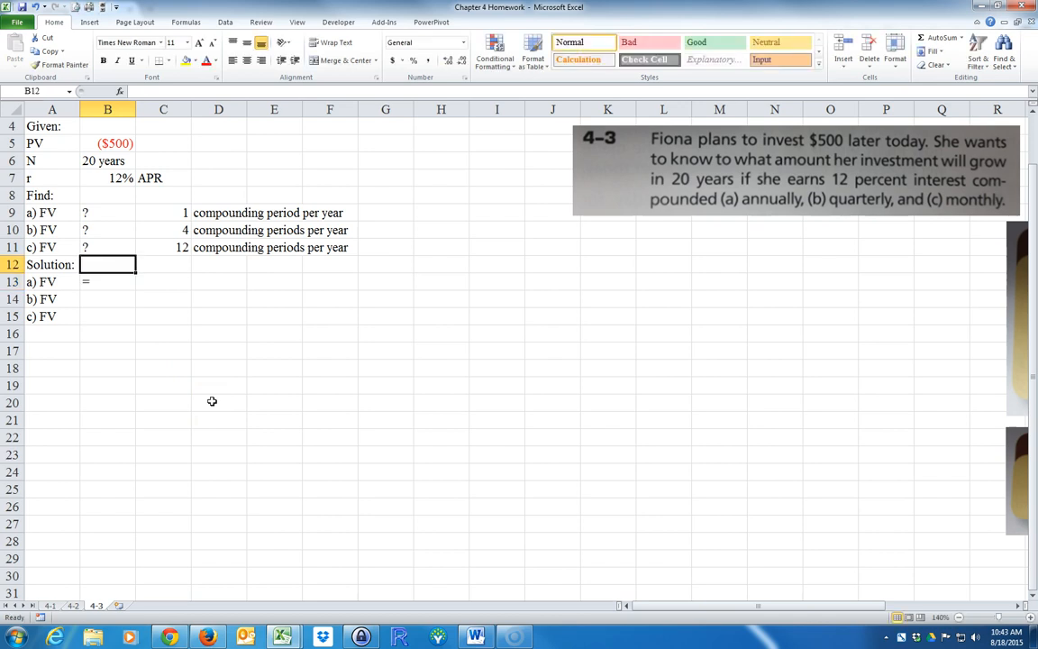
type("=V")
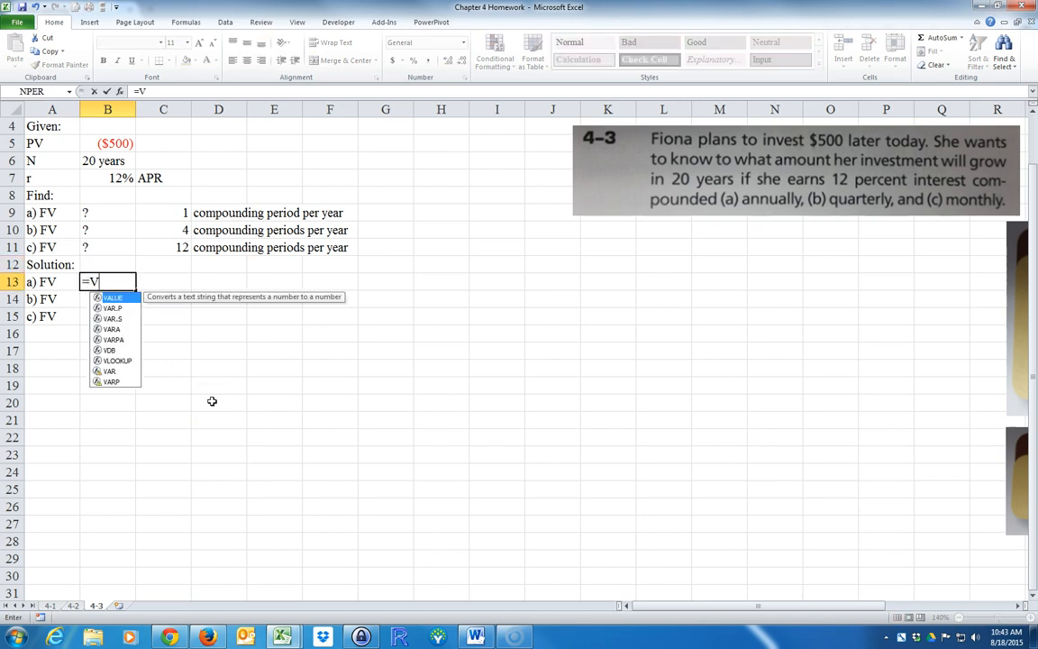
type("F")
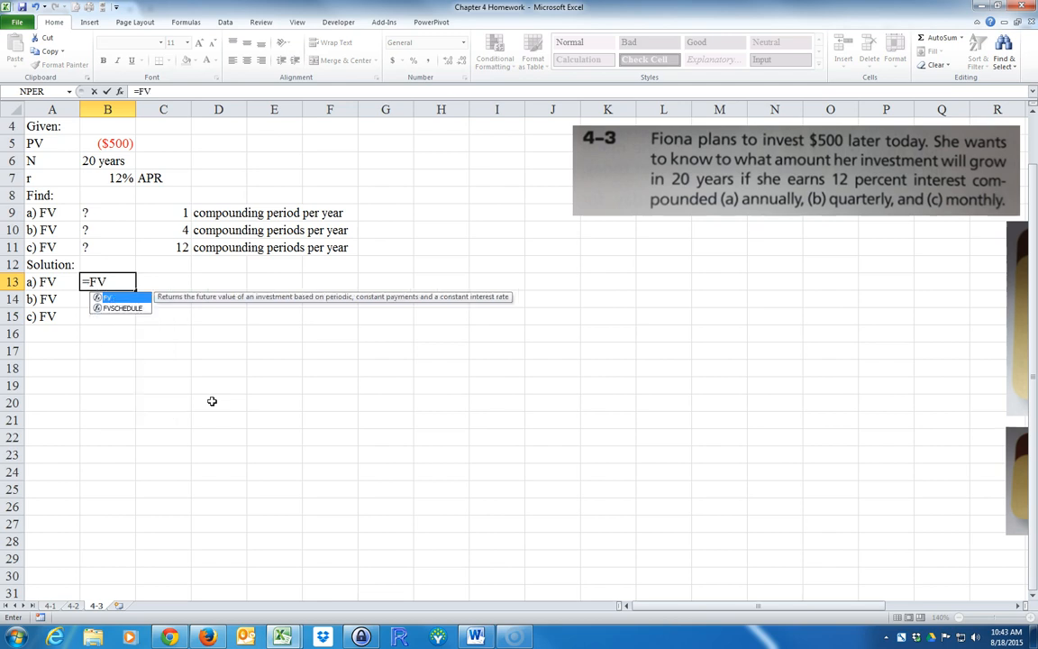
type("(")
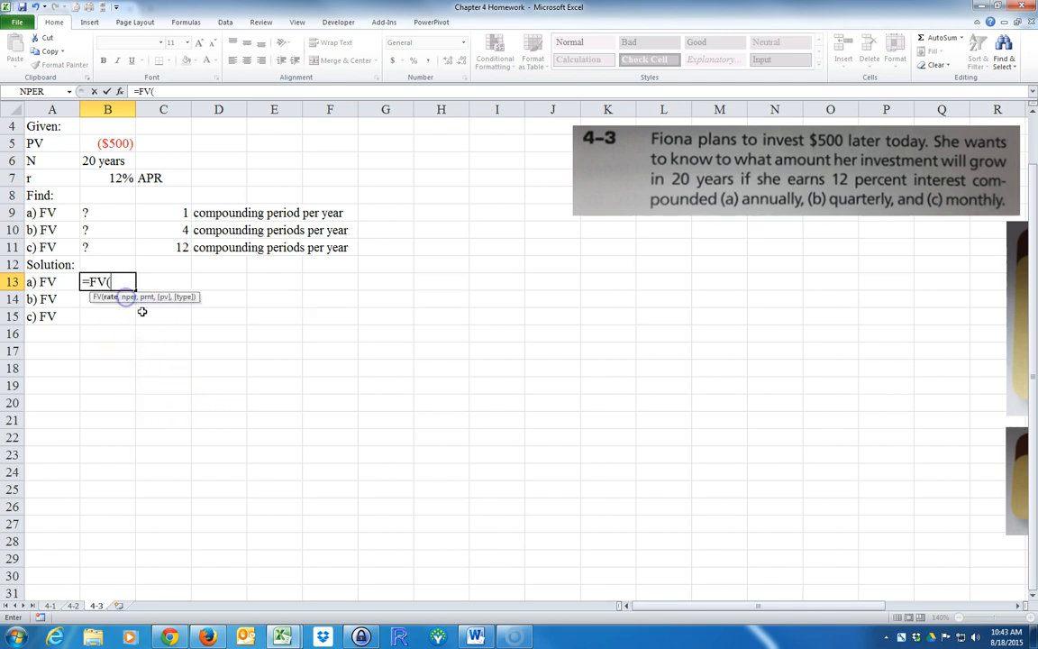
mouse_move(108, 308)
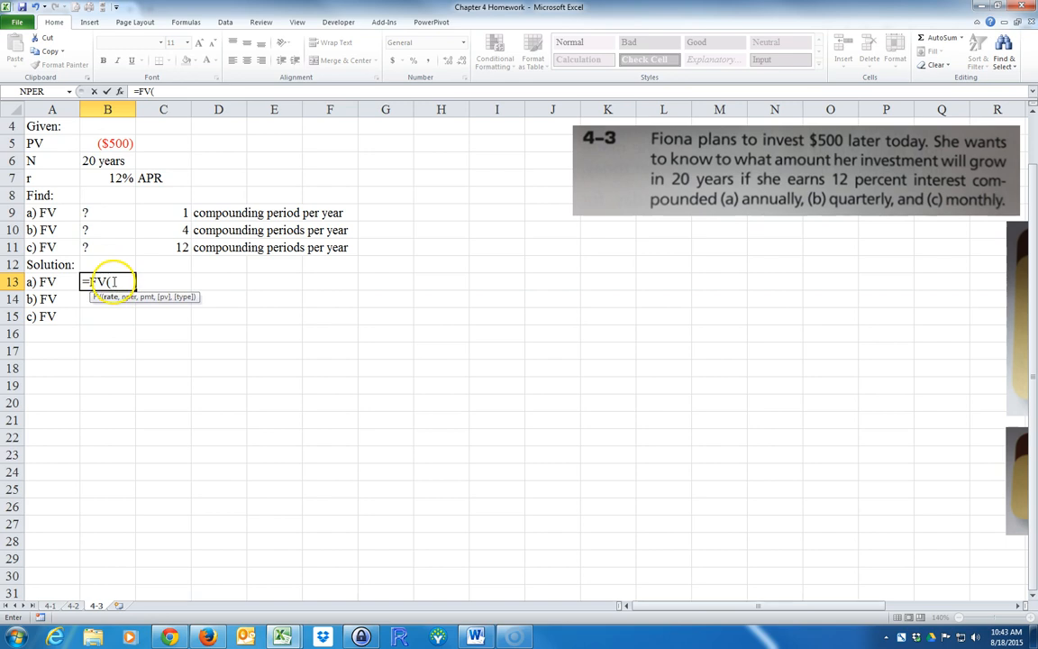
Step: Fill the FV arguments with rate B7, periods B6, payment 0, present value B5
left_click(119, 91)
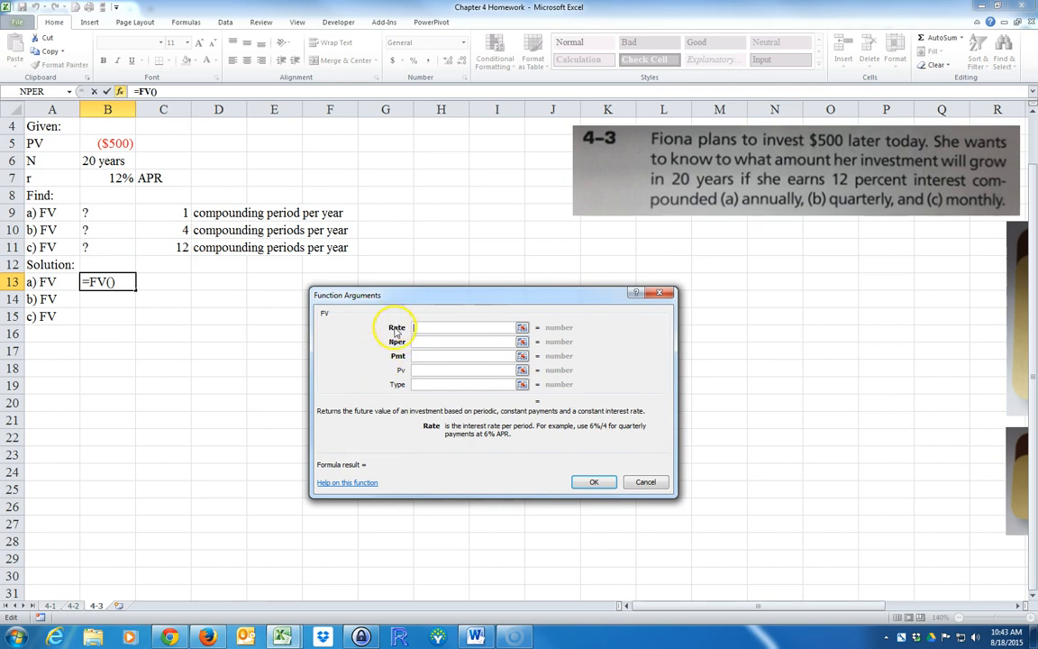
mouse_move(448, 438)
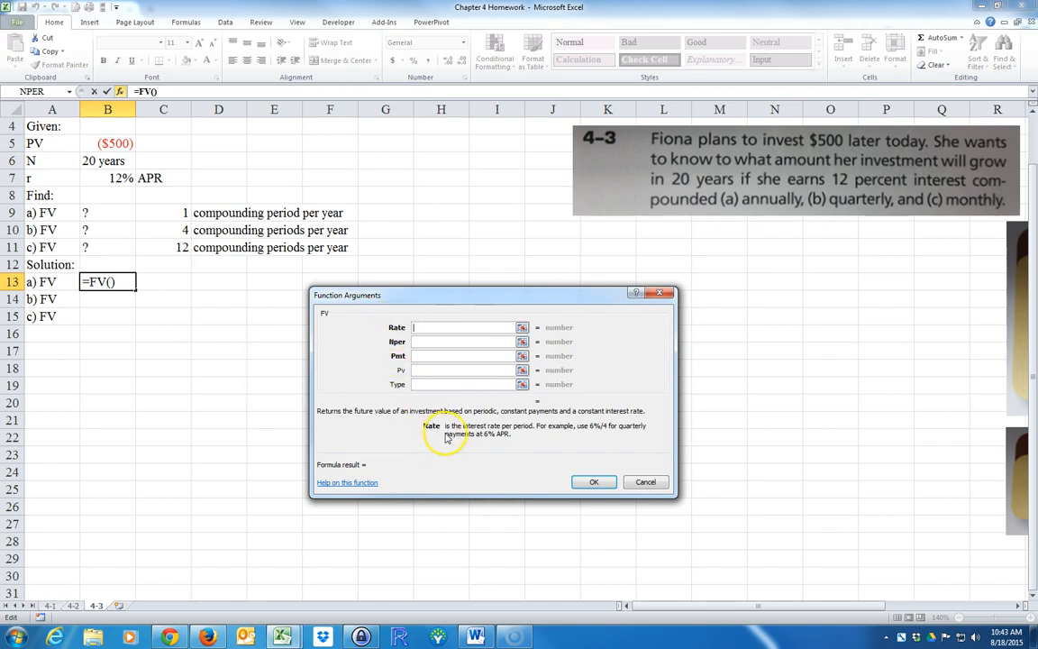
mouse_move(519, 433)
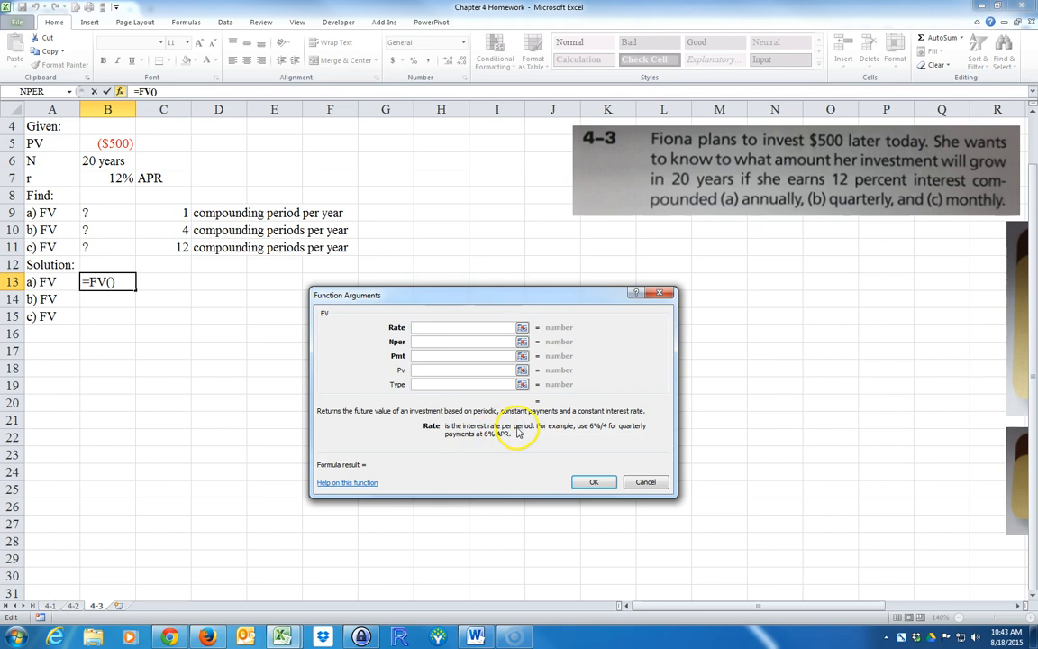
mouse_move(594, 433)
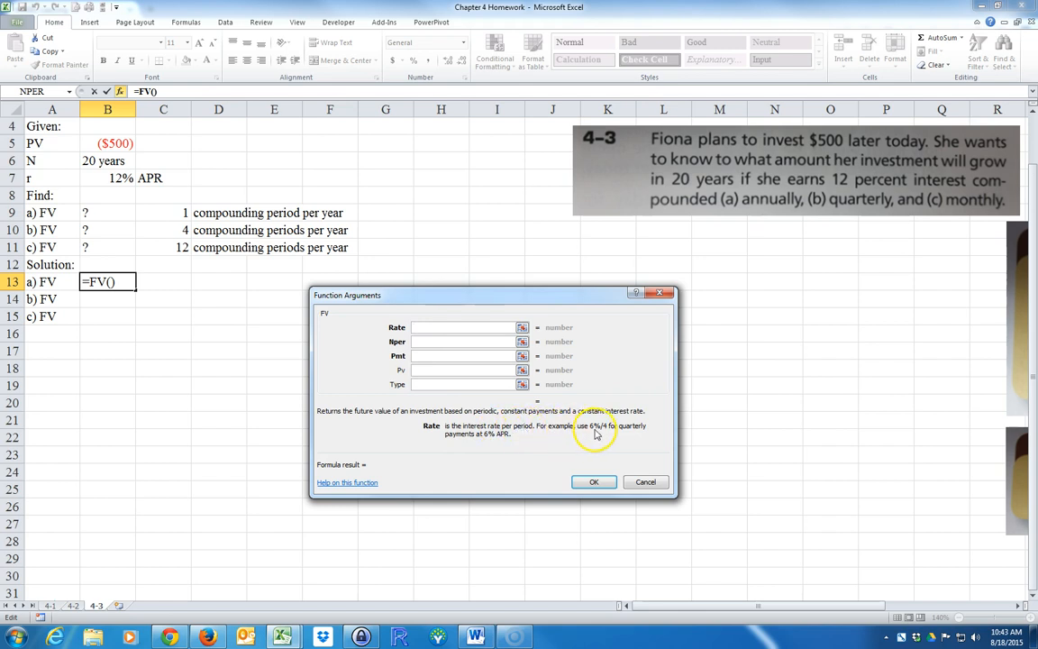
mouse_move(500, 440)
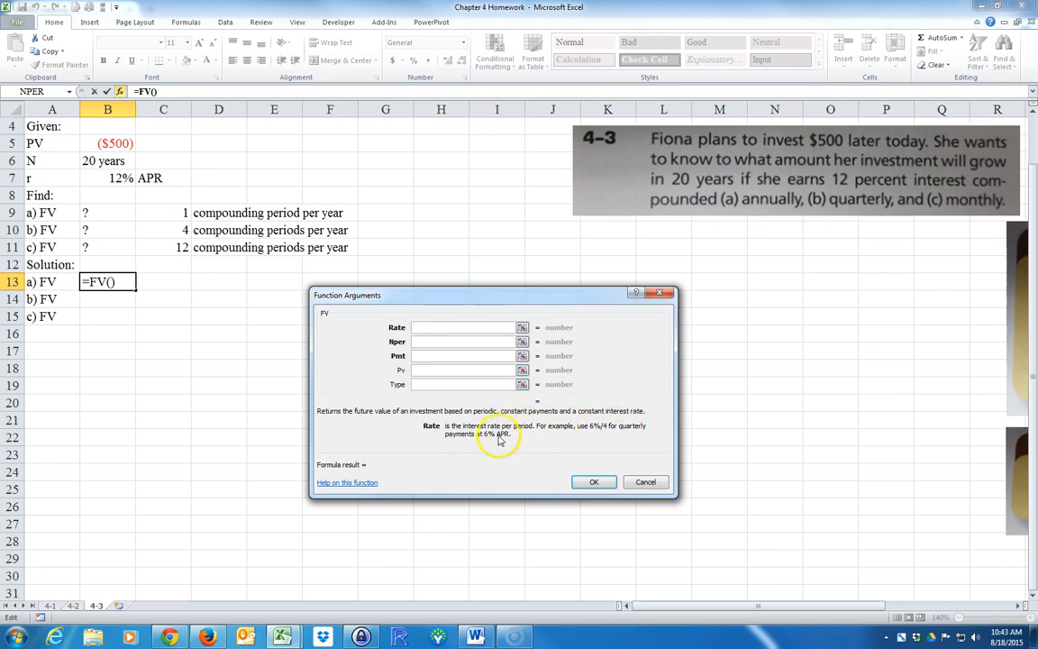
mouse_move(482, 443)
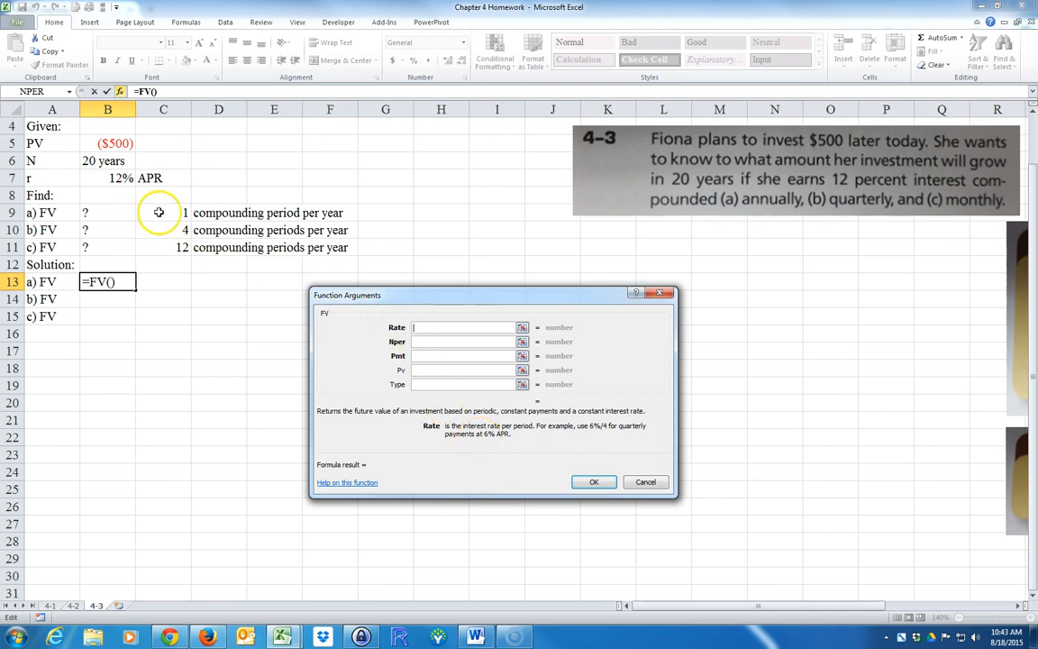
left_click(107, 177)
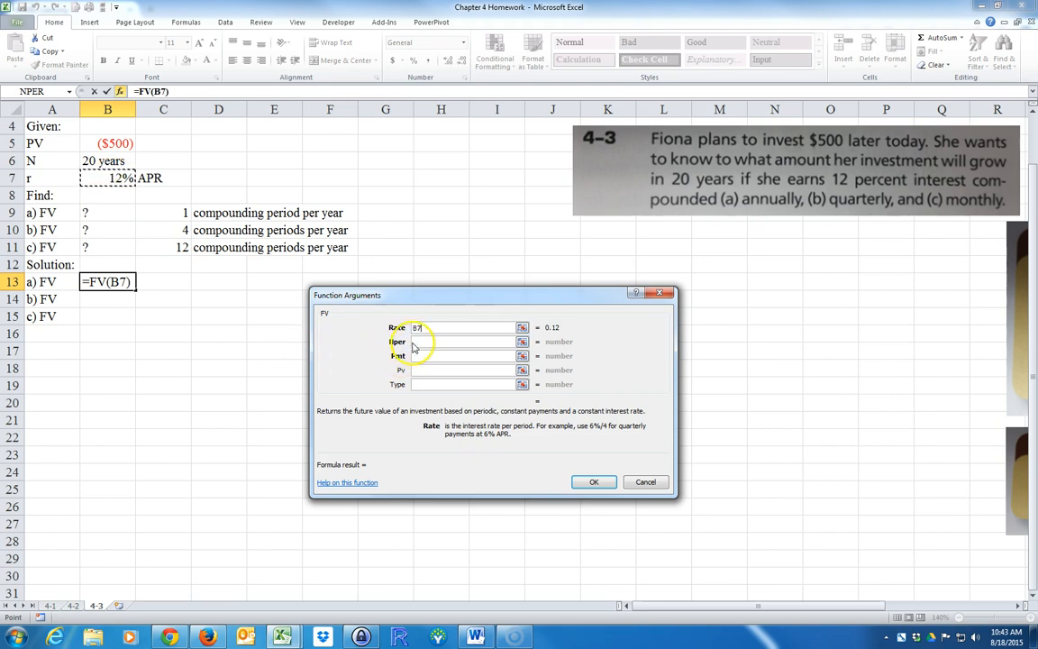
left_click(462, 341)
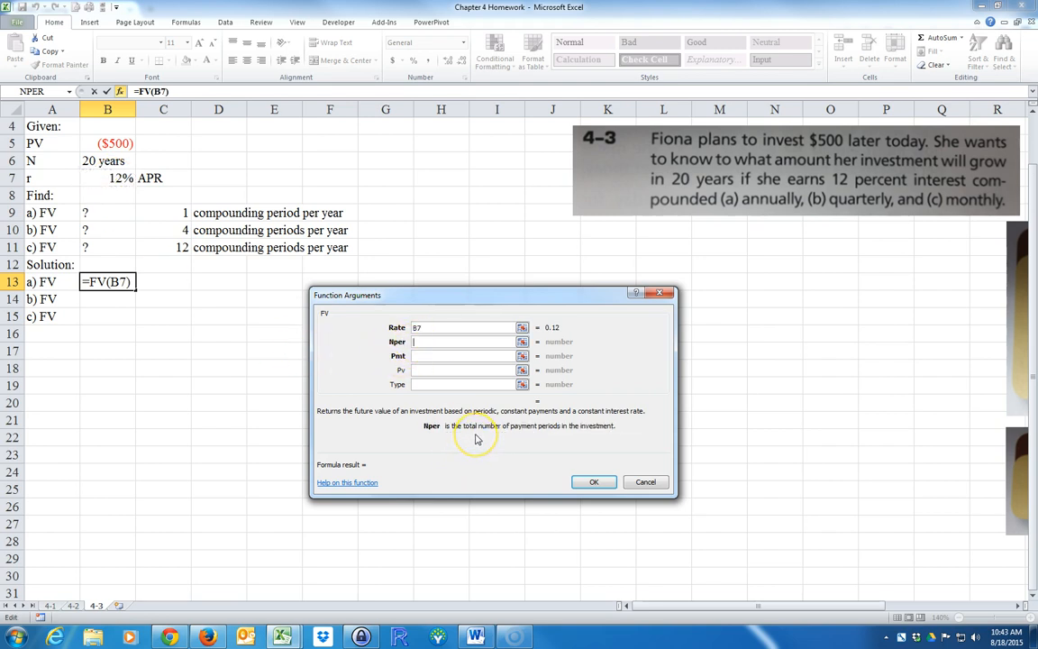
mouse_move(274, 303)
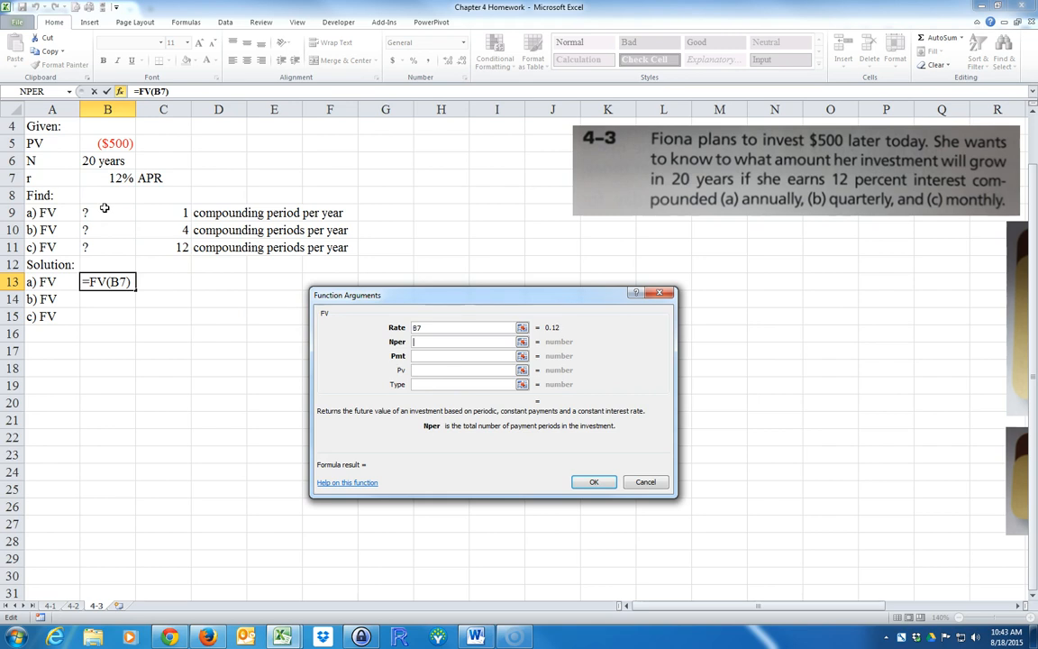
left_click(107, 160)
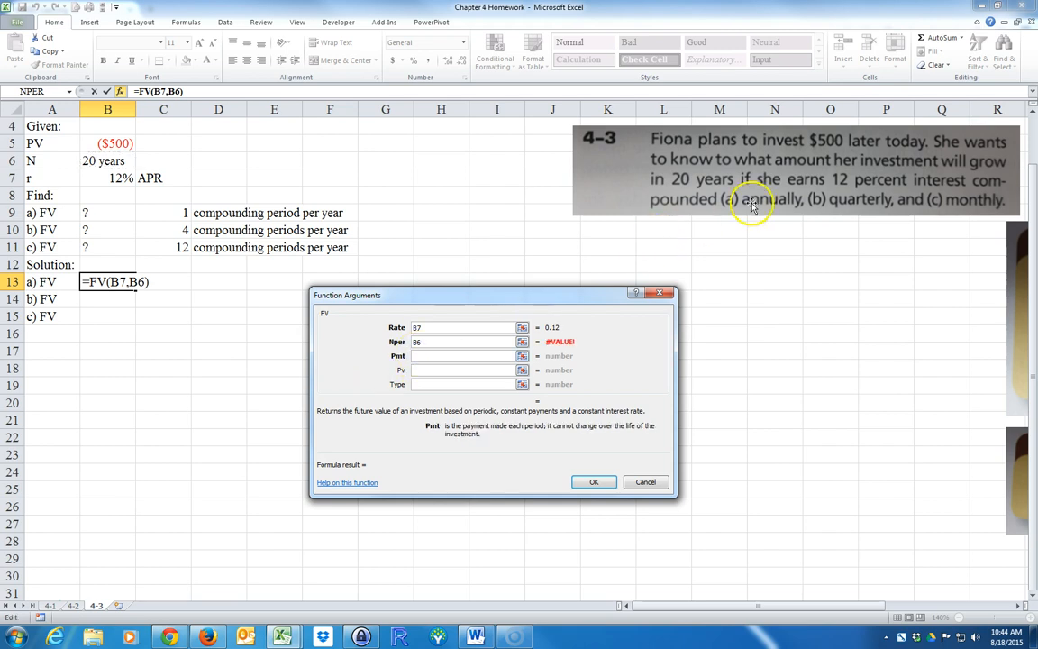
mouse_move(824, 149)
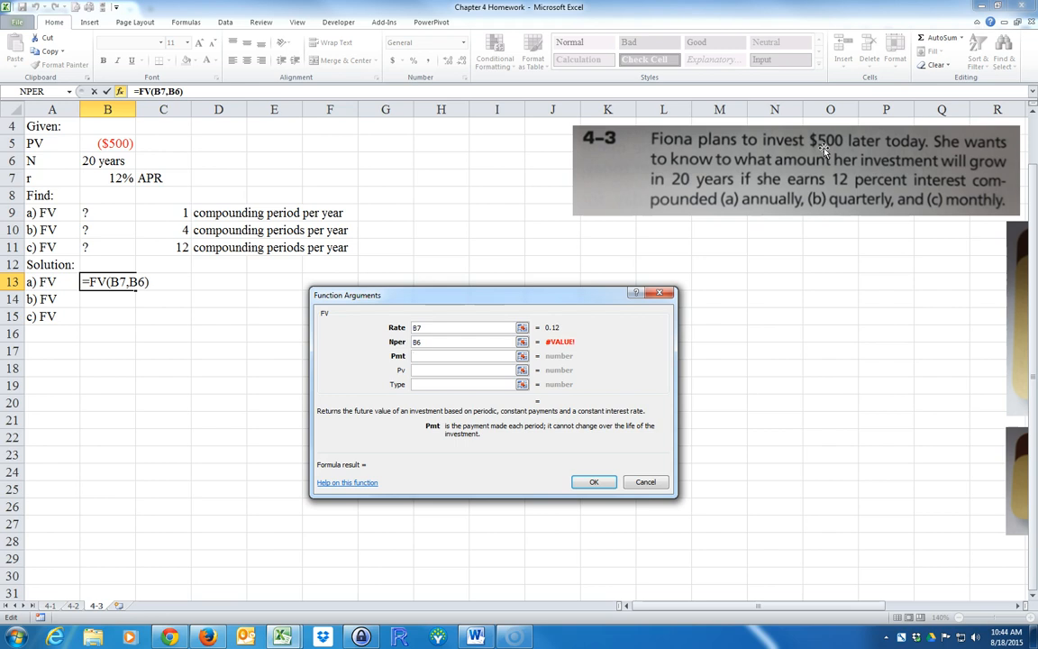
mouse_move(449, 369)
type("0")
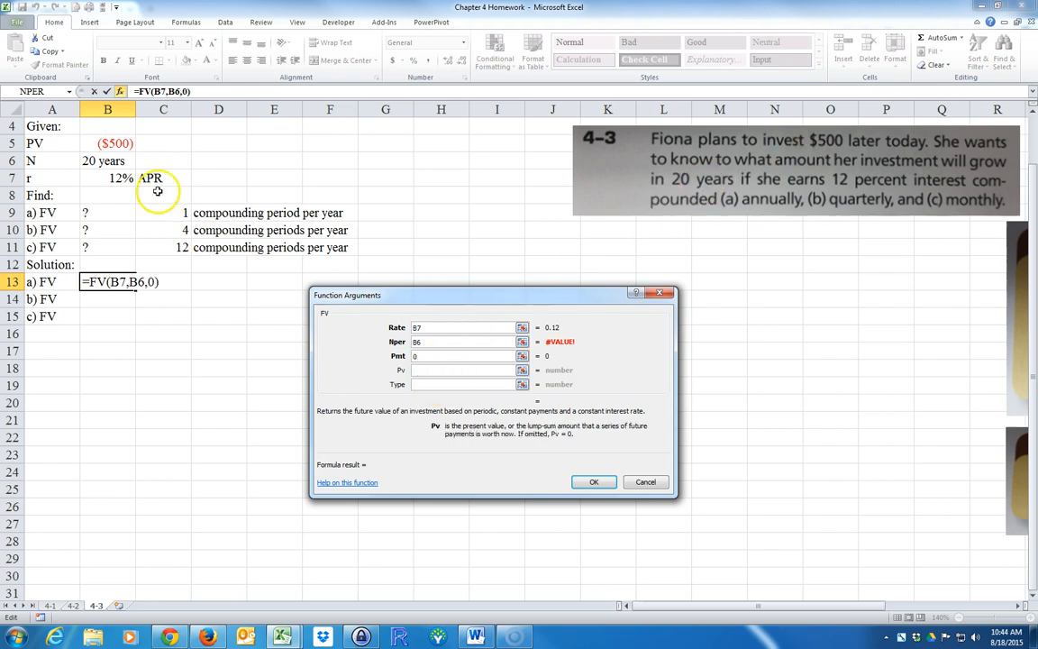
left_click(107, 144)
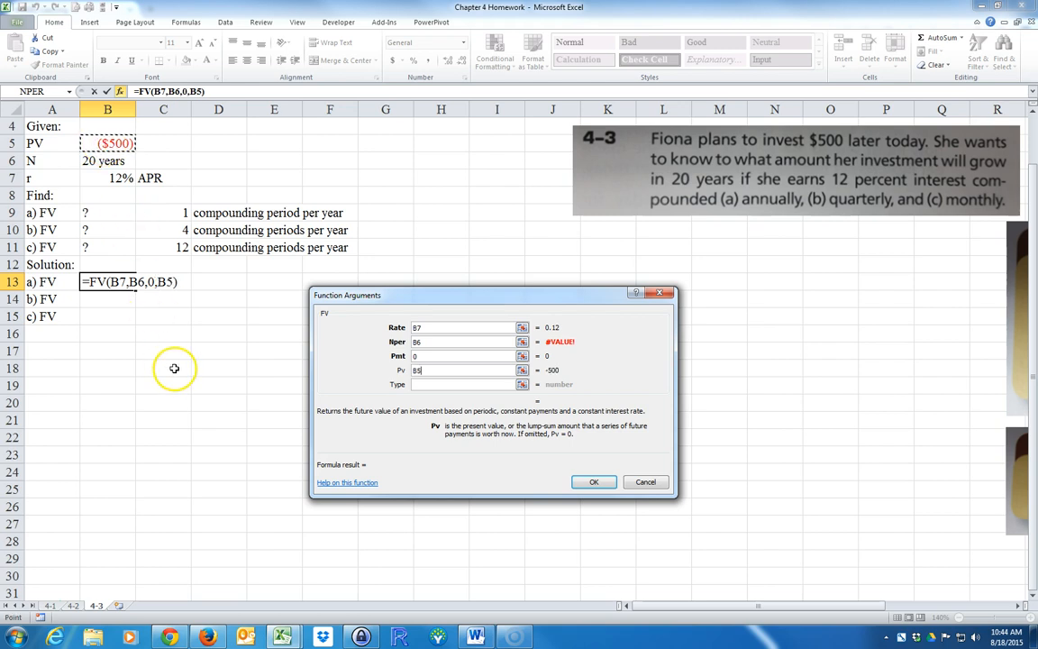
mouse_move(442, 386)
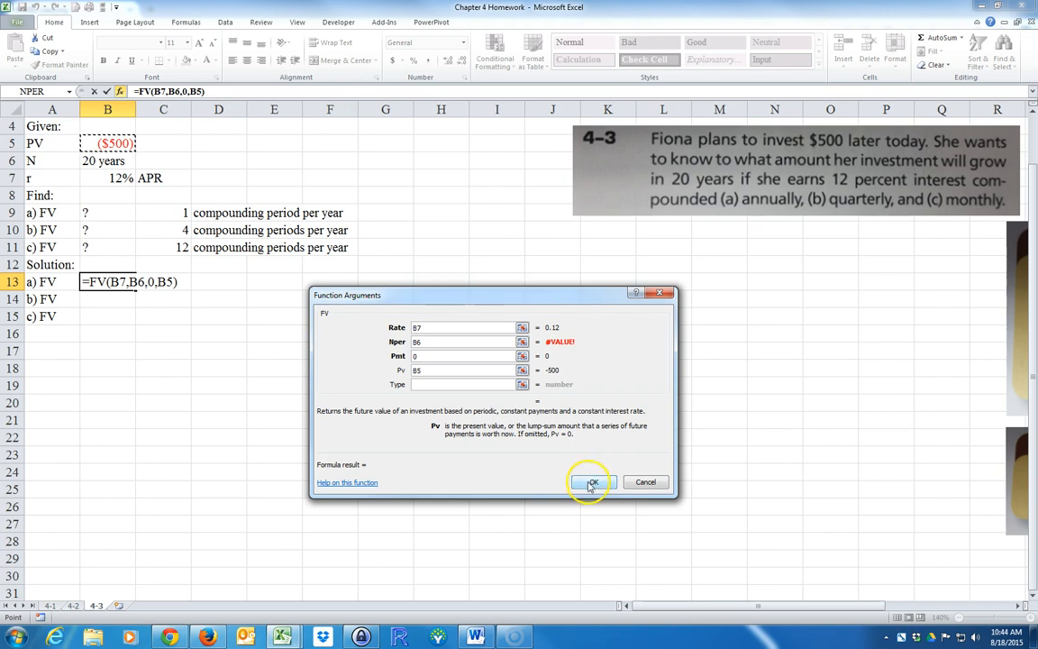
Step: Confirm the annual FV of $4,823.15 and shade the a) row yellow
left_click(592, 482)
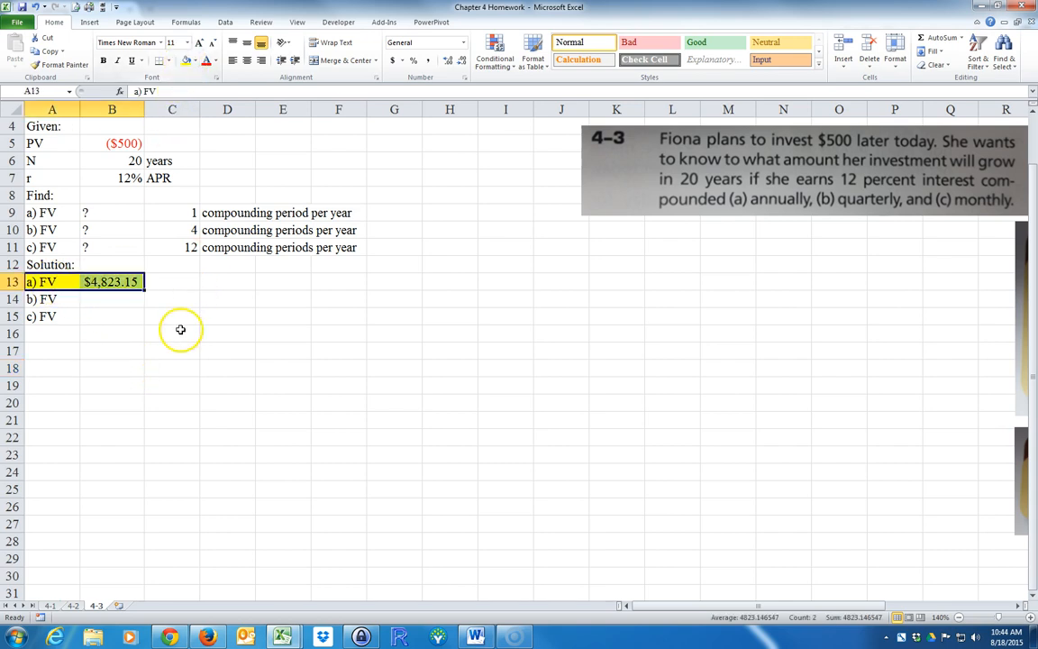
left_click(171, 333)
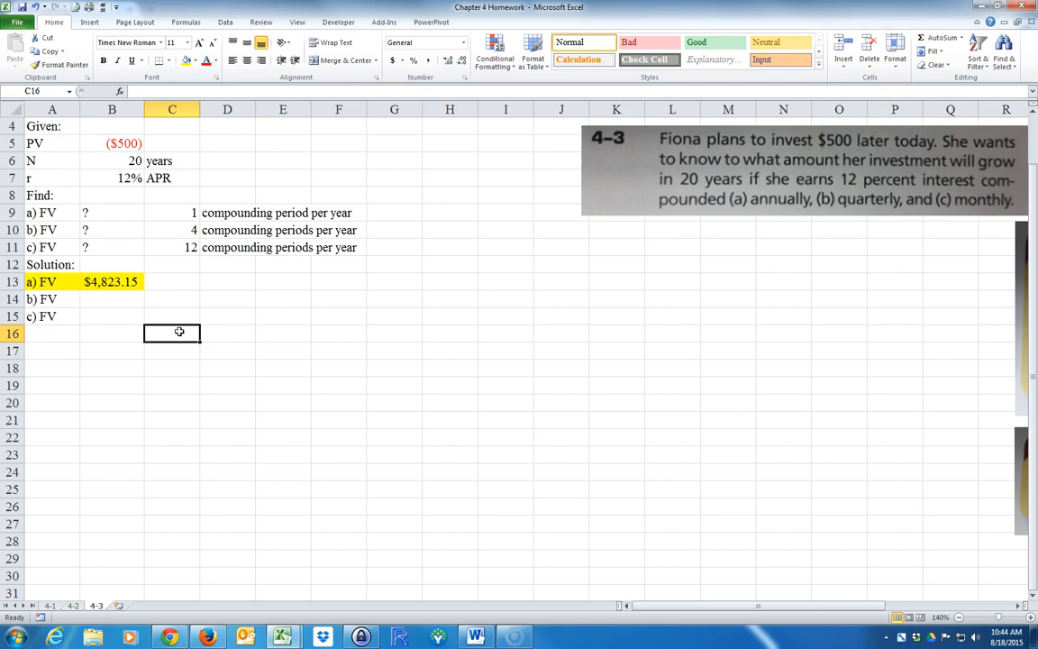
left_click(112, 299)
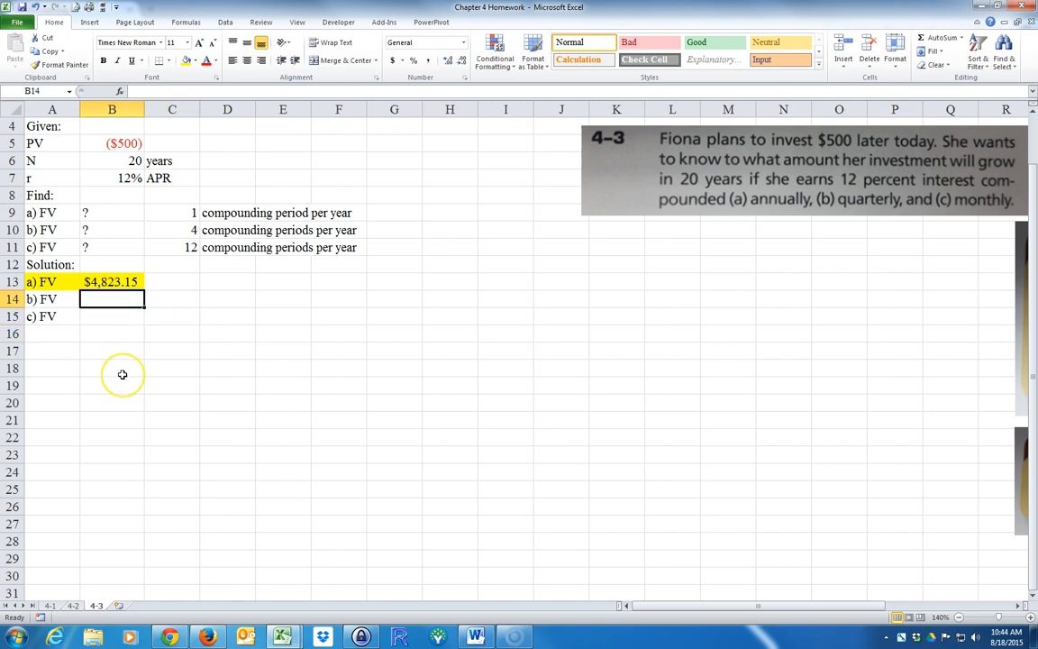
Step: Build the quarterly formula =FV(B7/C10,B6*C10,0,B5) in B14
type("=FV")
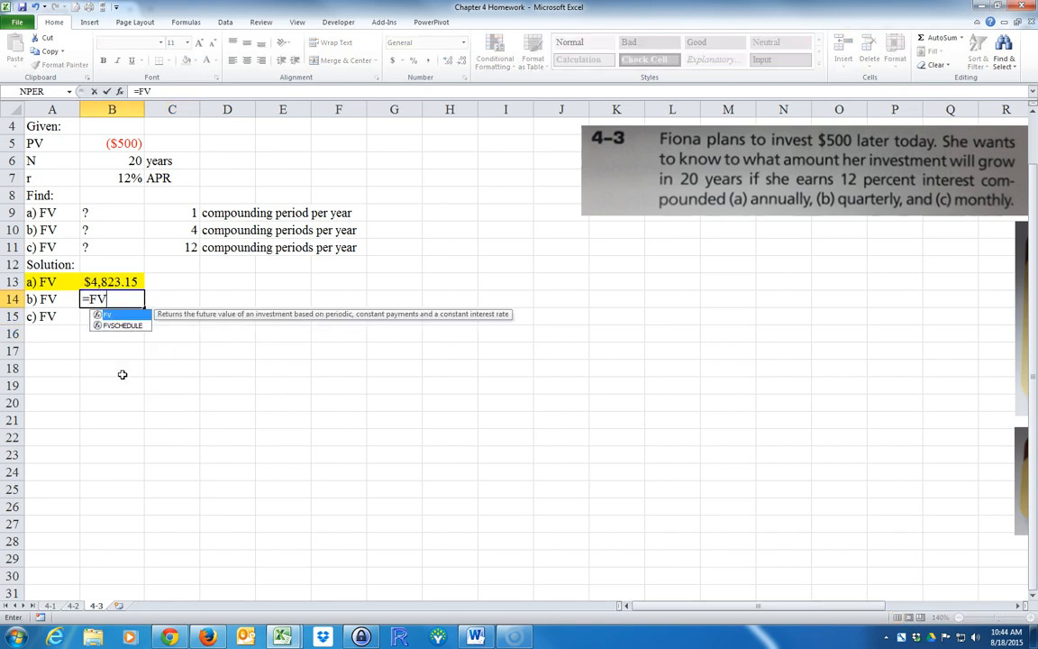
type("(")
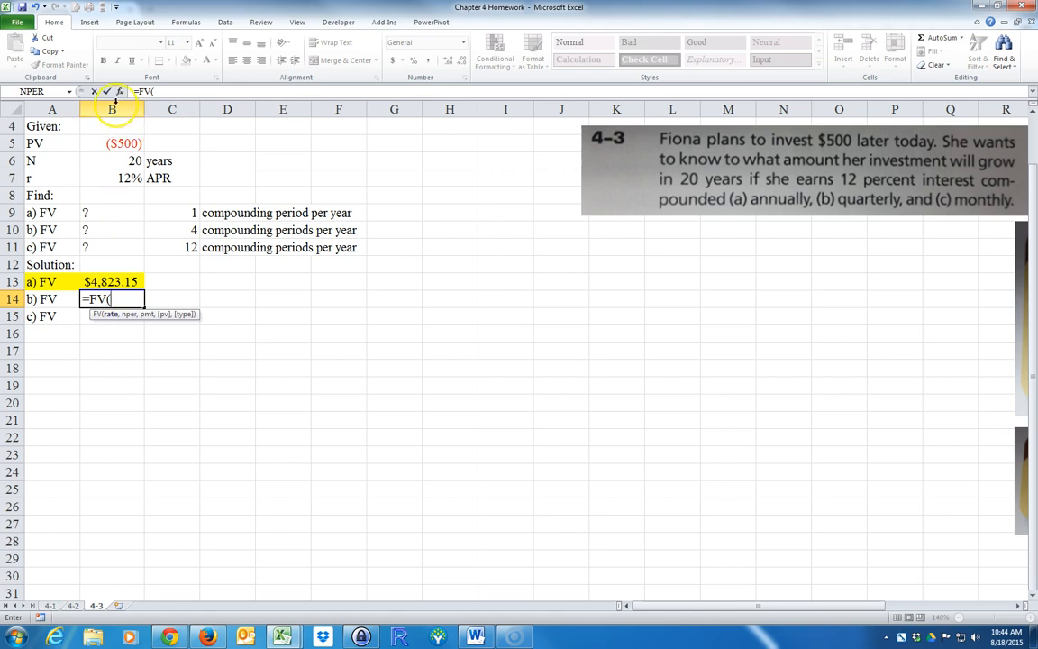
left_click(119, 91)
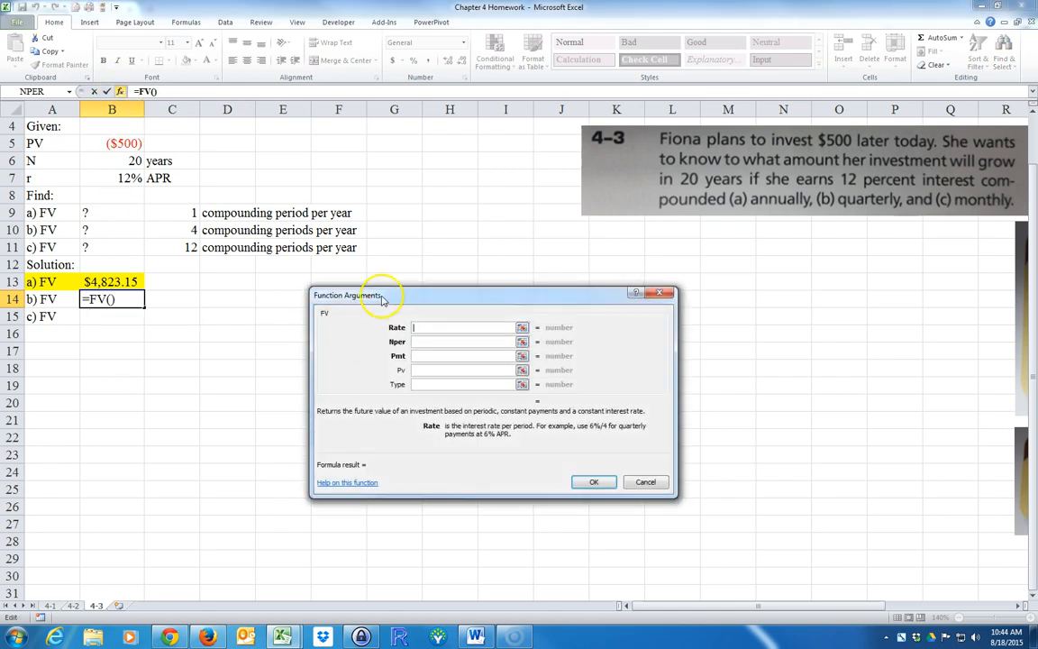
mouse_move(489, 438)
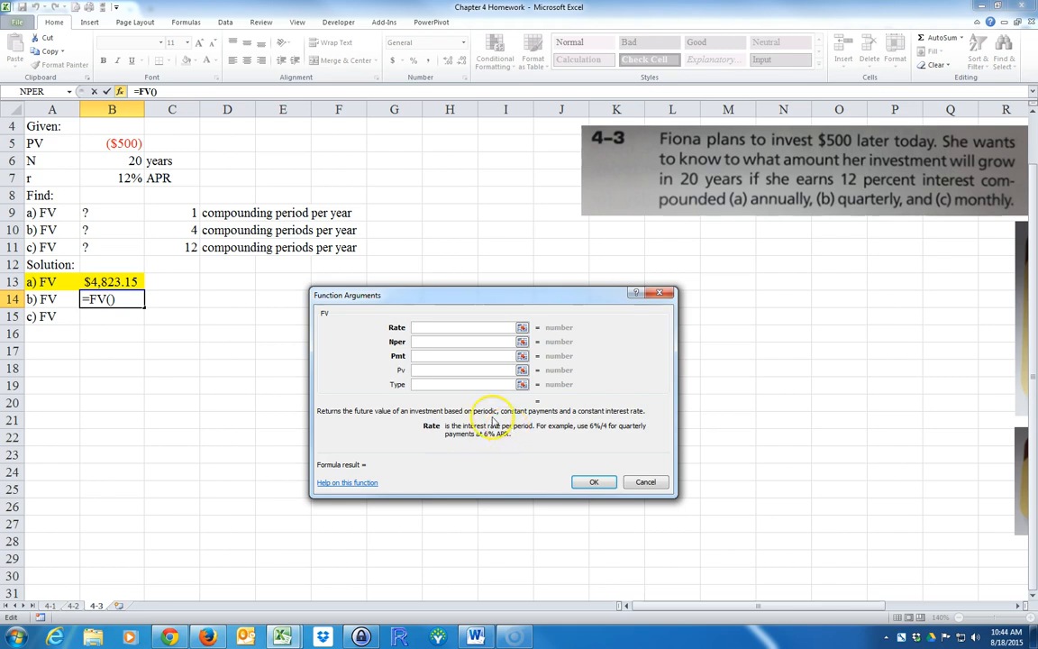
left_click(111, 178)
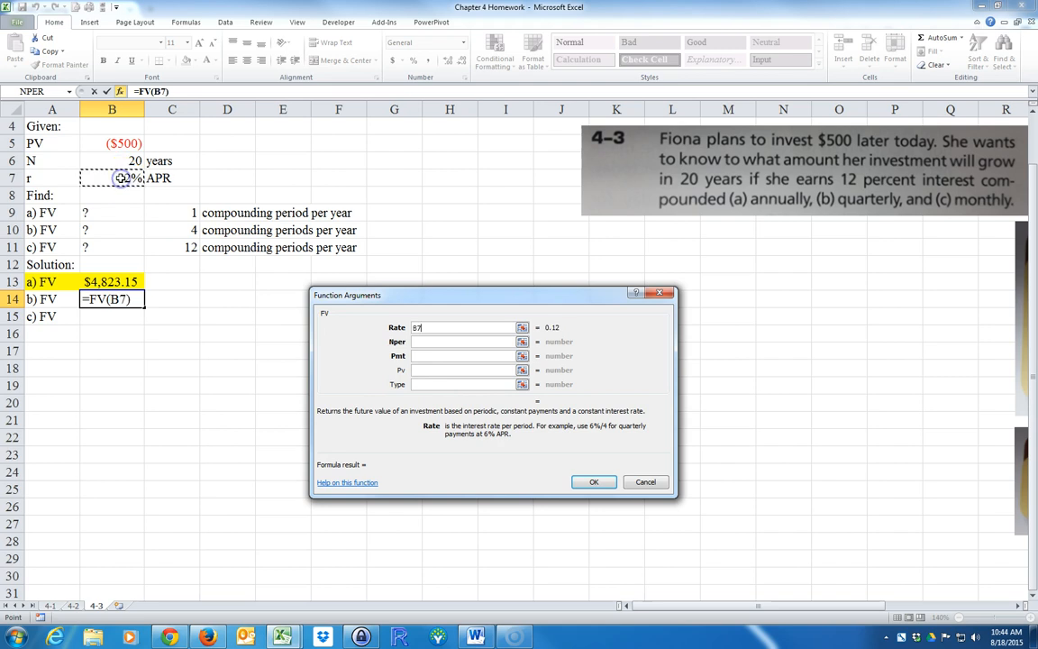
type("/")
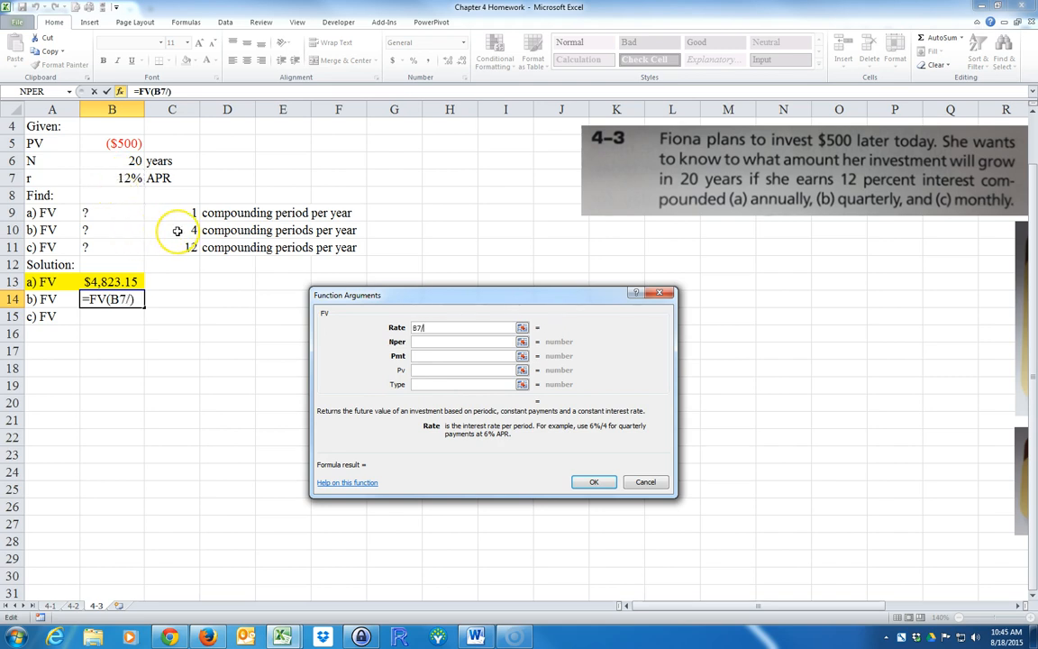
left_click(178, 229)
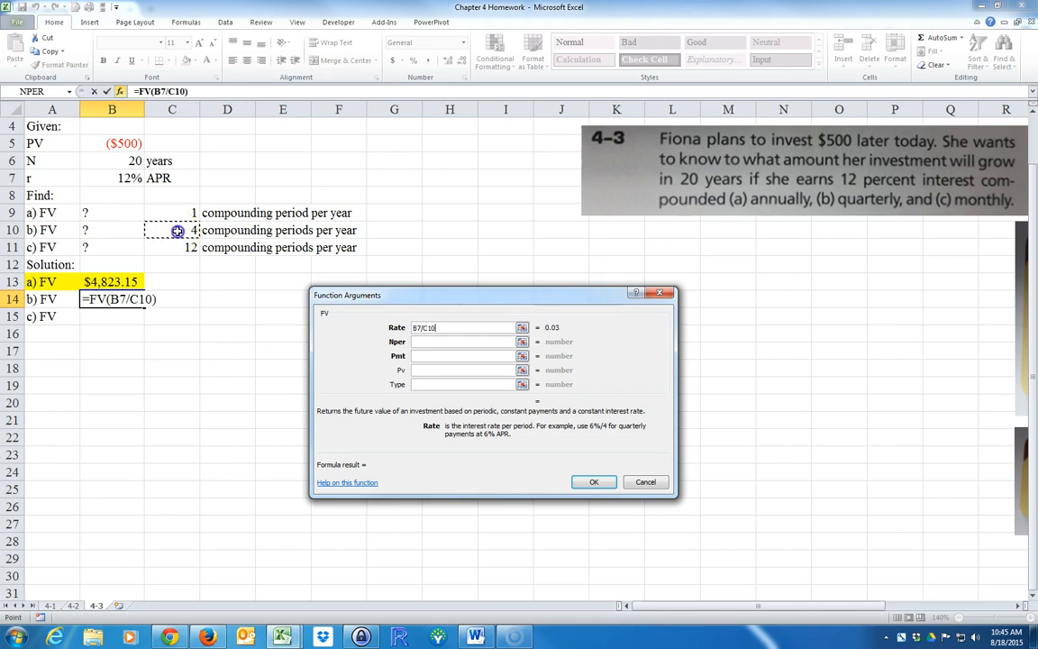
mouse_move(263, 329)
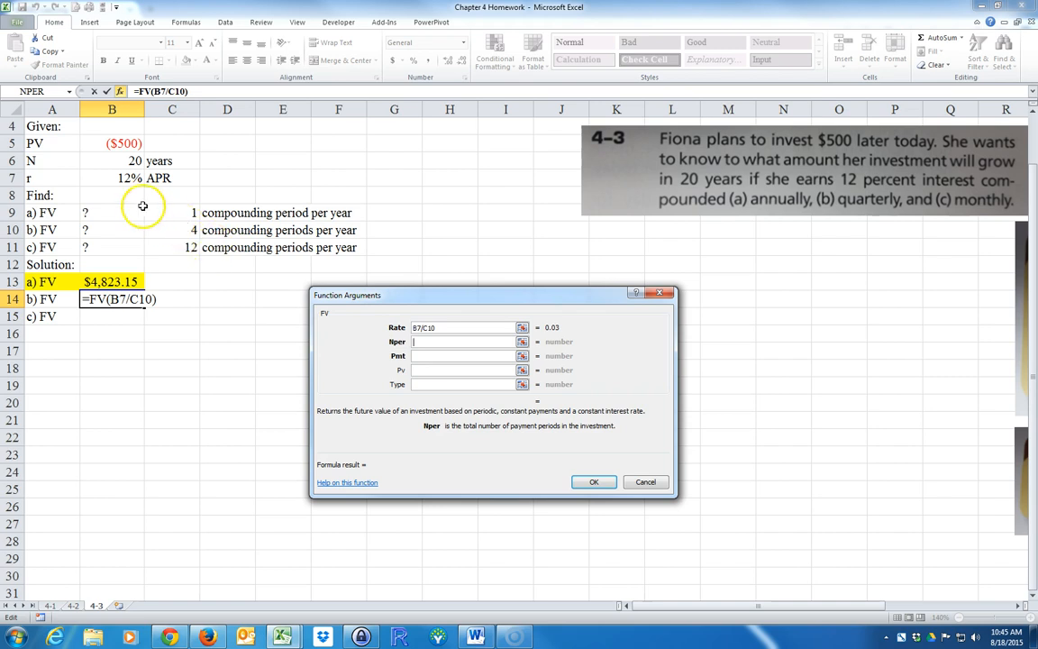
left_click(112, 160)
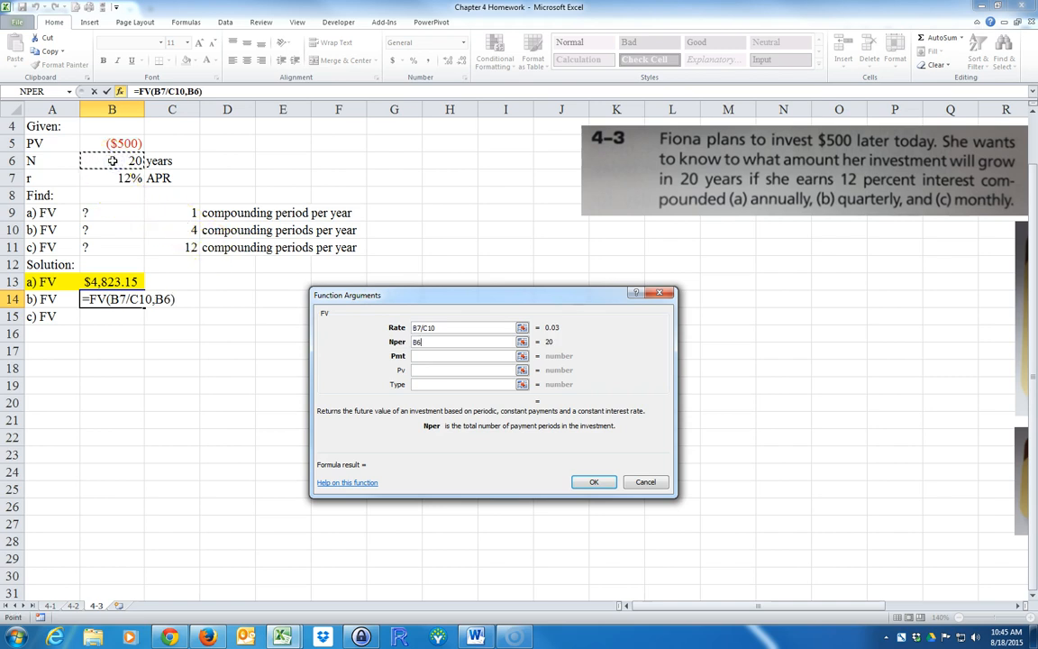
type("*C10")
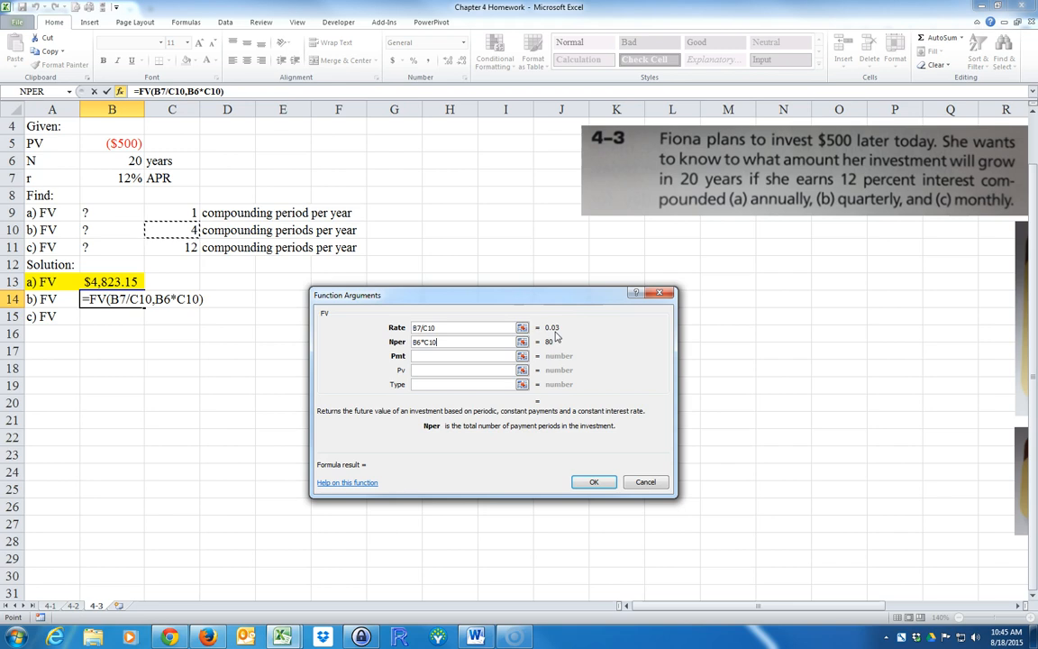
mouse_move(489, 328)
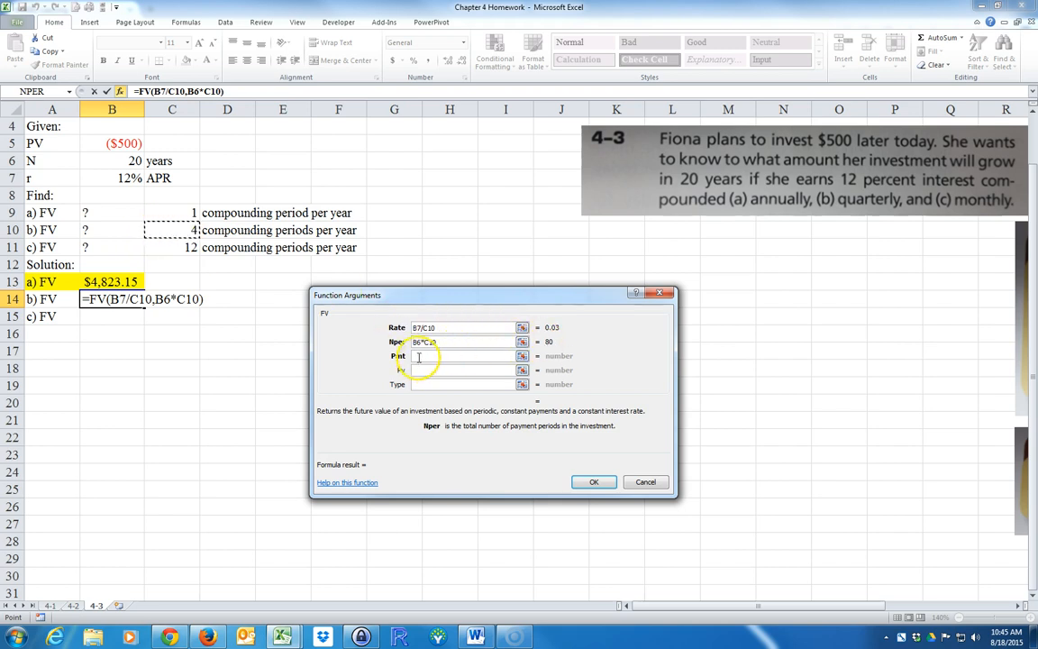
type("0")
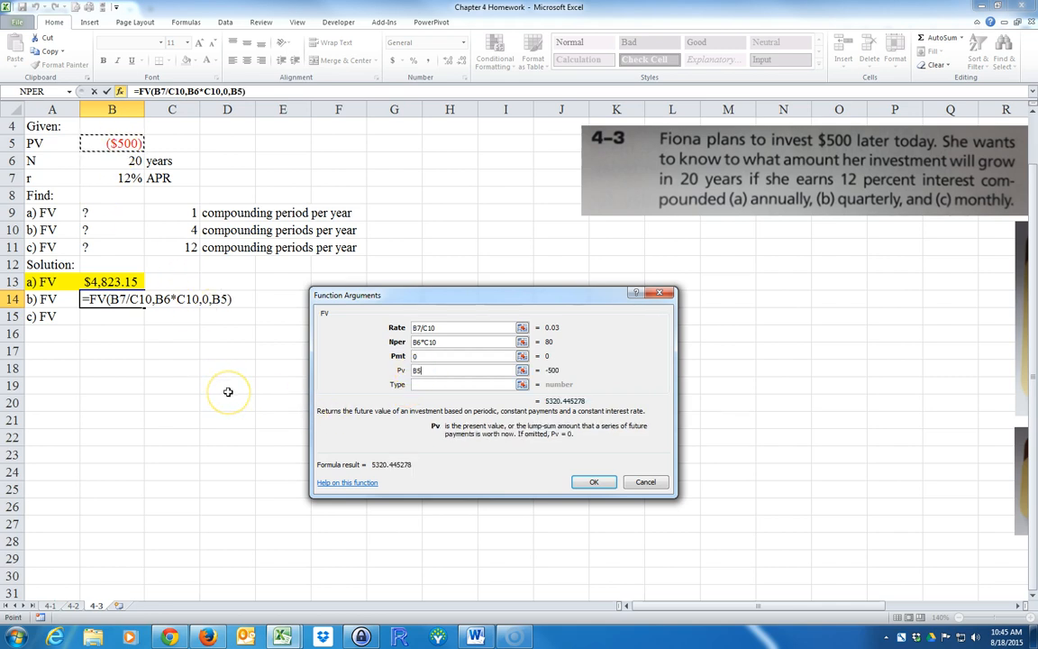
mouse_move(594, 481)
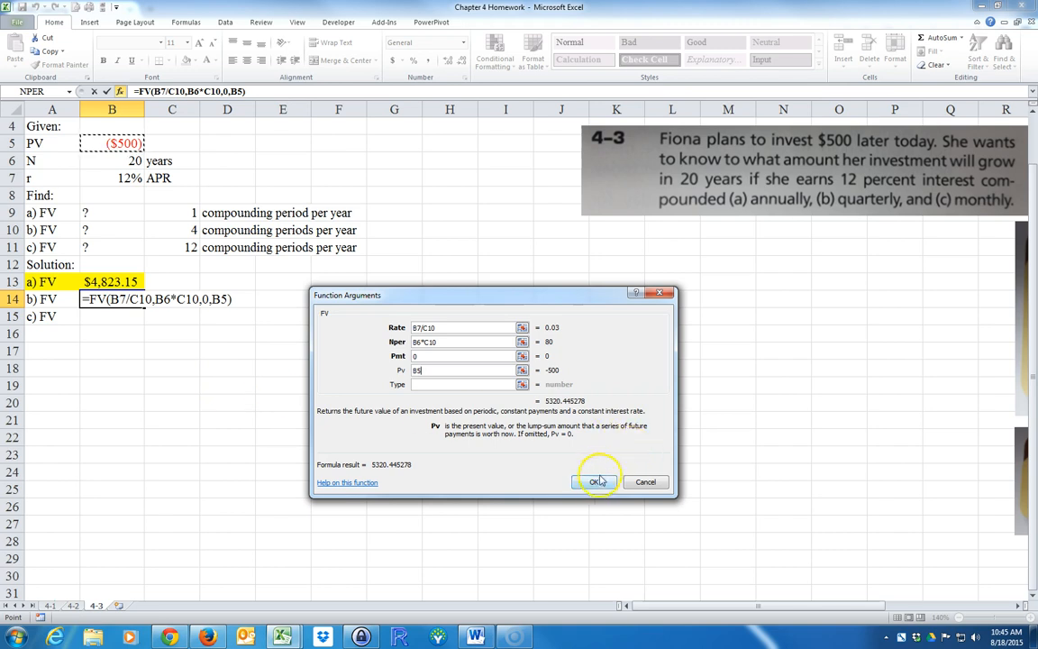
Step: Confirm the quarterly FV formula, giving $5,320.45
left_click(597, 481)
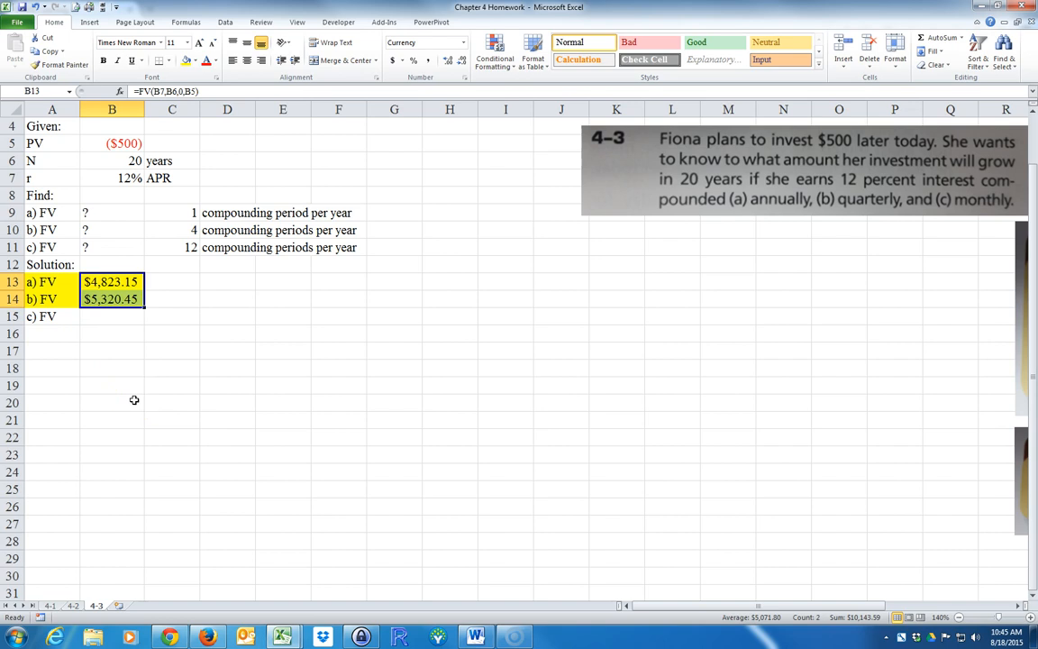
mouse_move(77, 324)
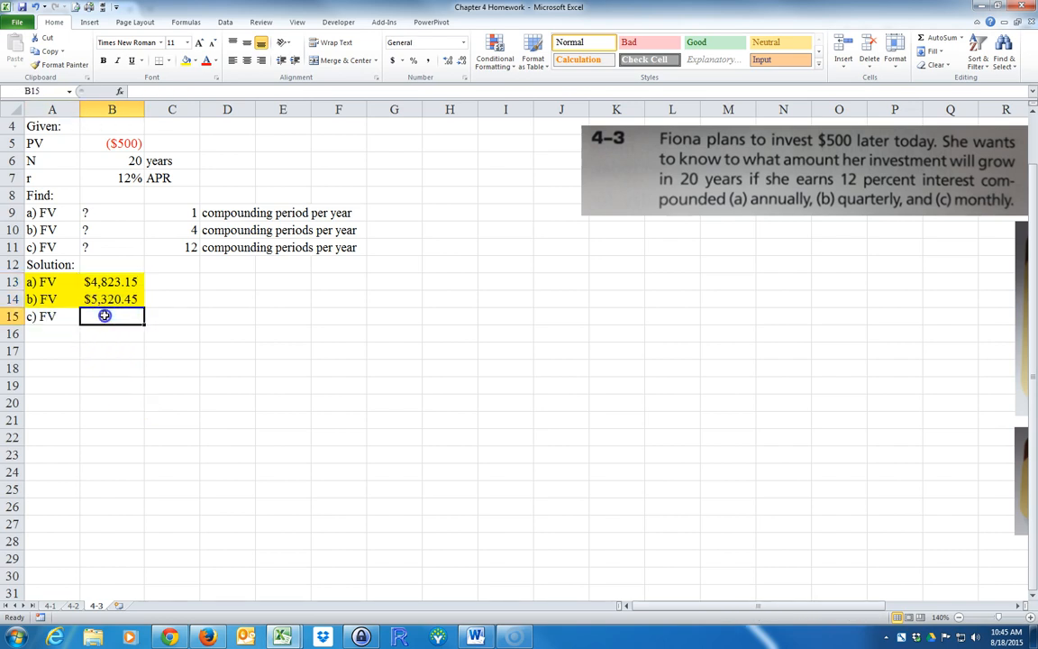
Step: Enter =FV(B7/C11,B6*C11,0,B5) in B15 for a monthly FV of $5,446.28
type("=")
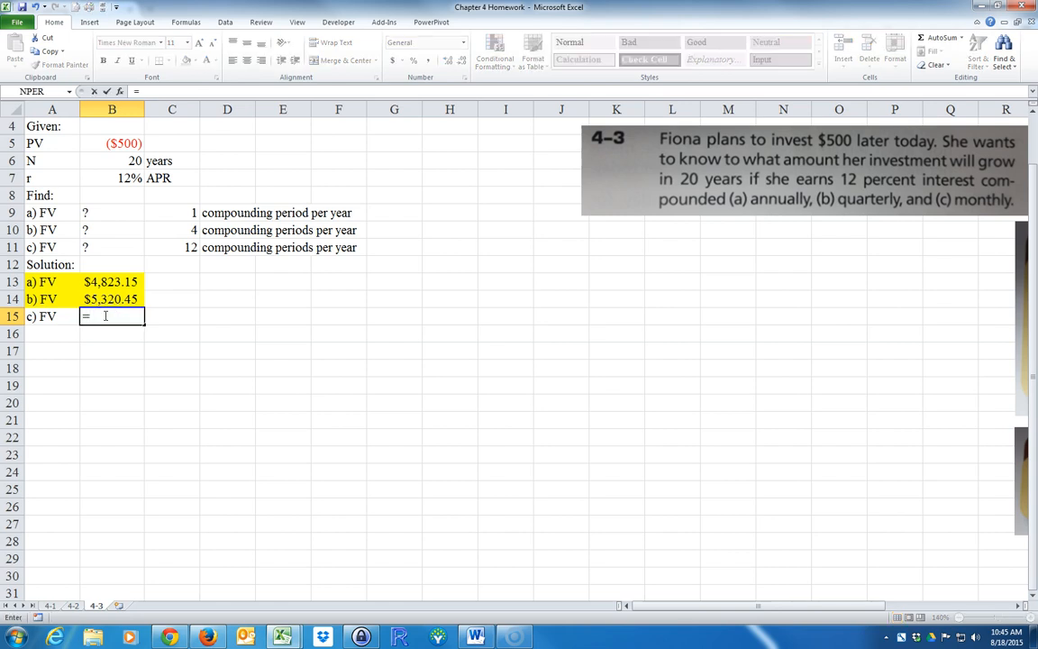
type("FV")
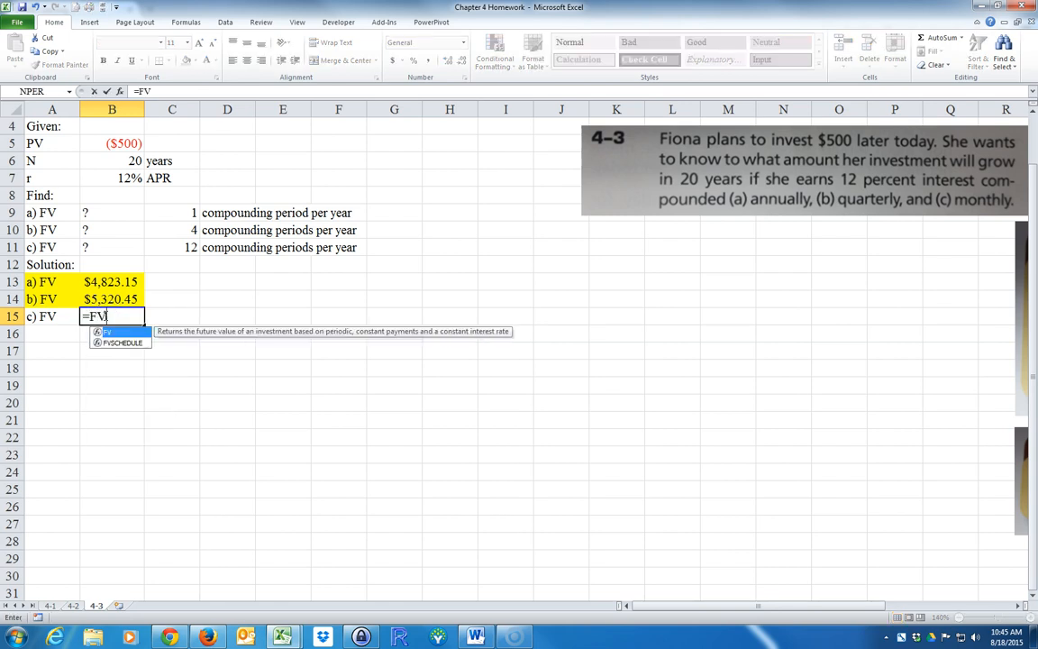
type("(")
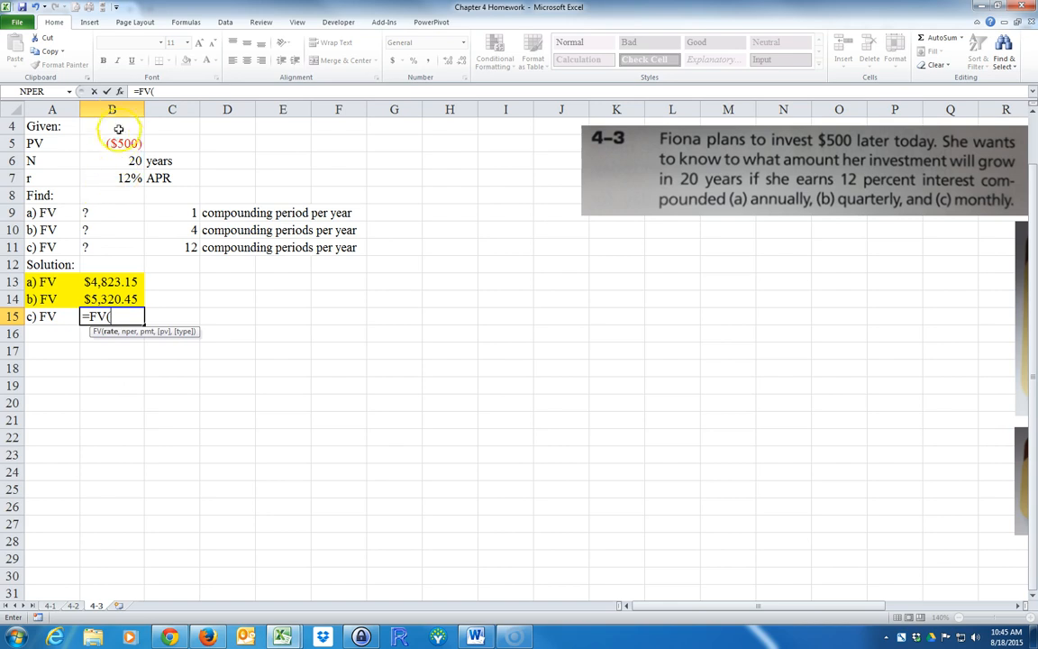
left_click(120, 91)
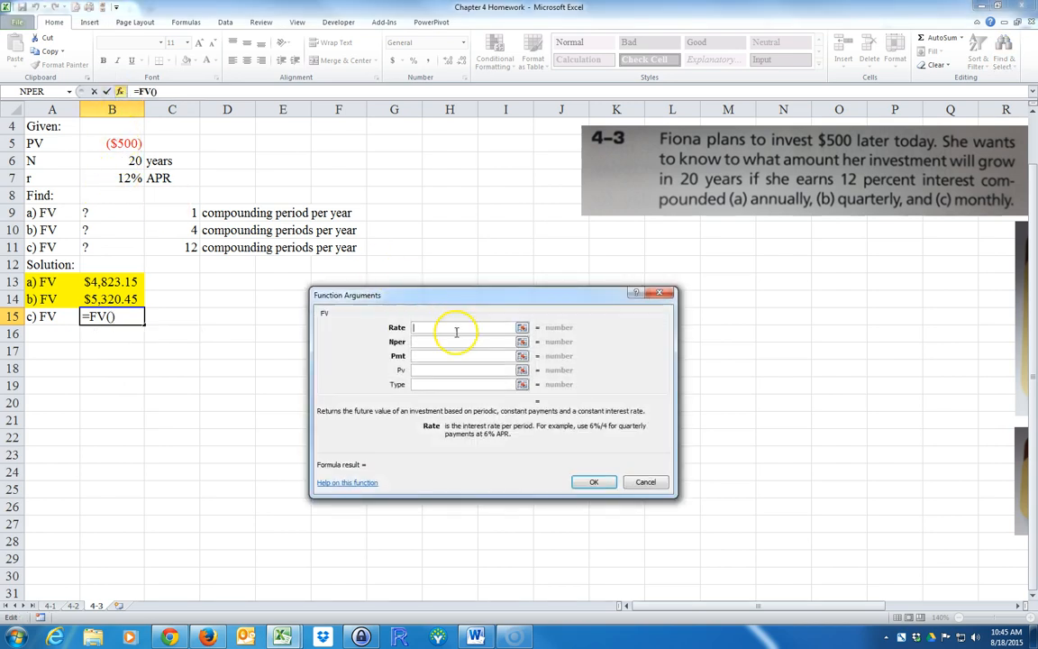
left_click(112, 177)
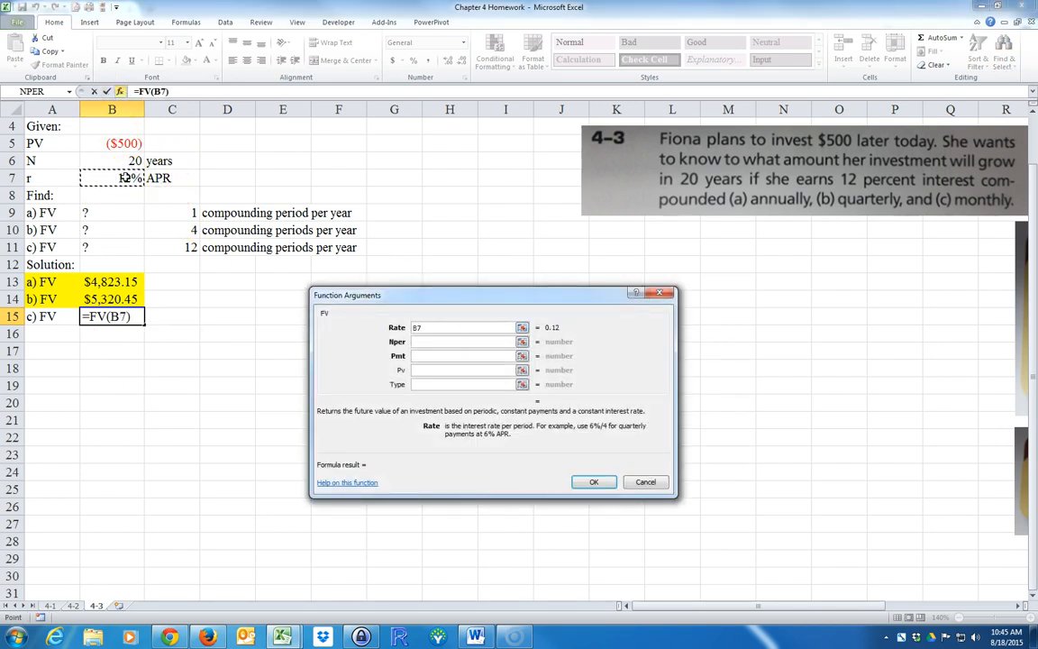
type("/")
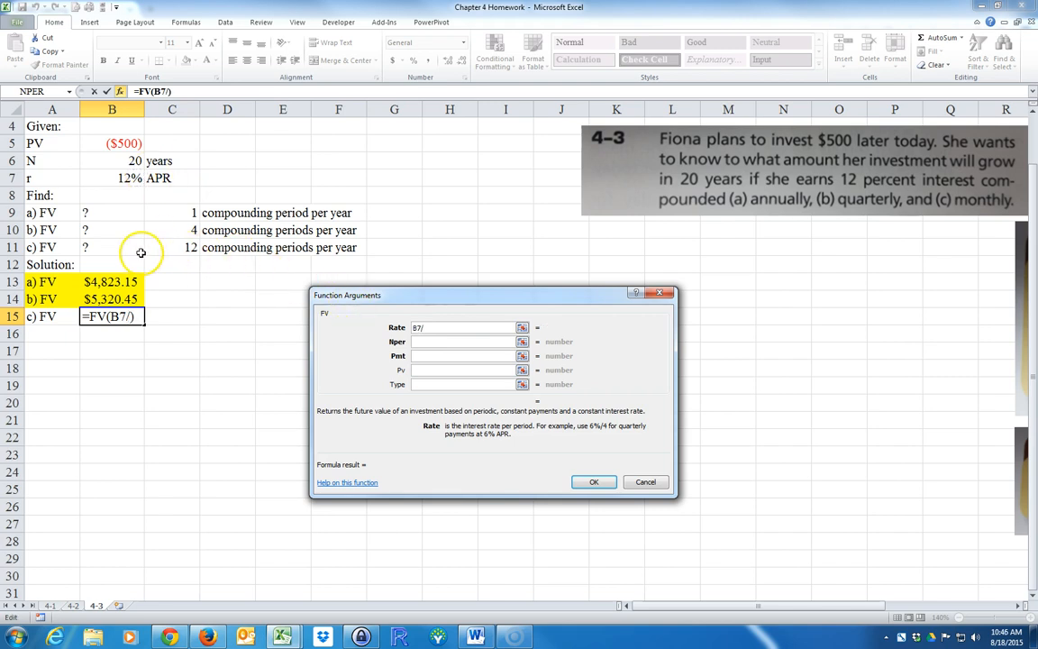
type("C11")
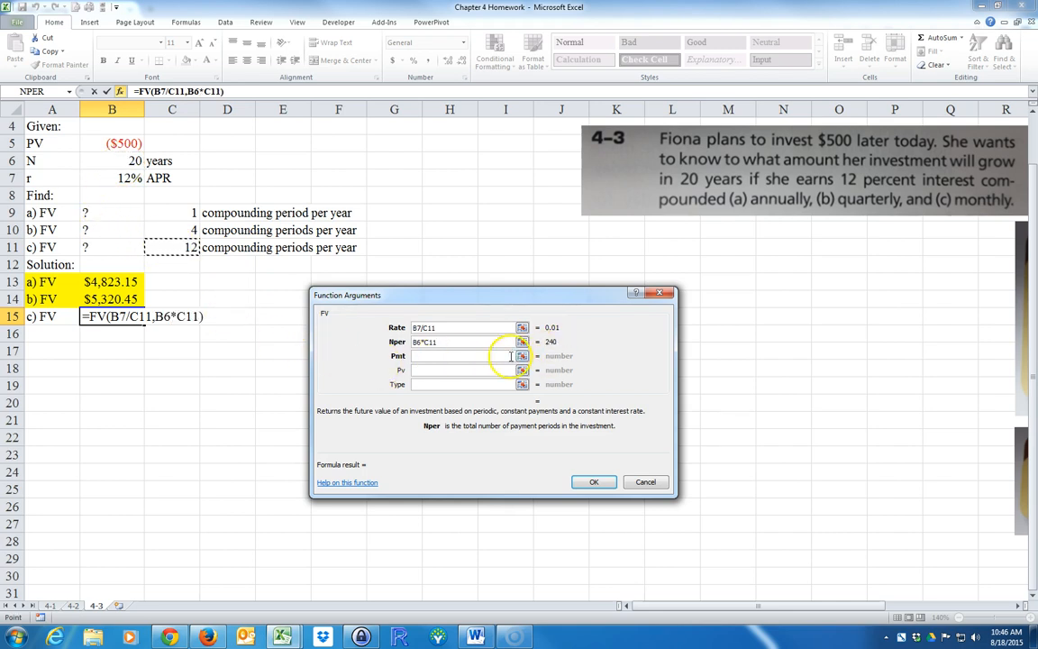
left_click(461, 355)
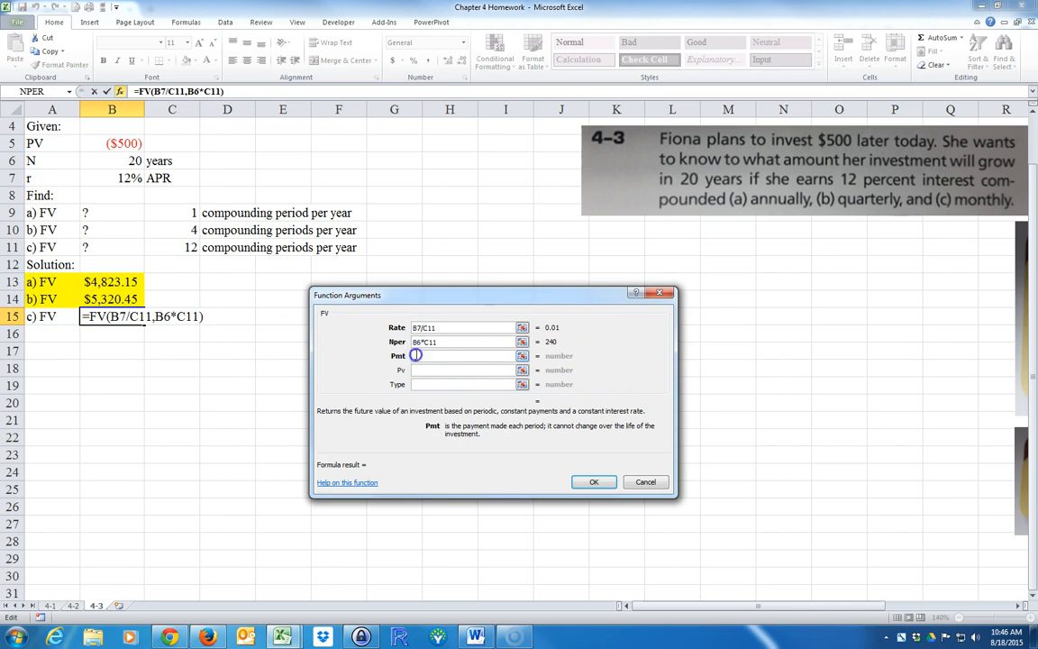
type("0")
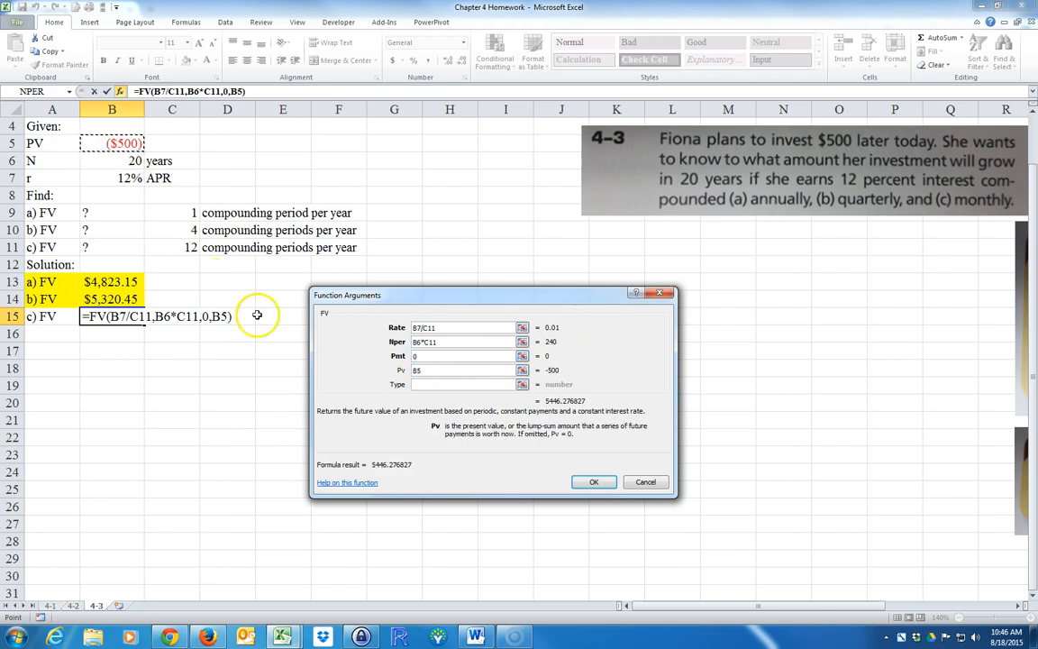
left_click(594, 481)
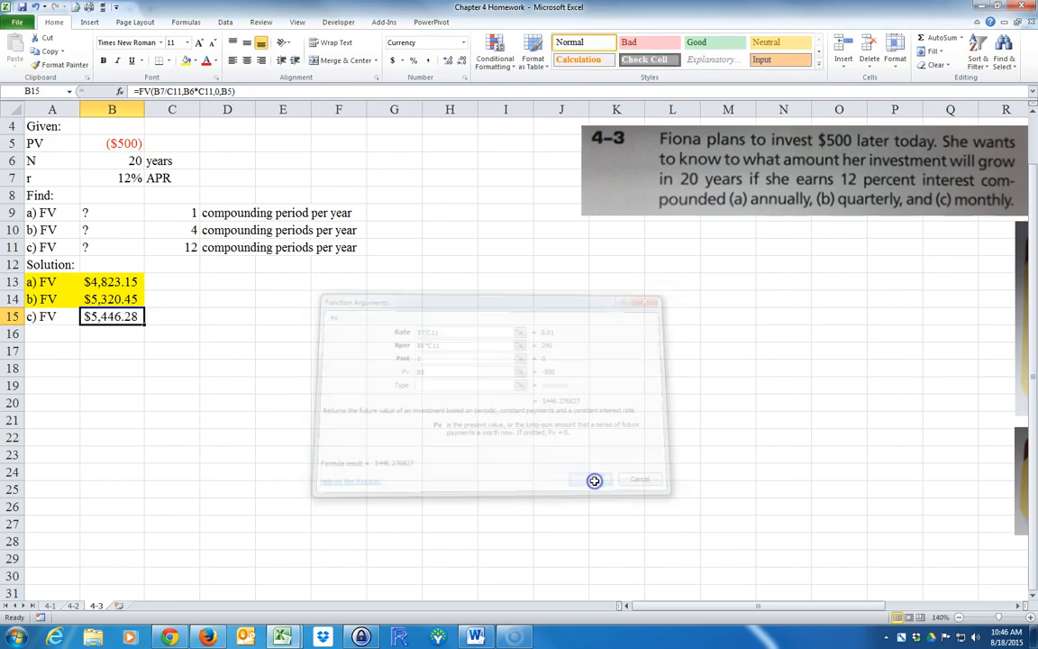
Step: Shade the $5,446.28 c) answer yellow like parts a) and b)
left_click(590, 479)
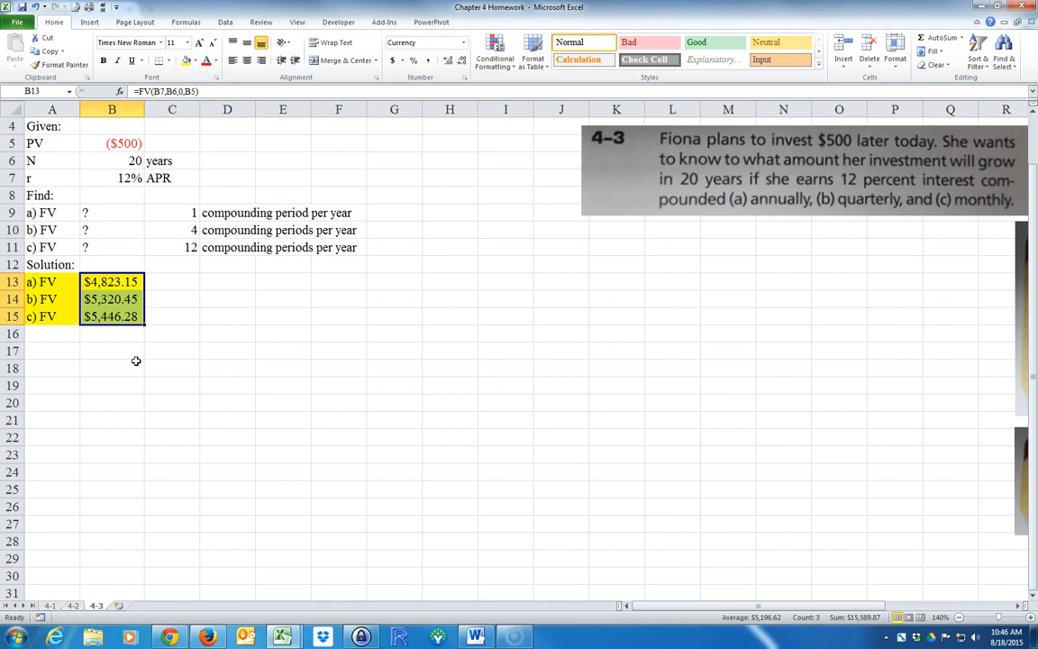
mouse_move(195, 390)
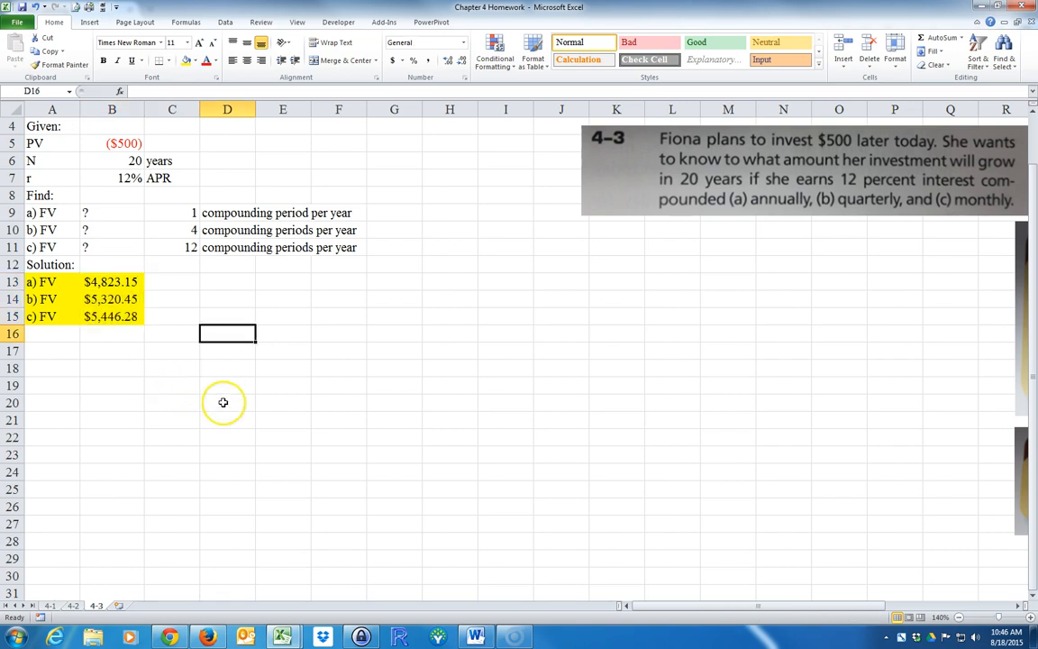
Step: Enter Yearly, Semi-annually, quarterly and monthly in D16:D19
type("Yearly")
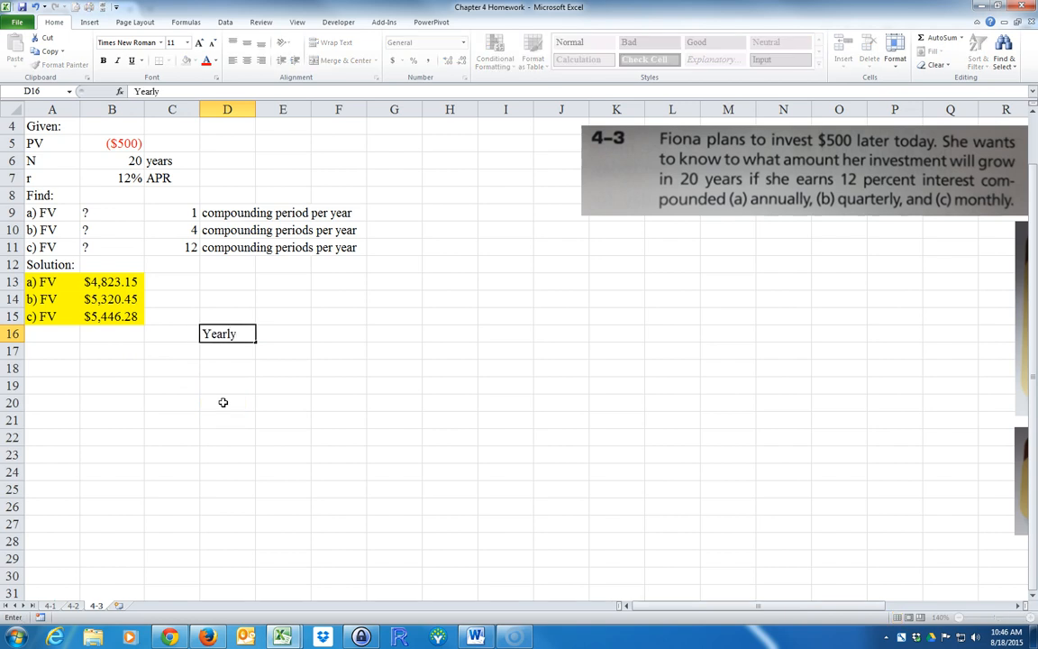
type("Semi")
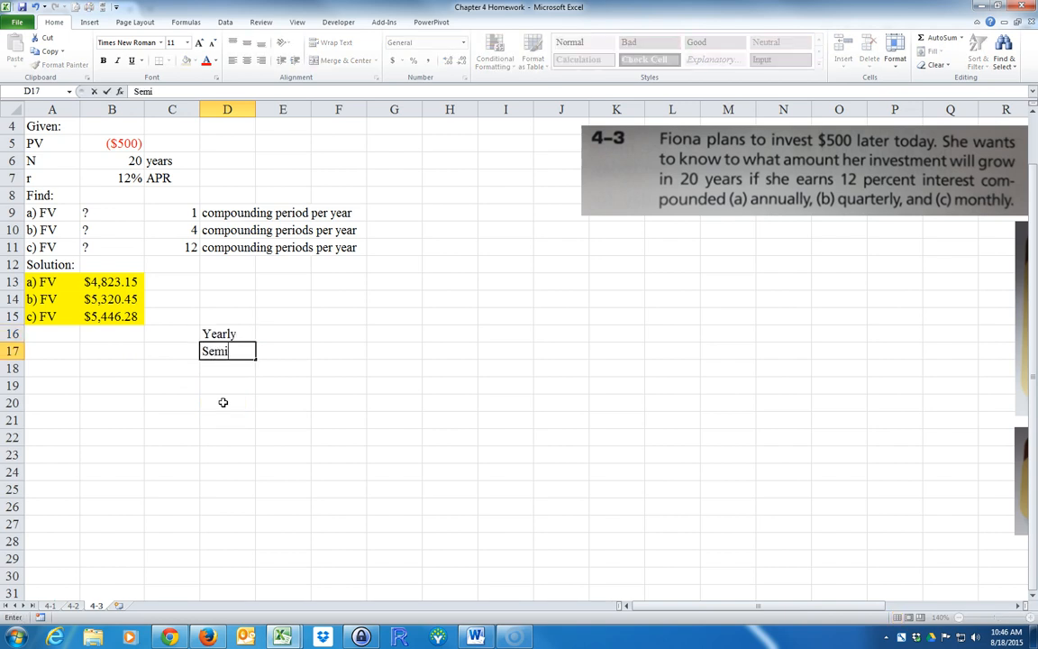
type("-annual")
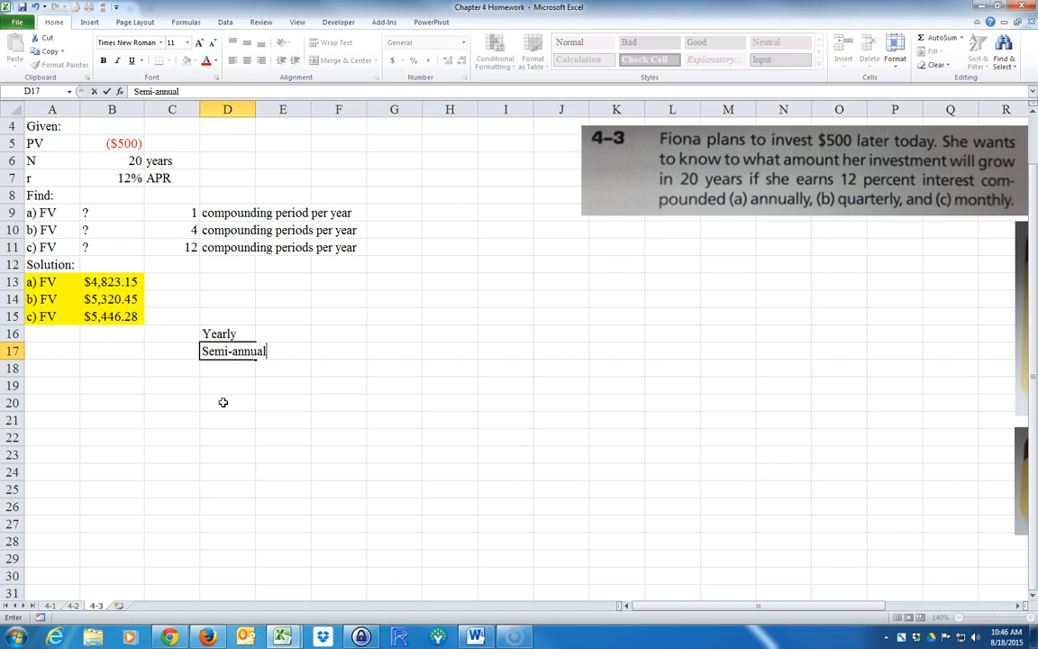
type("q")
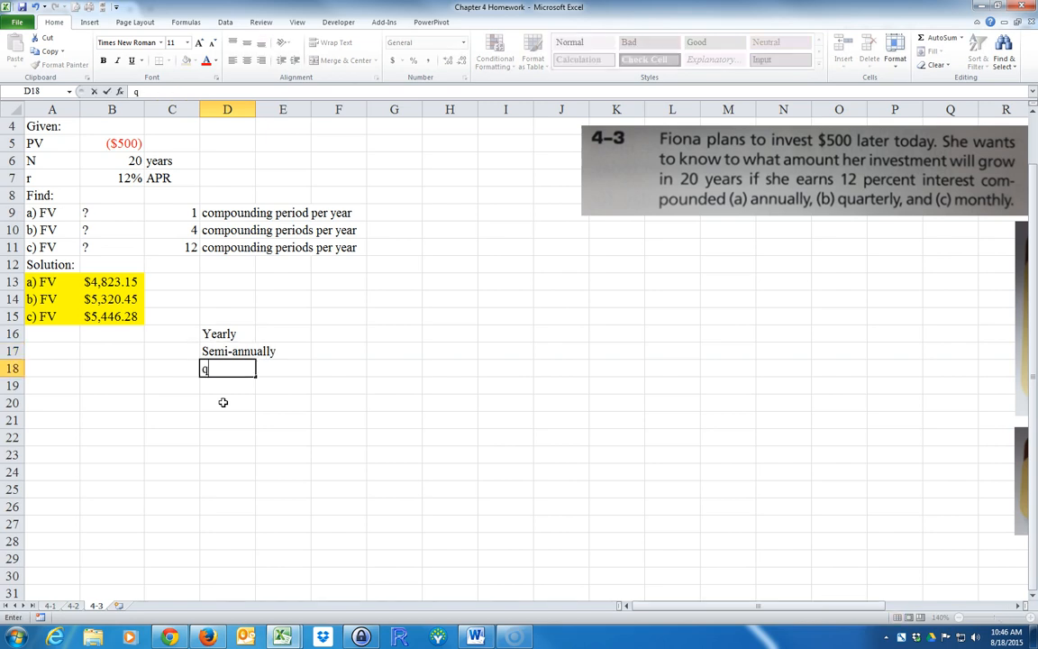
type("uarterly")
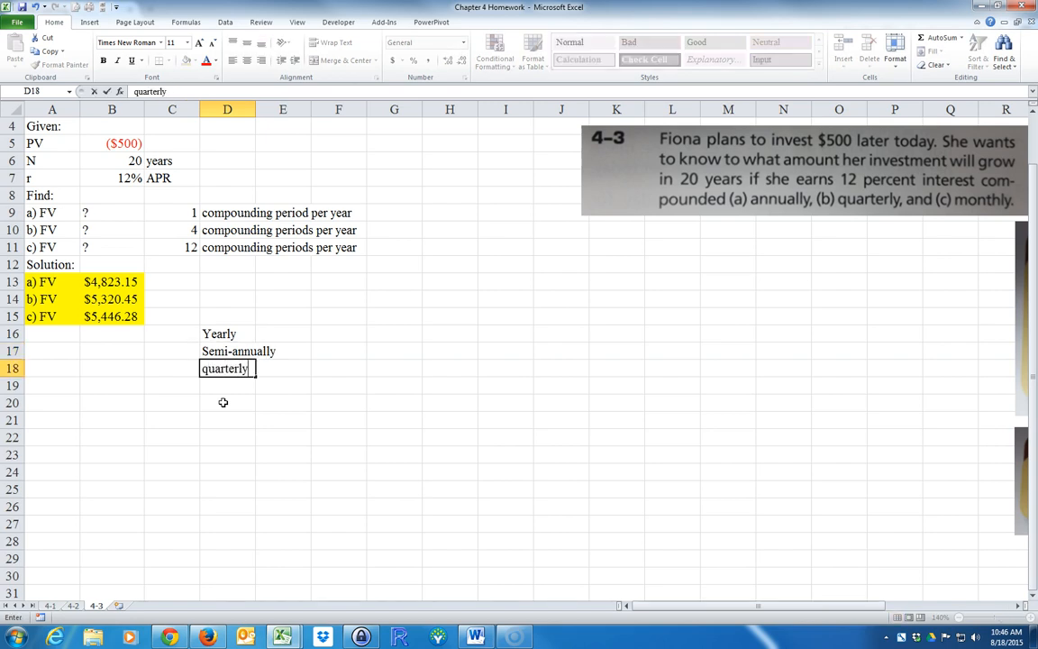
type("monthly")
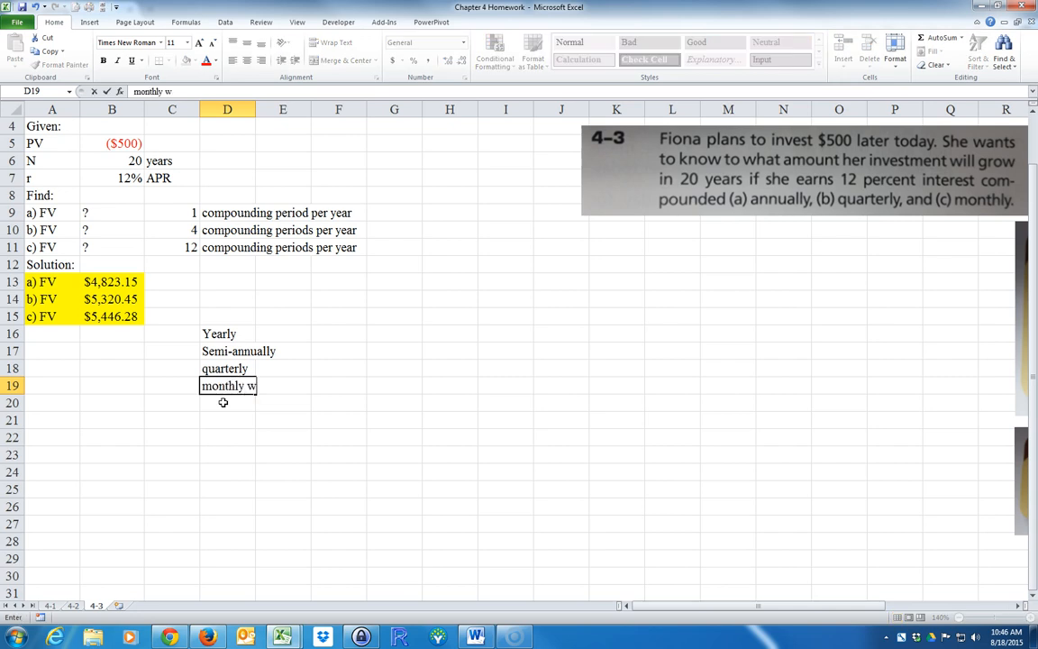
Step: Add weekly, daily, hourly, minutely, secondly and continuously below monthly, down to D25
type("weekly")
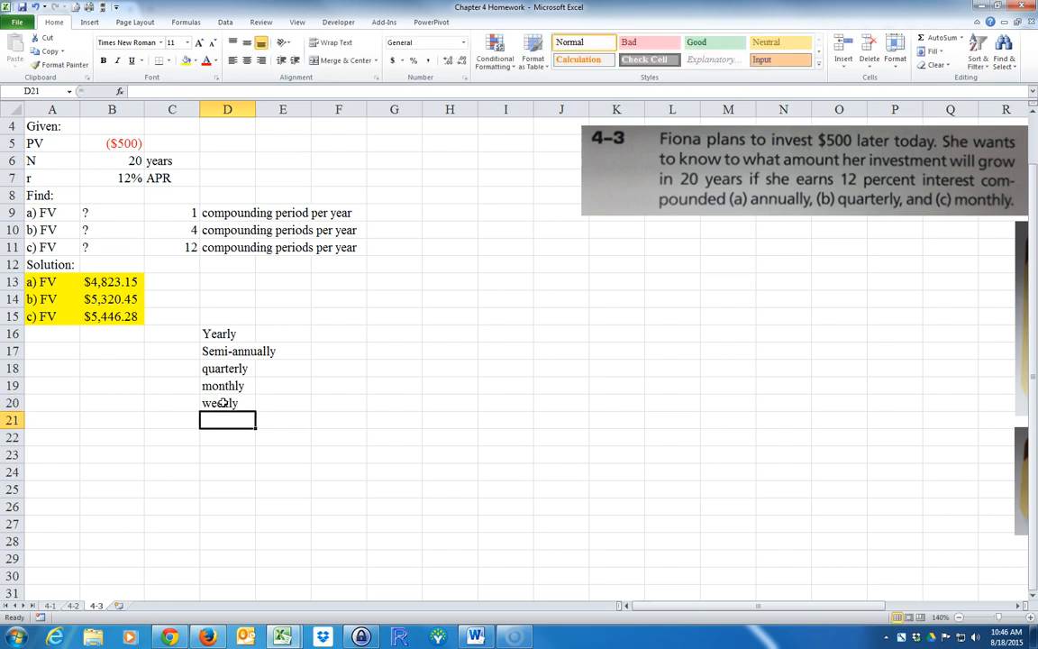
type("daily")
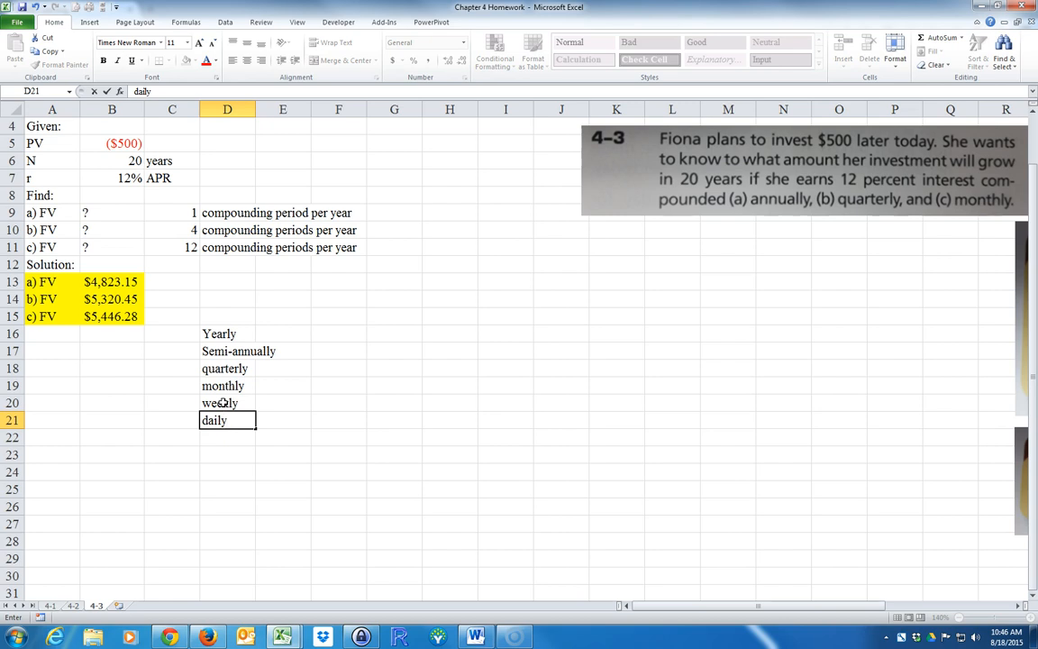
type("hourly")
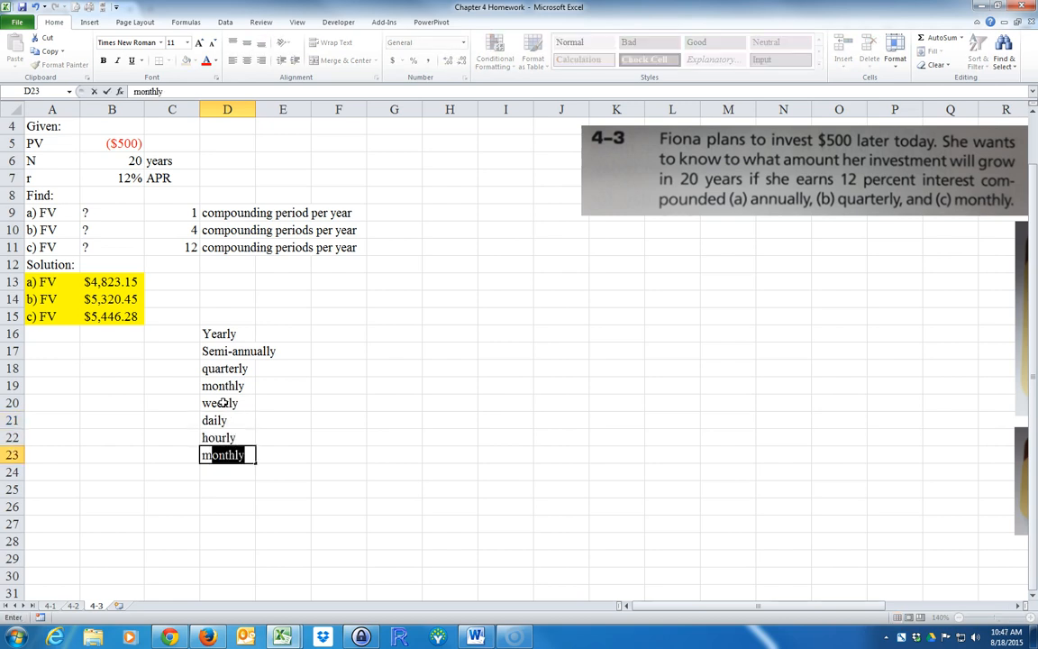
type("minu")
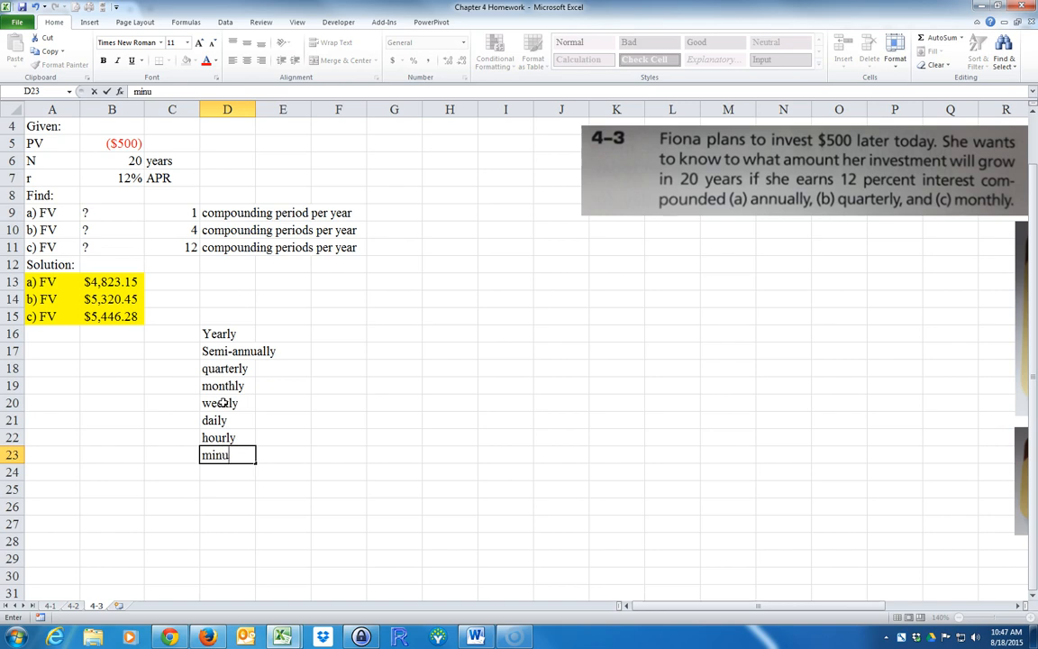
type("tely")
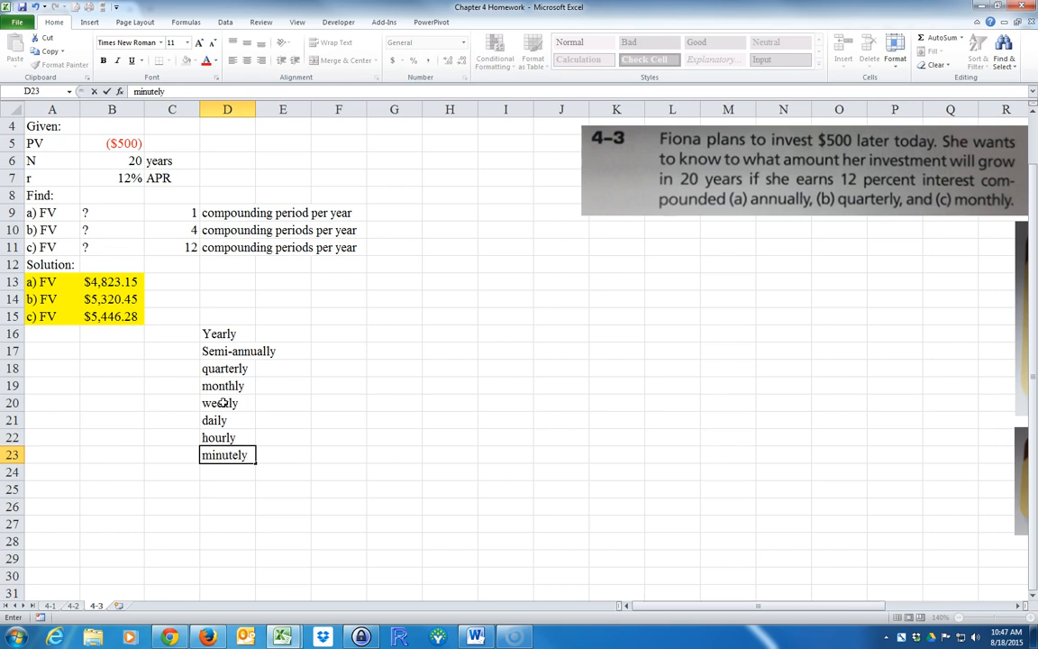
type("secondl")
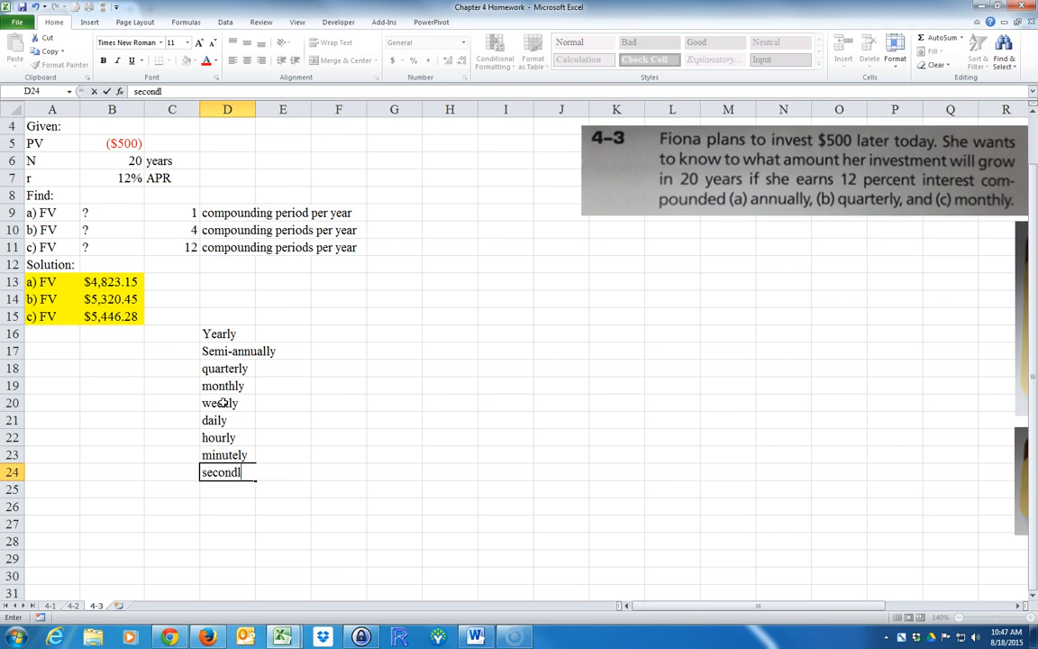
type("continouously")
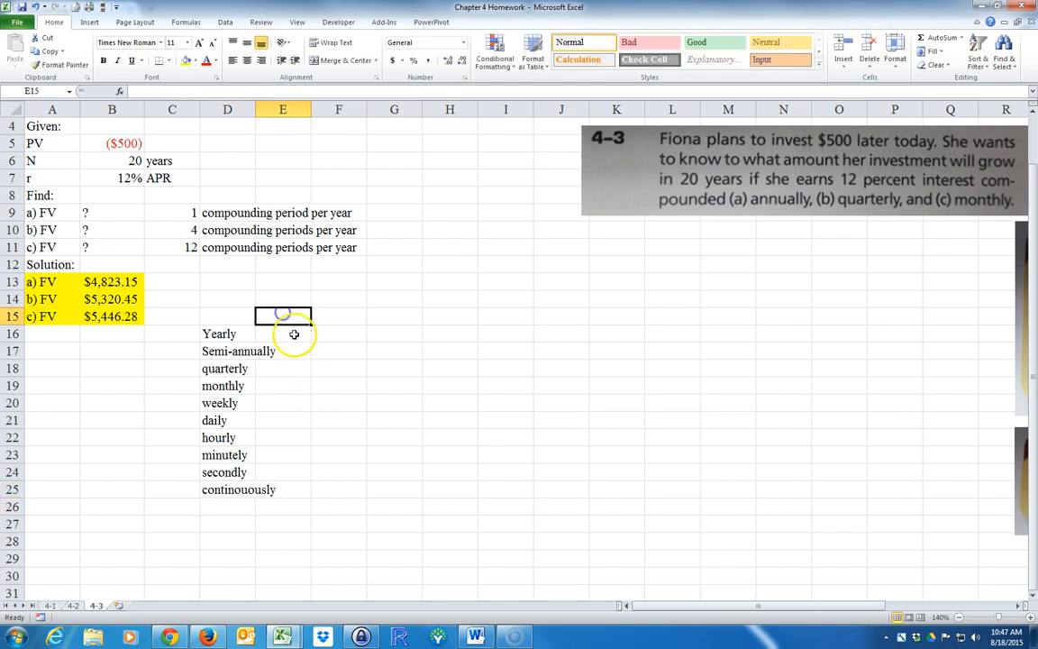
Step: Head column E 'Compounding periods per year' and enter counts such as 12 and 365
type("Computer")
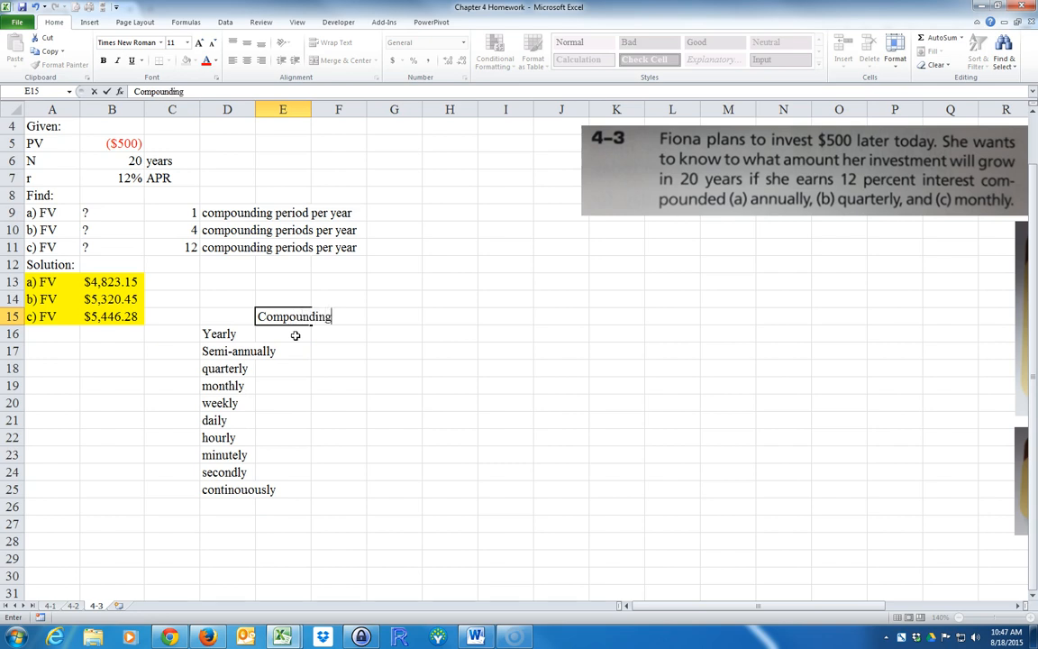
type("periods per year")
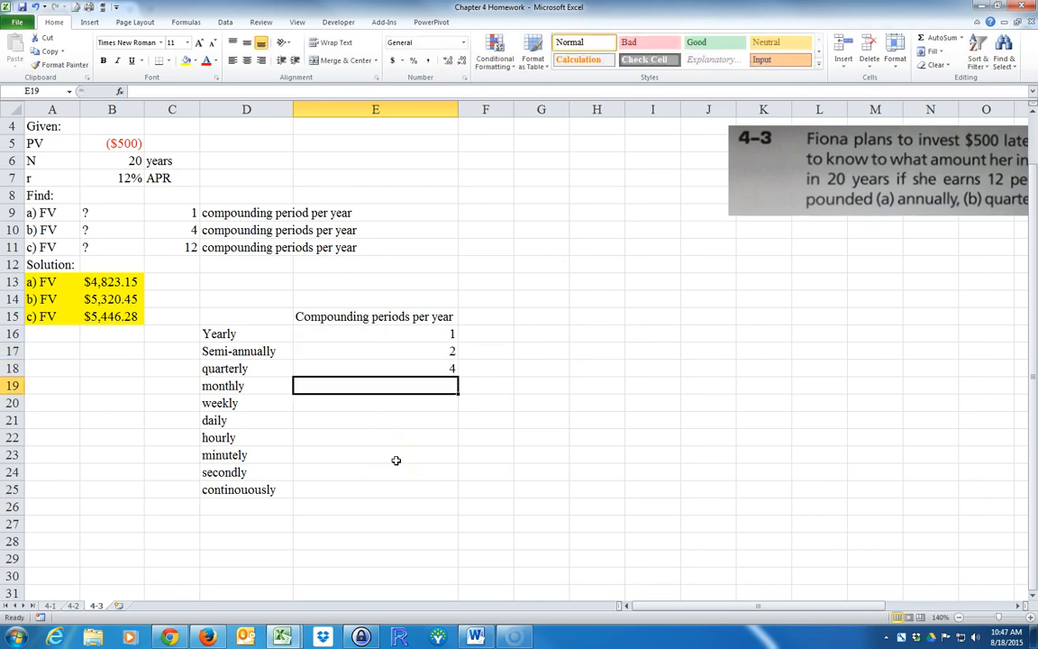
type("12")
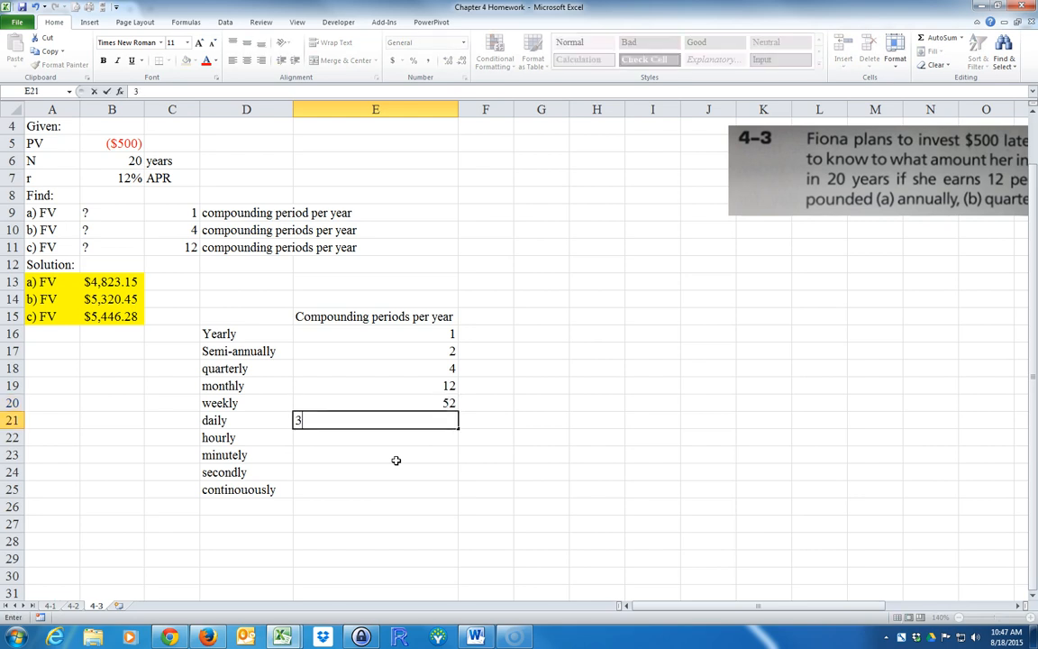
type("365")
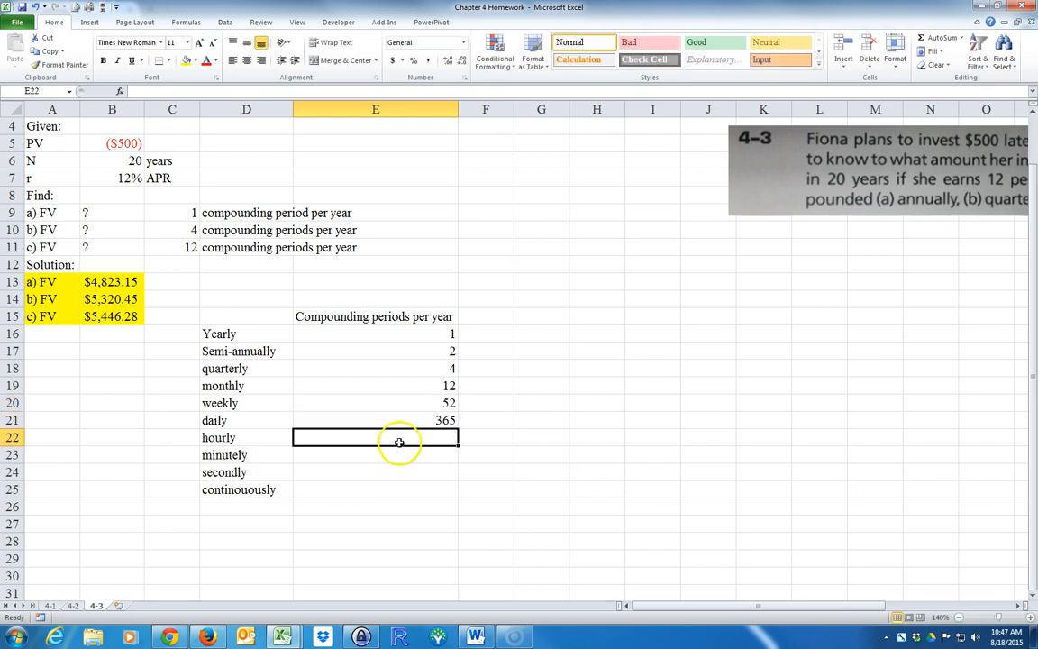
Step: Compute minutely (525600) and secondly (31536000) counts by multiplying by 60, and enter infinite
type("=")
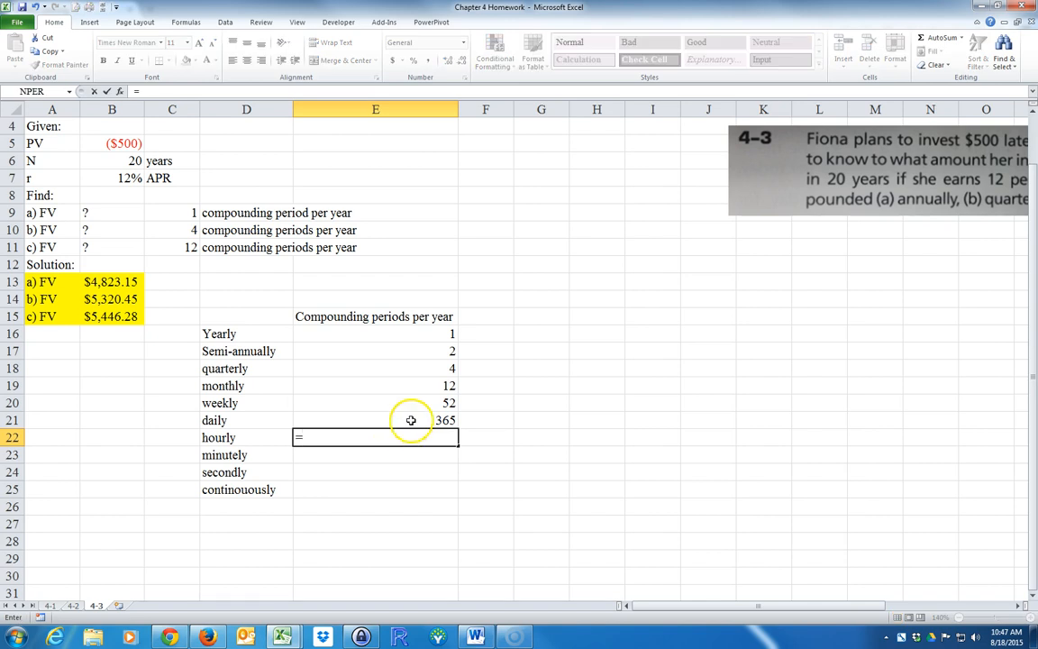
type("=E21*2")
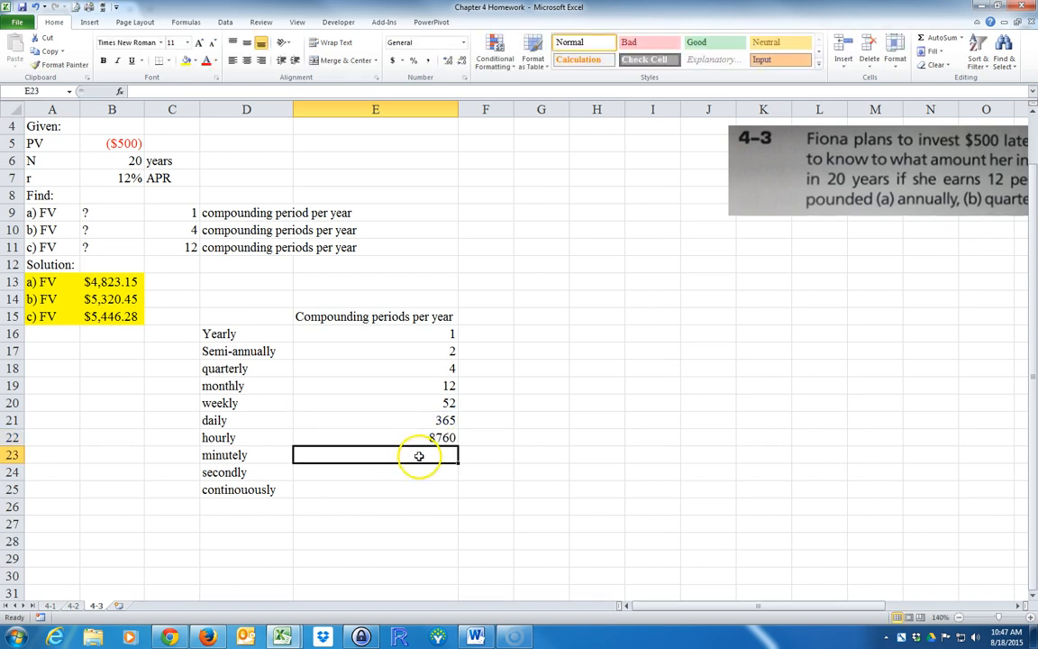
type("=")
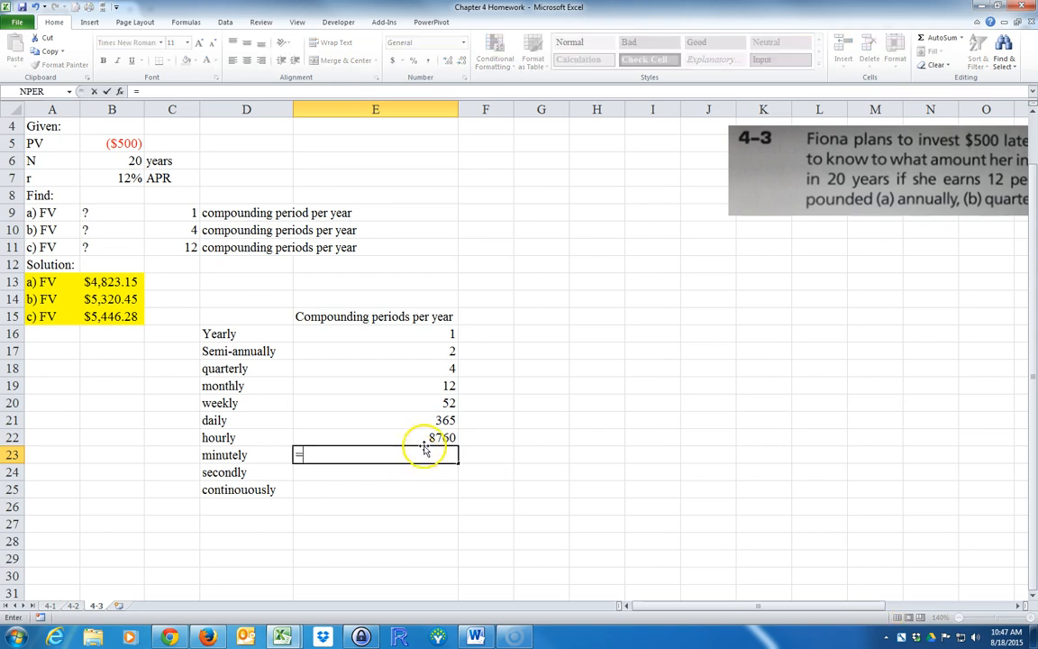
left_click(425, 437)
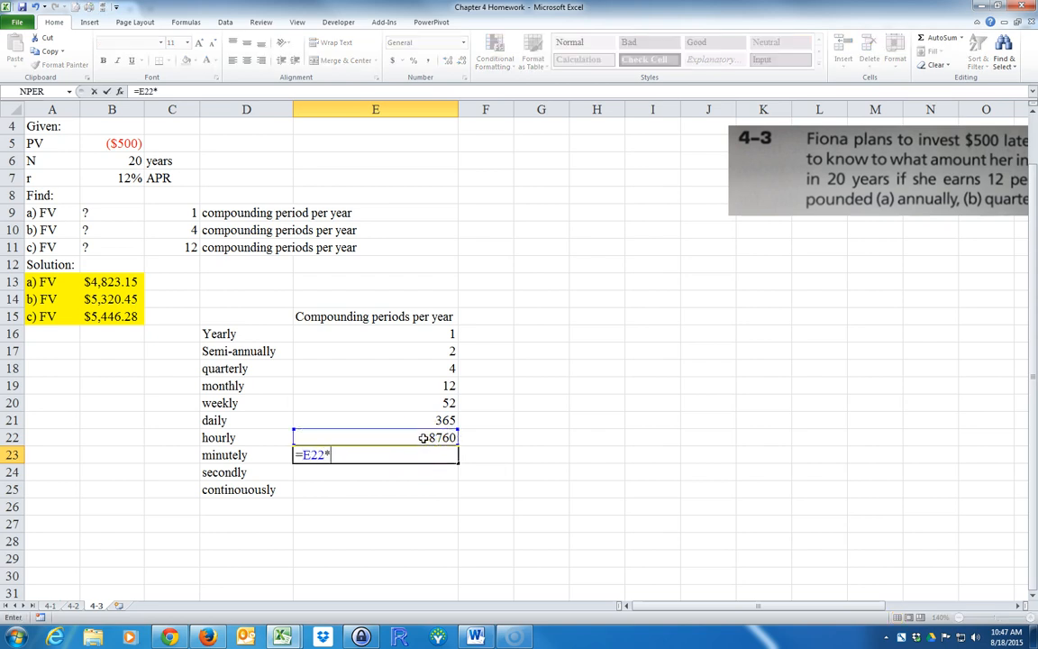
type("60")
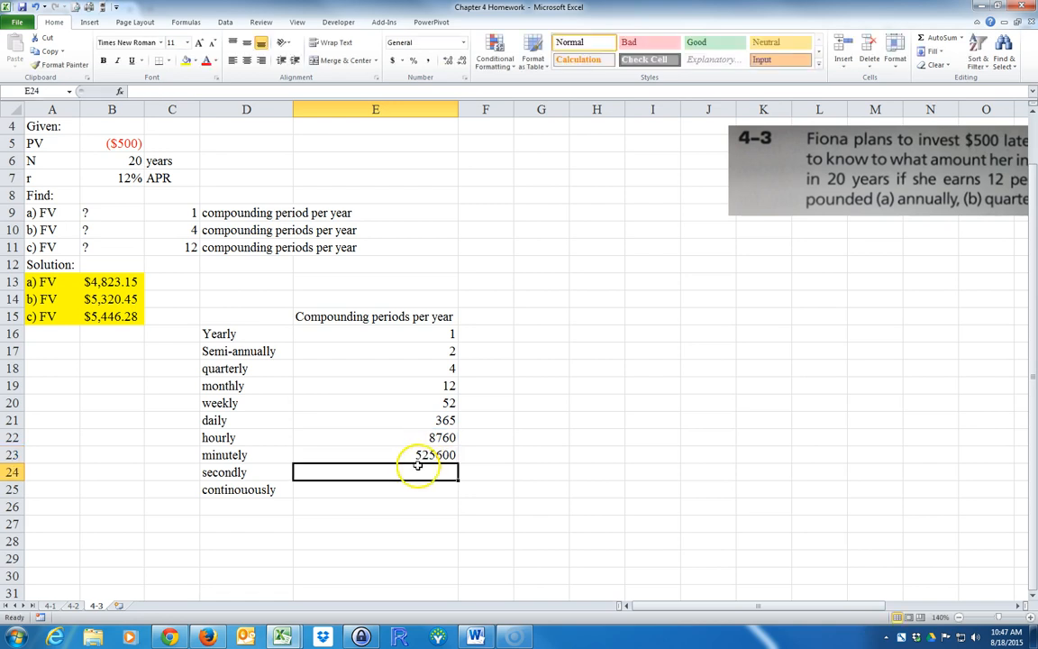
type("=")
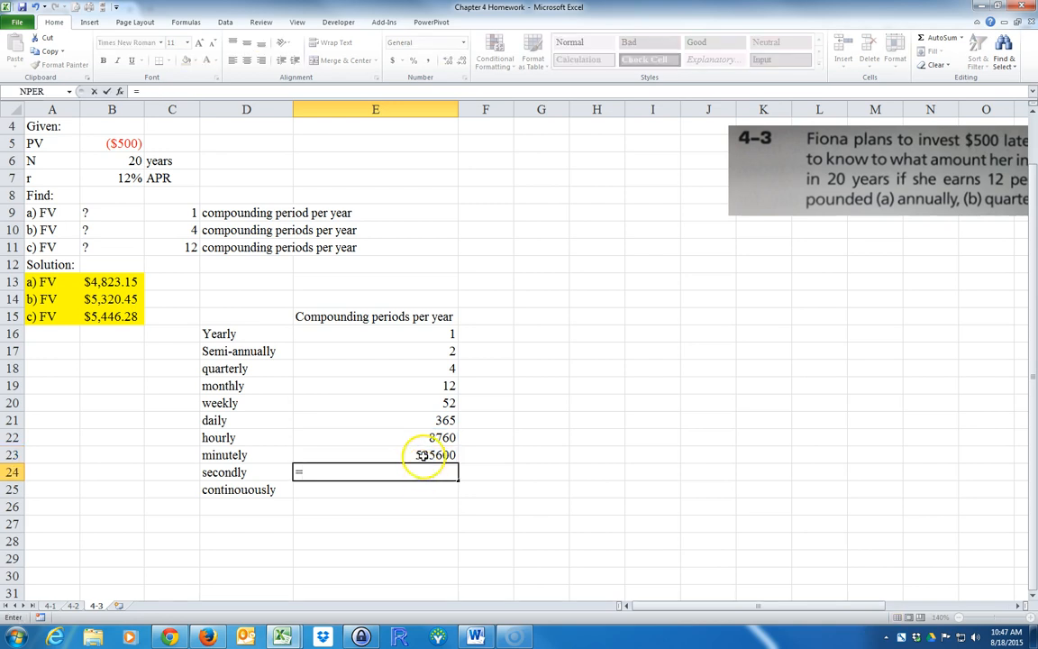
type("=E23*60")
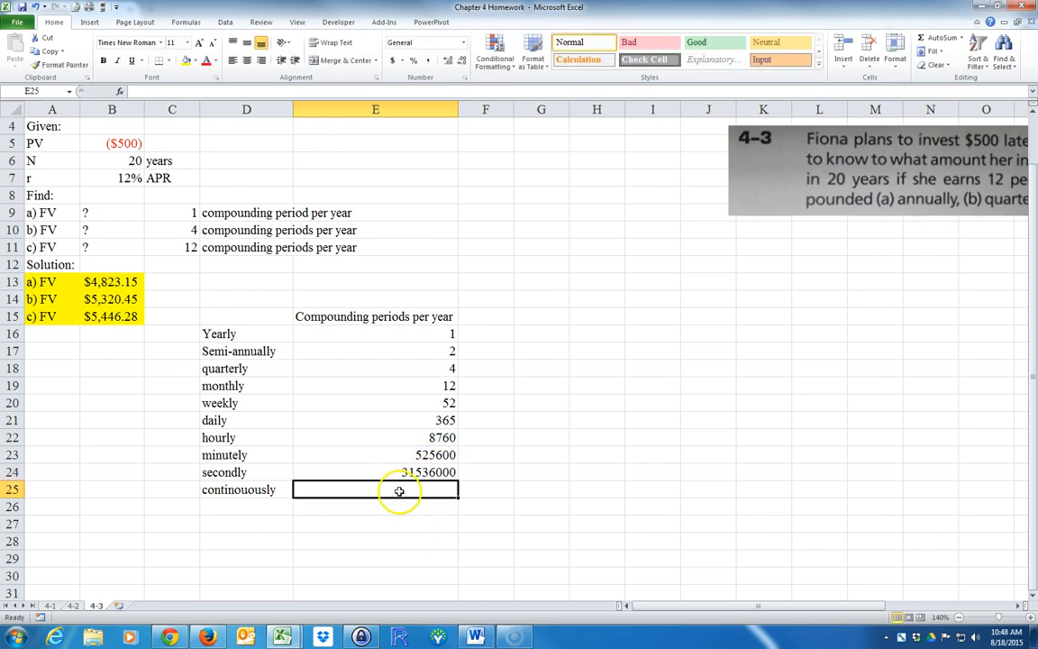
type("infinite")
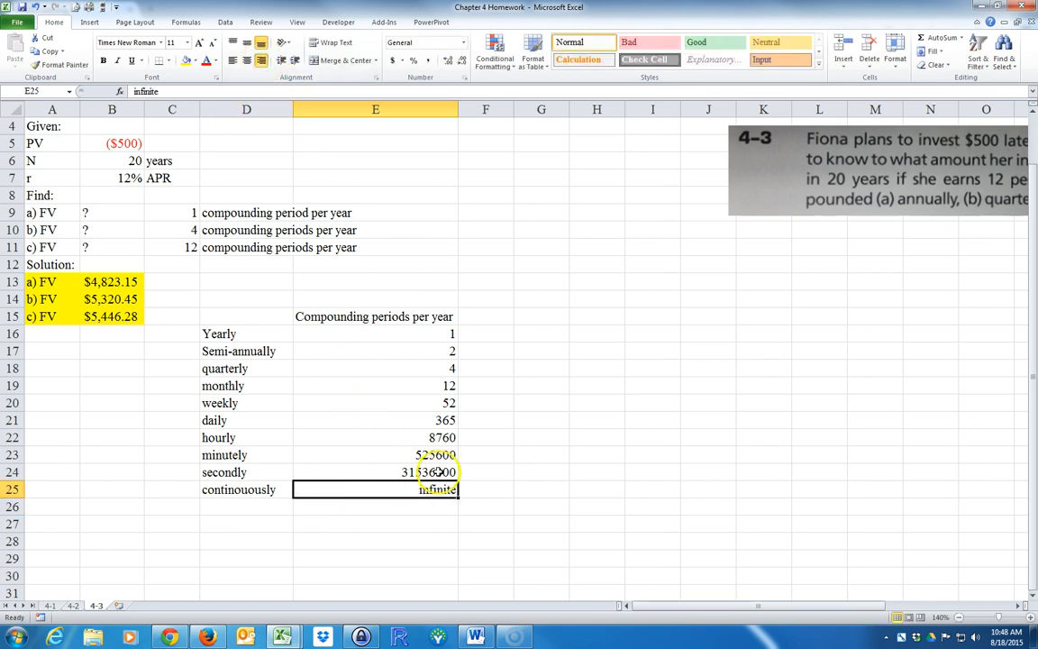
left_click(486, 334)
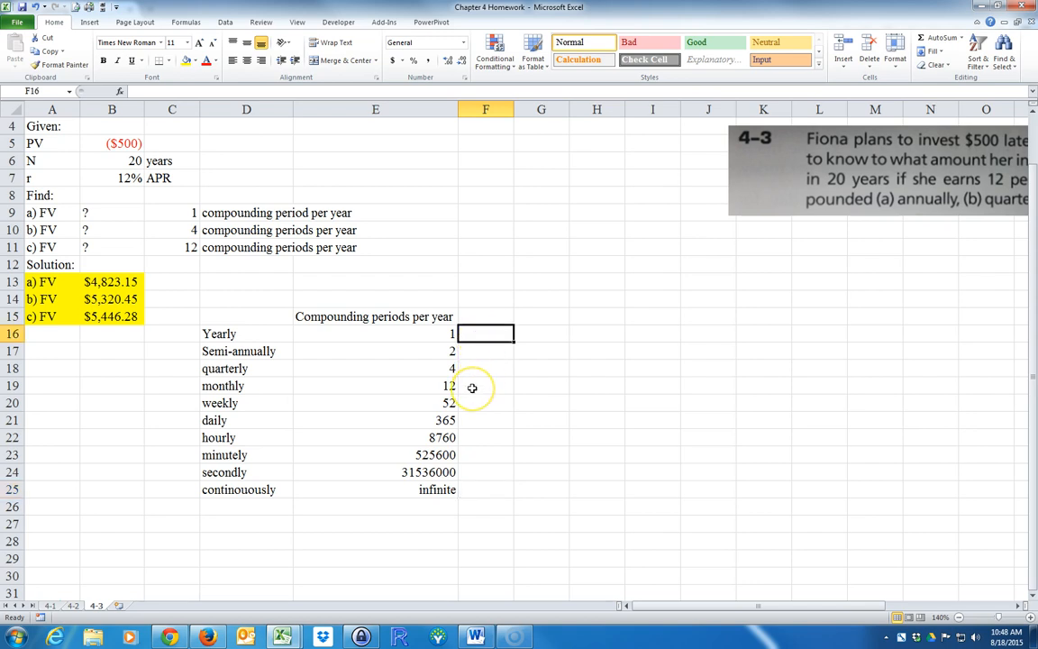
Step: Enter =FV($B$7/E16,$B$6*E16,0,$B$5) in F16, giving $4,823.15 for the yearly row
type("=")
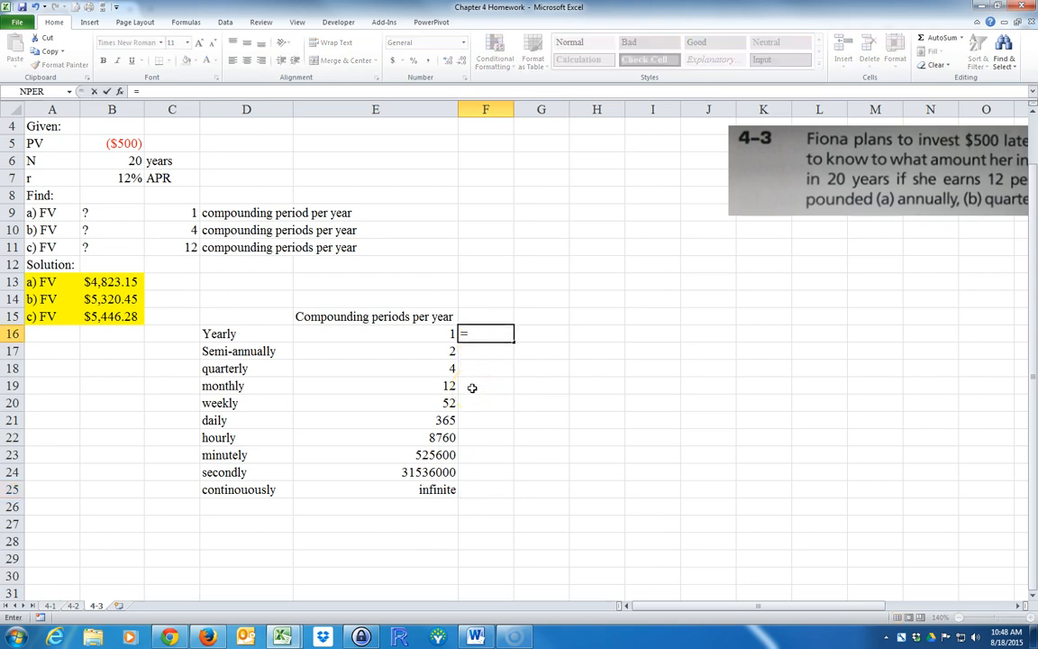
type("=FV(")
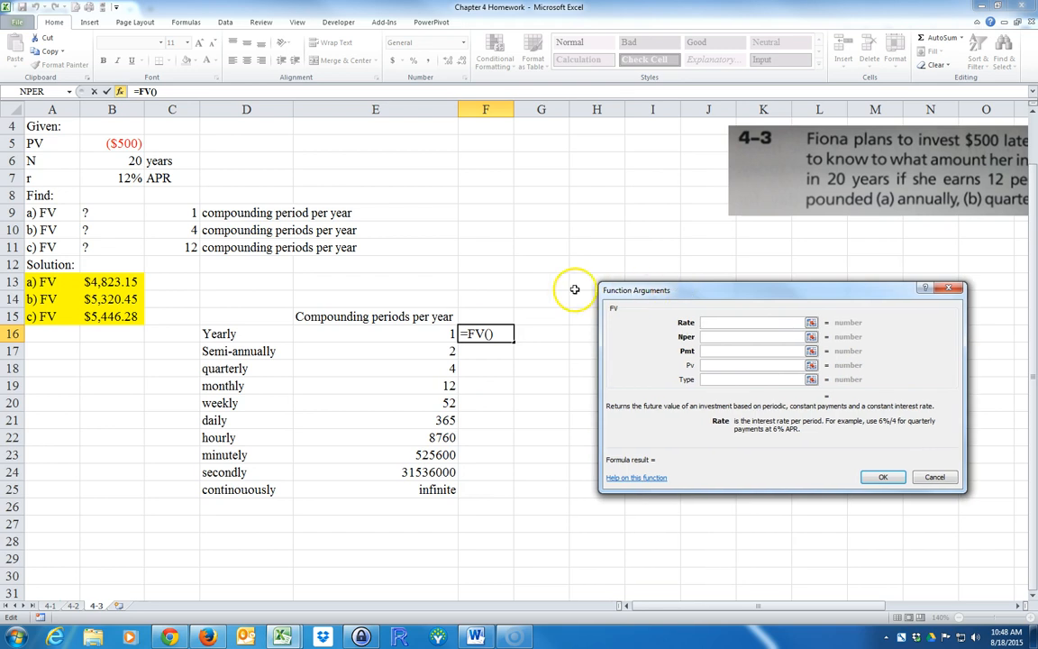
left_click(112, 178)
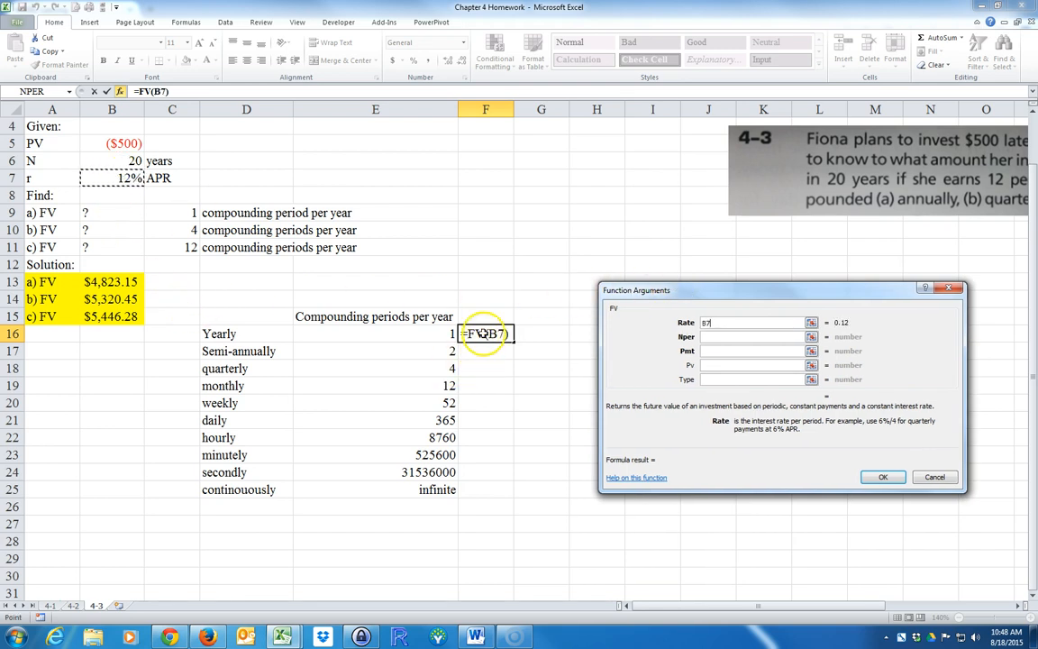
mouse_move(478, 480)
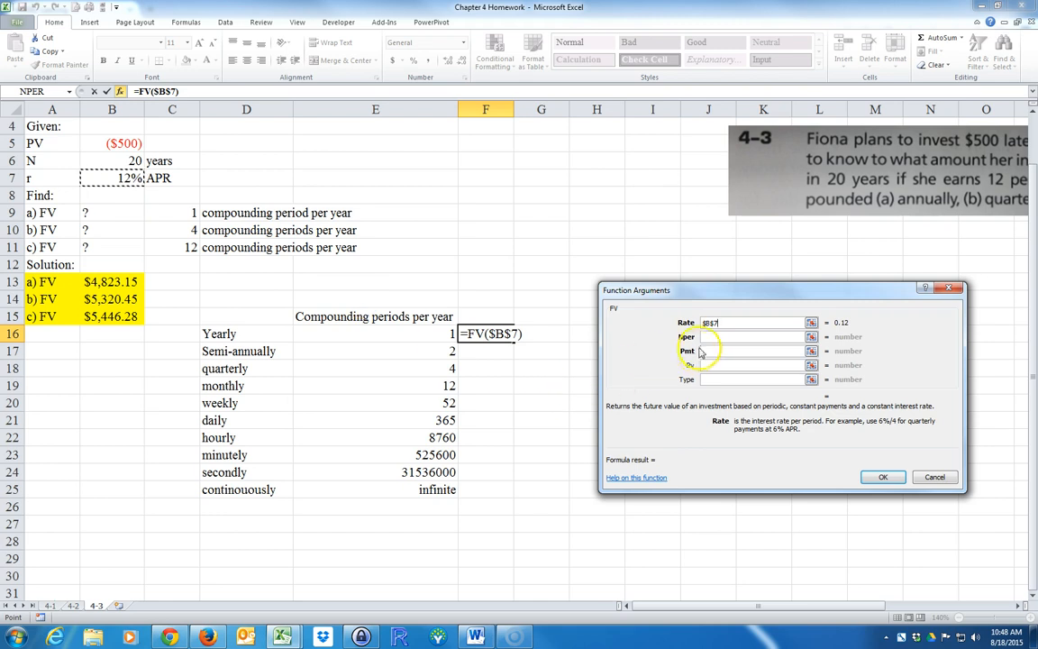
type("/")
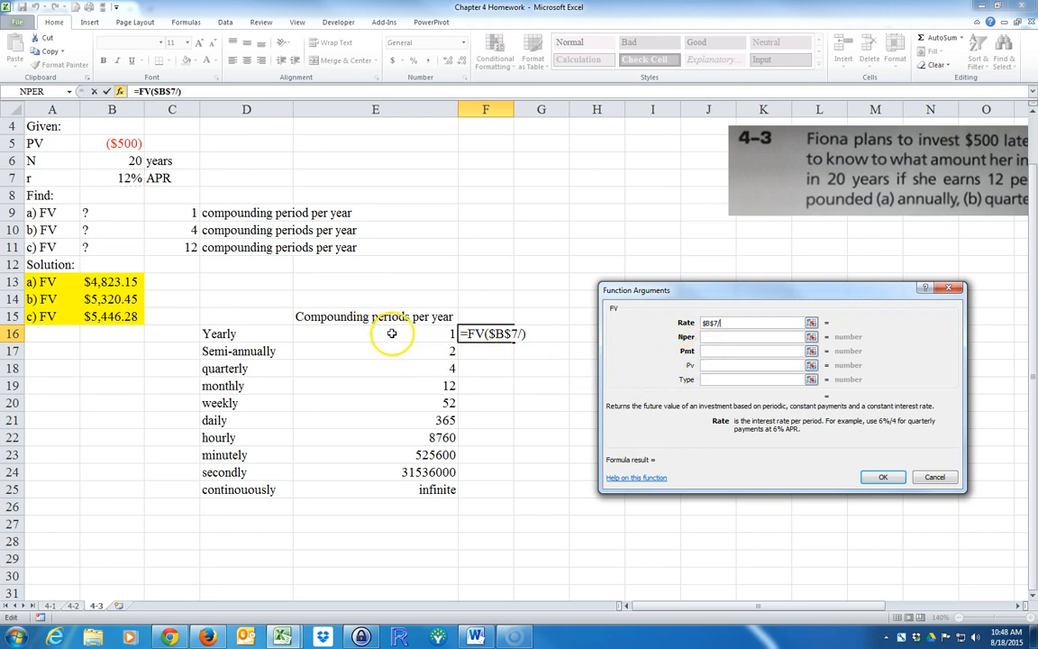
left_click(375, 333)
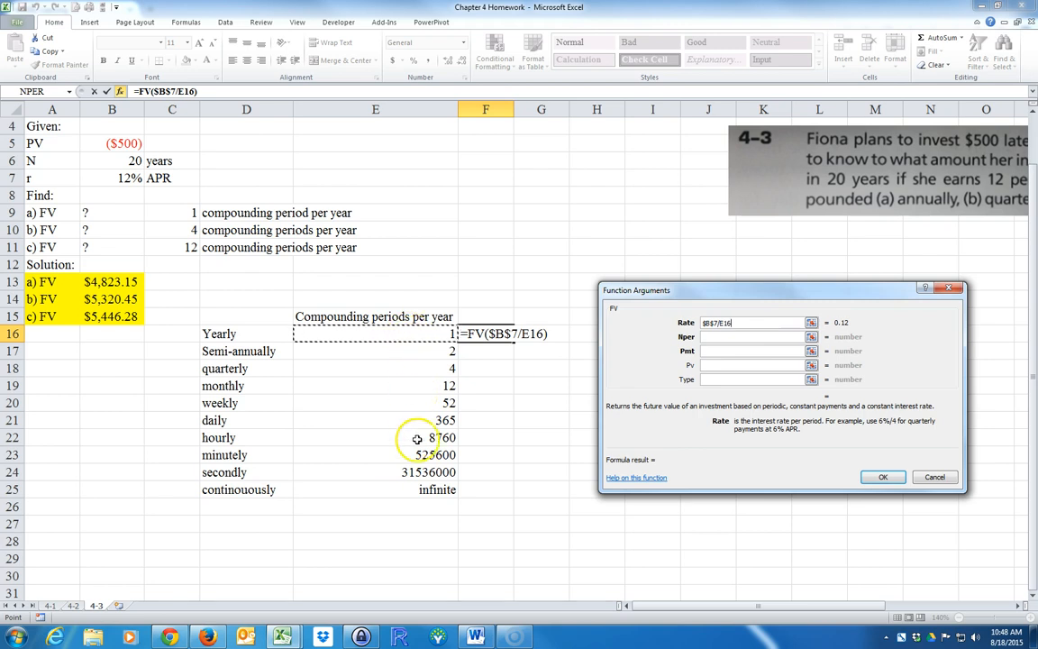
mouse_move(115, 178)
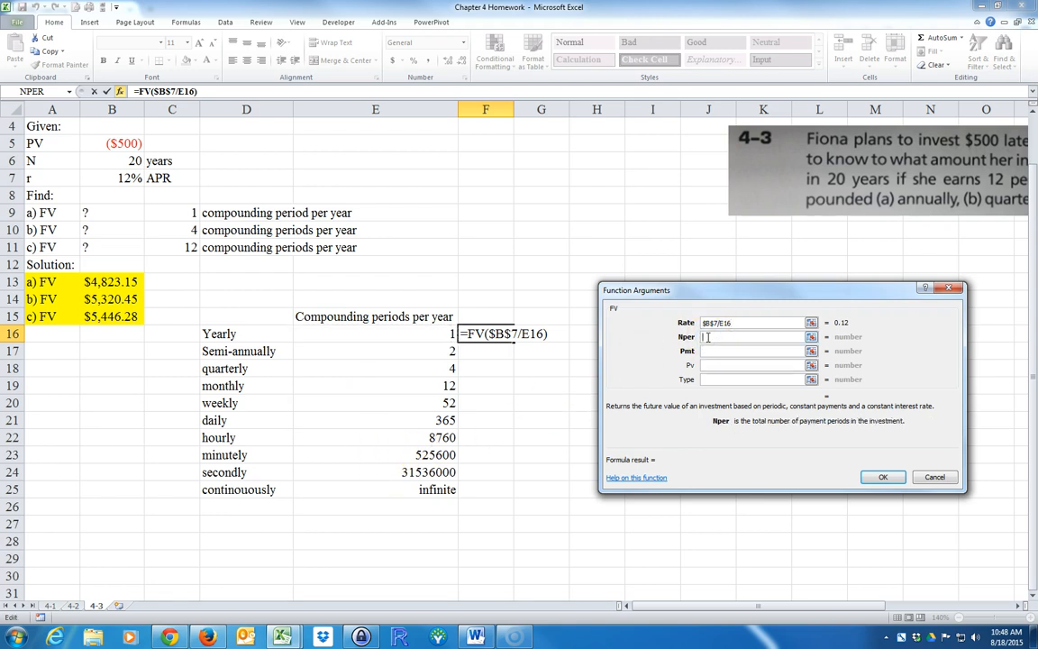
left_click(112, 160)
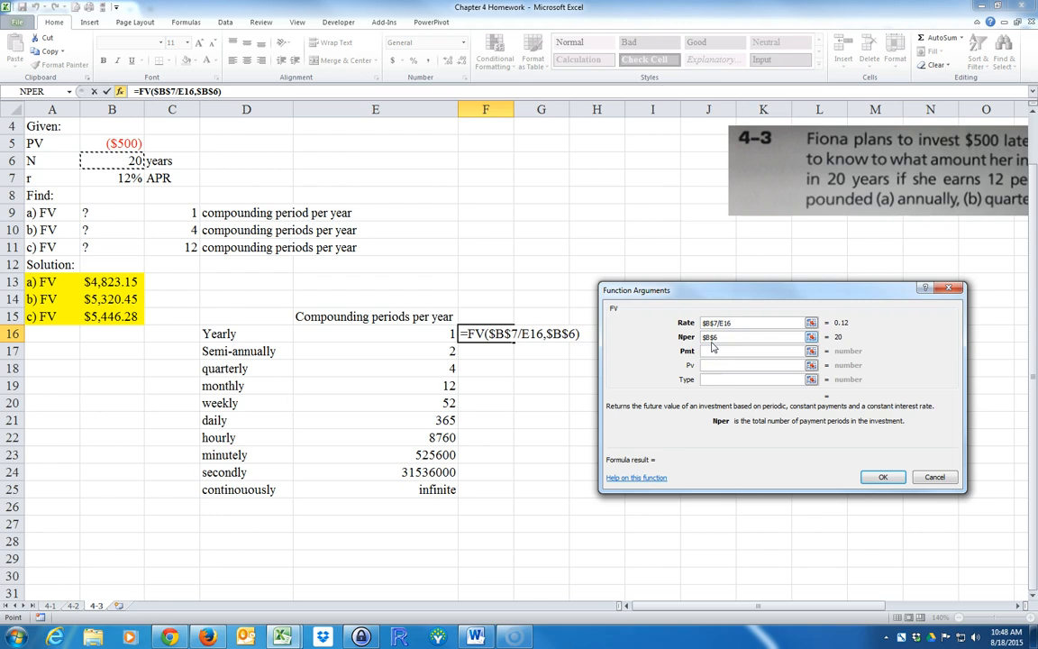
type("*")
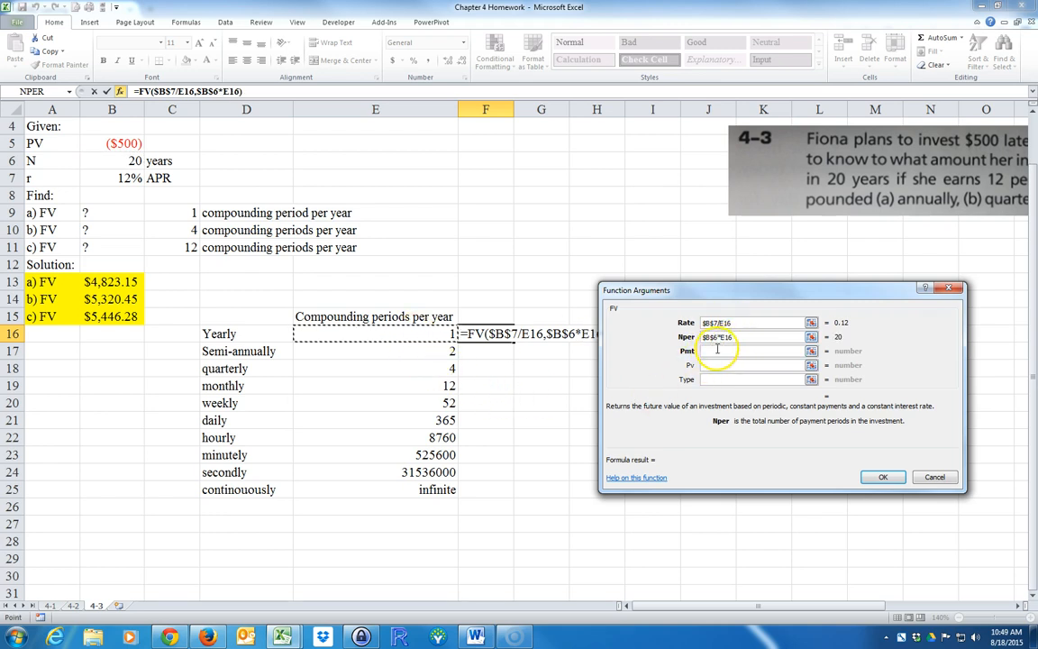
left_click(752, 351)
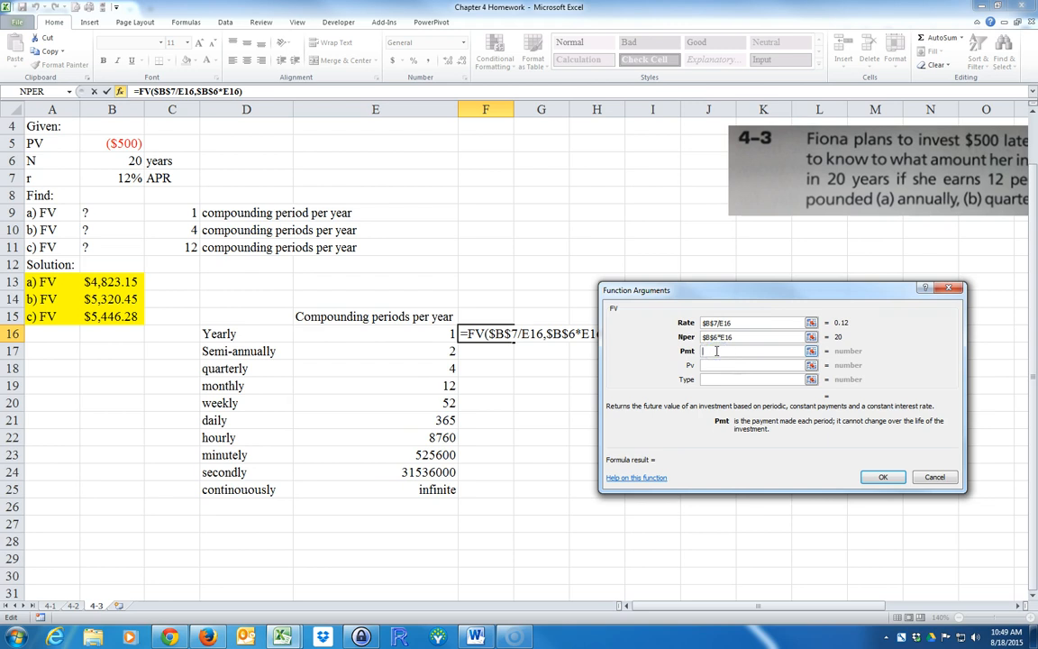
type("0")
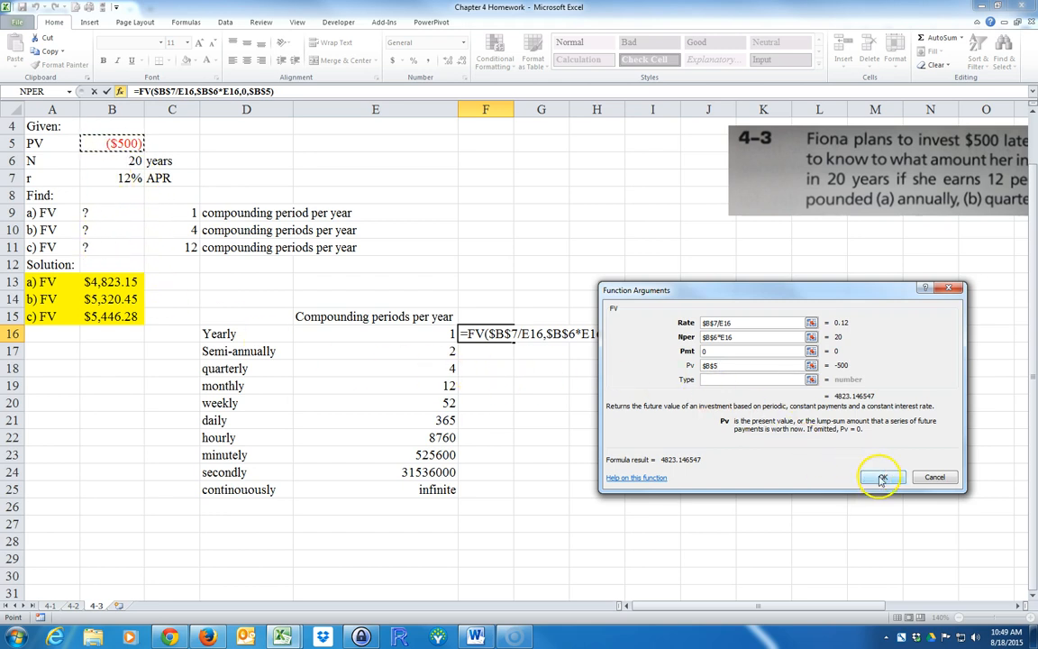
left_click(881, 476)
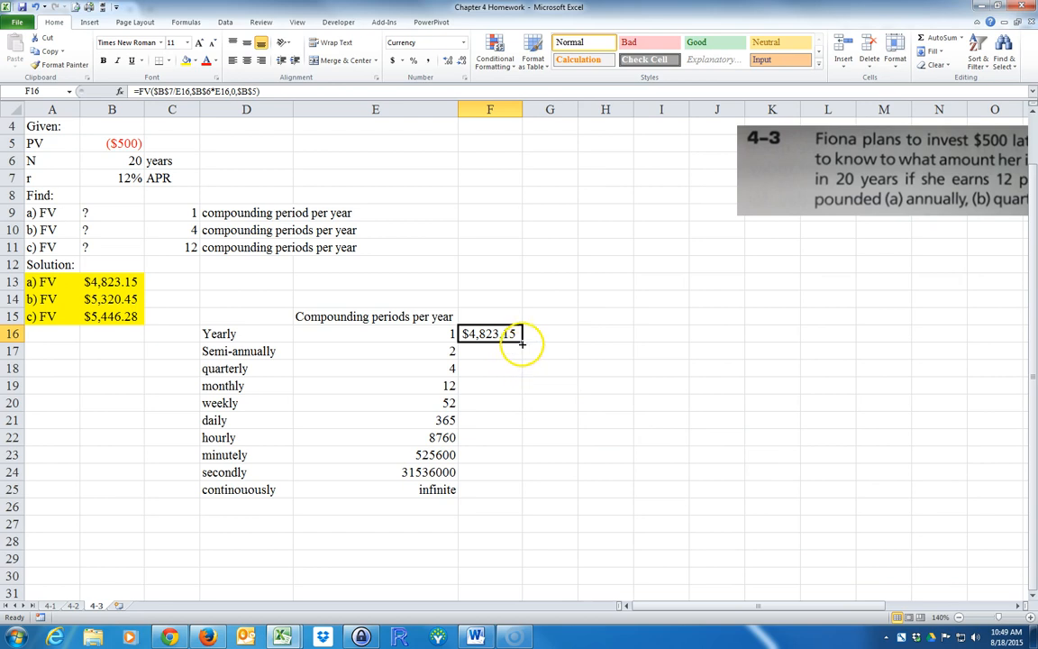
Step: Fill the FV formula down to F24 and shade the yearly, quarterly and monthly rows yellow
left_click_drag(521, 342, 521, 472)
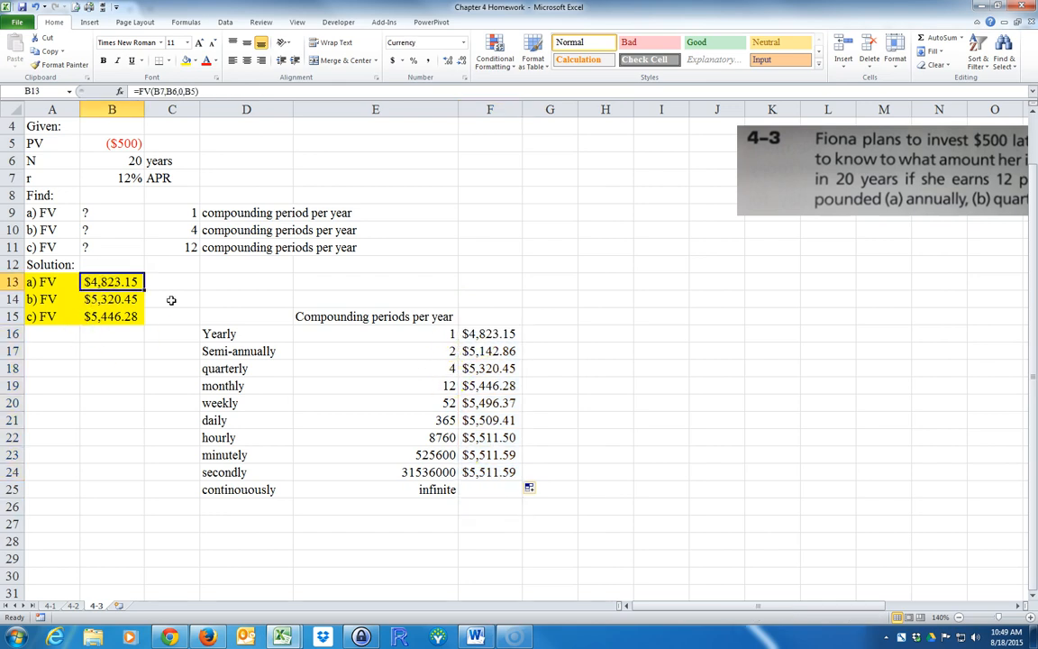
left_click(219, 333)
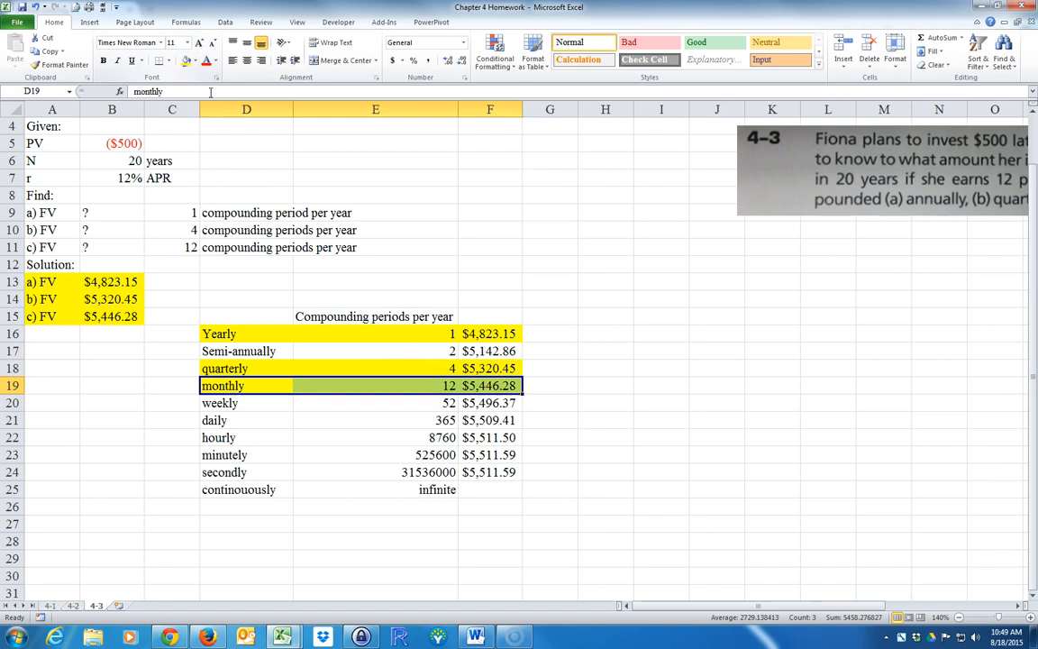
left_click(376, 524)
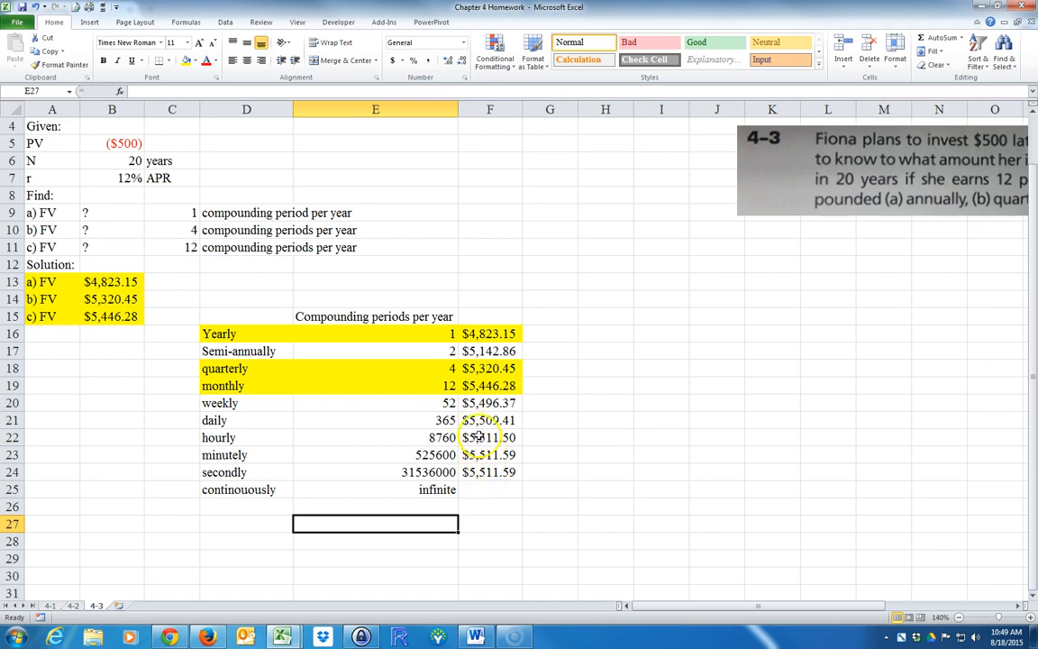
mouse_move(482, 450)
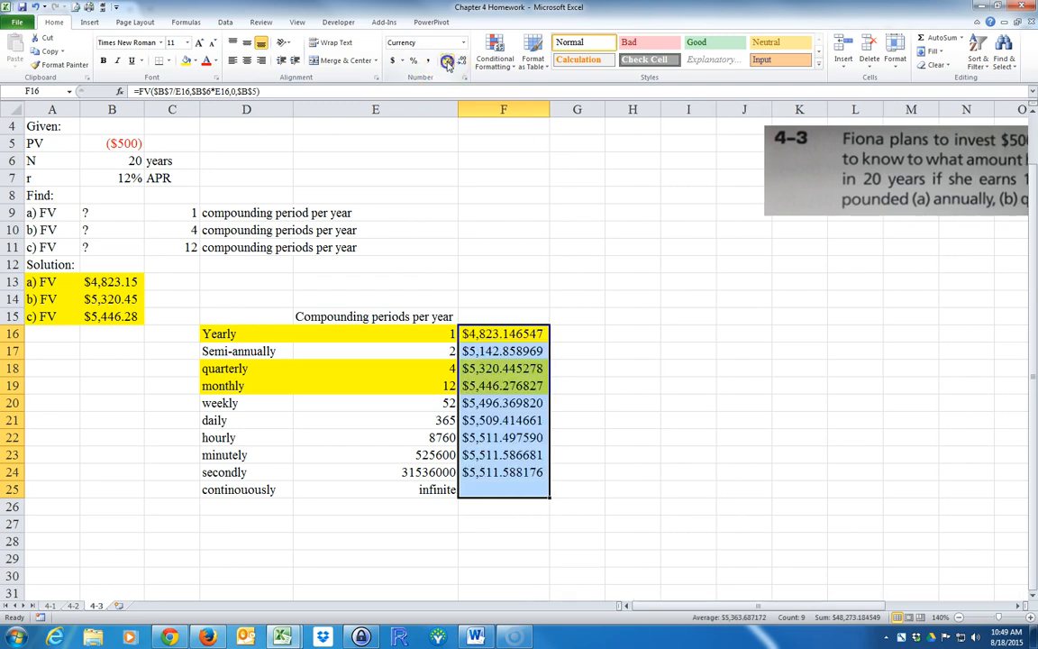
left_click(503, 454)
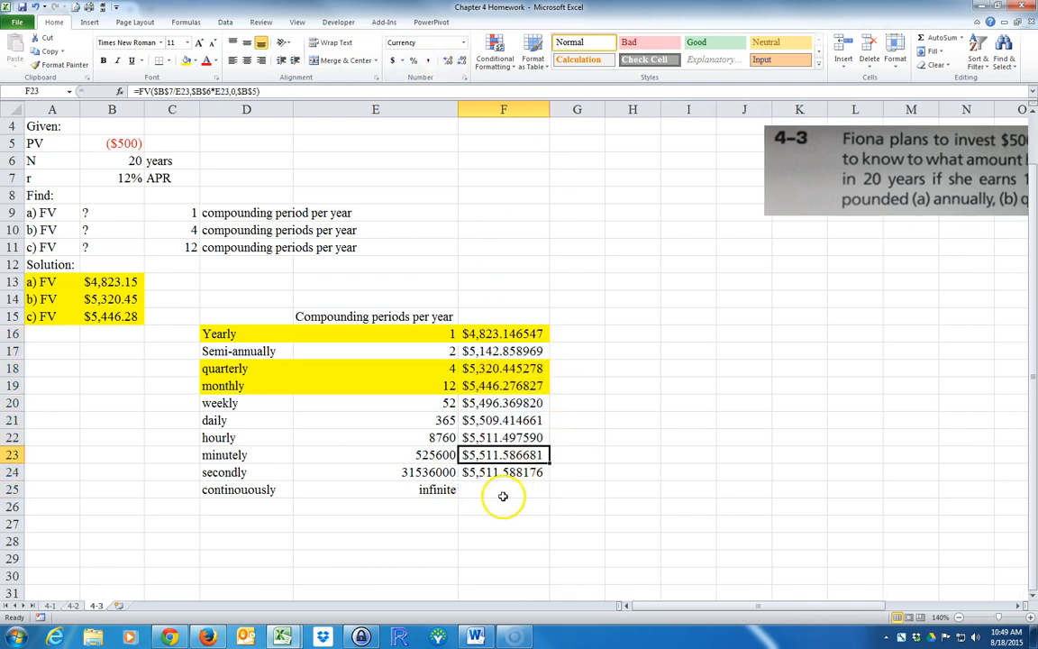
left_click(503, 437)
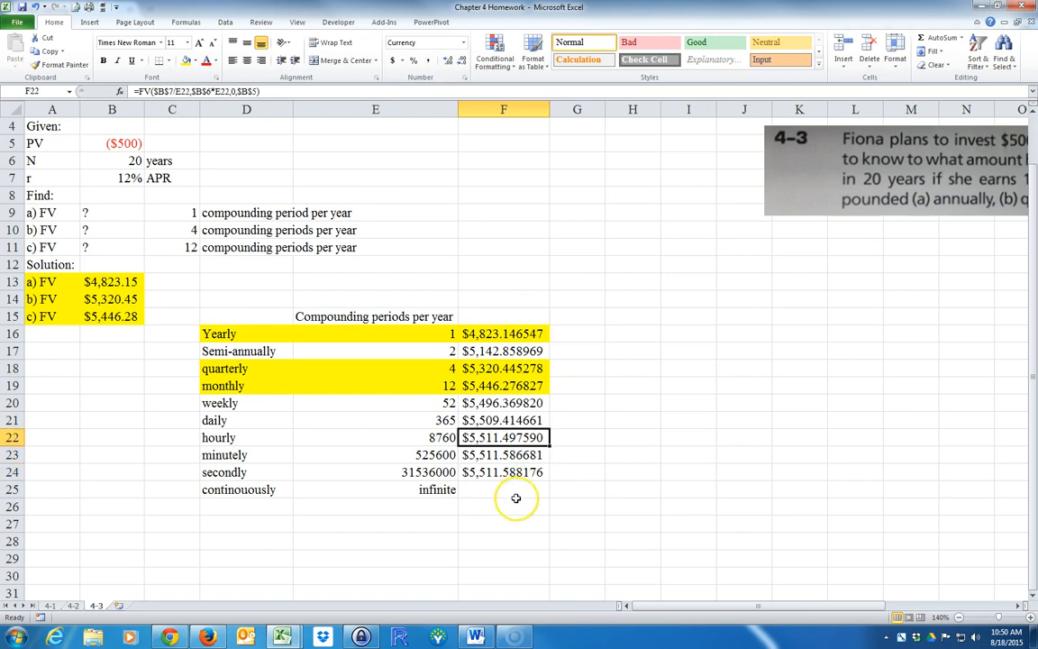
left_click(503, 472)
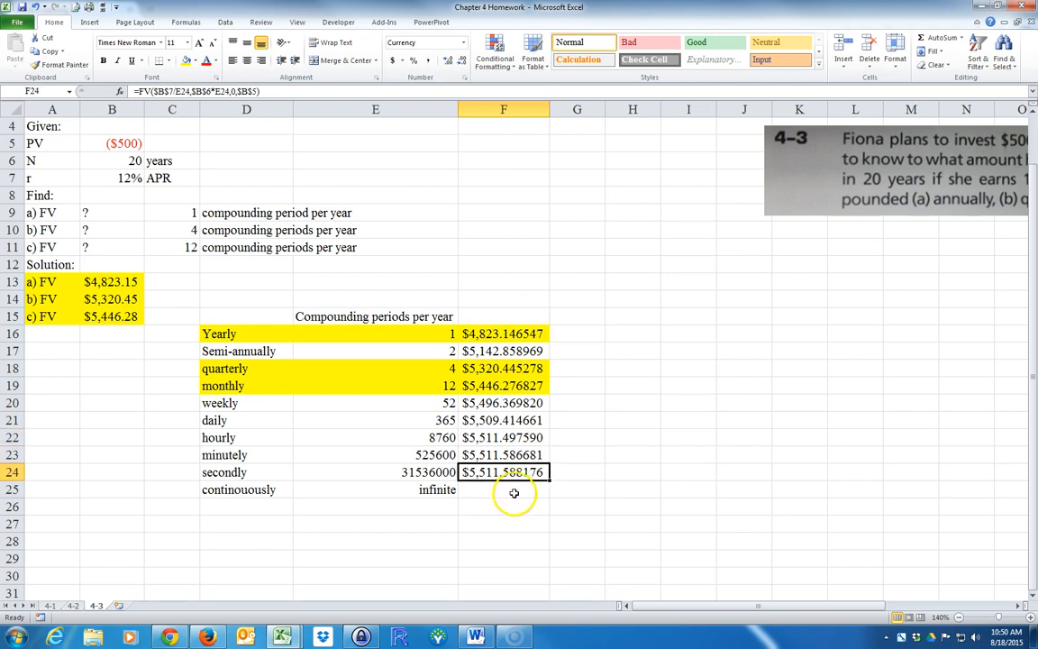
left_click(503, 489)
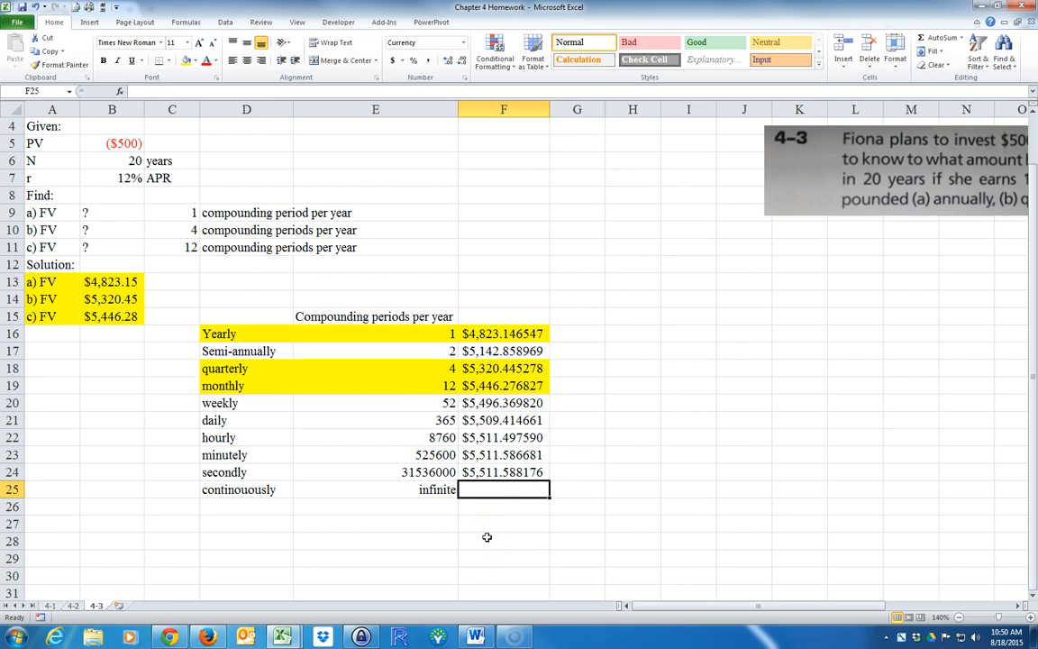
type("=")
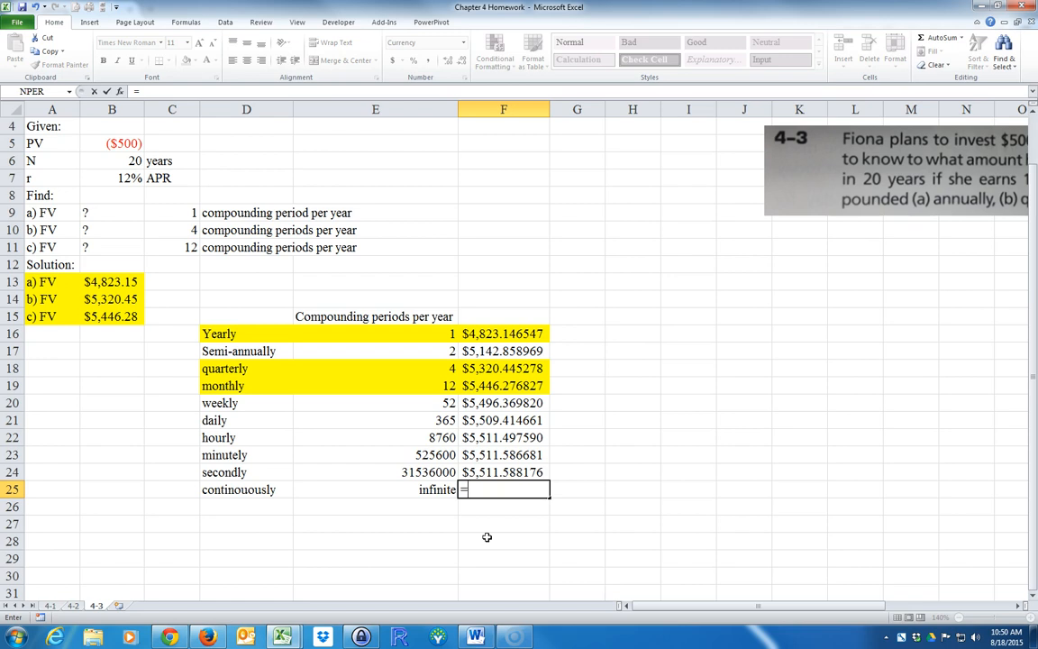
Step: Build the continuous-compounding formula =-B5*EXP(B6*B7) in F25
type("-")
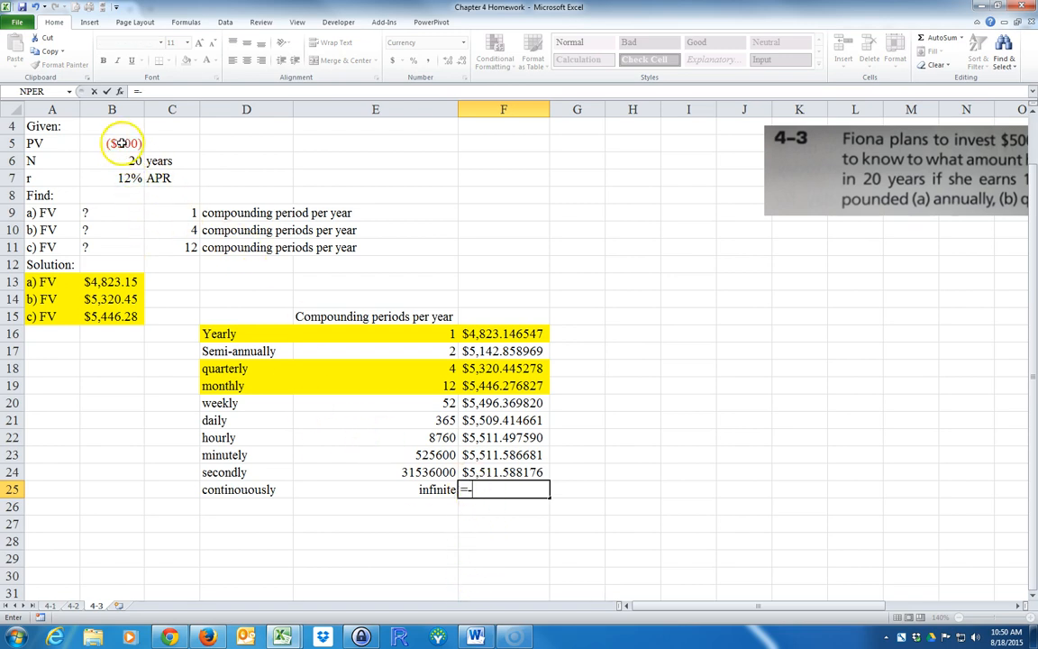
left_click(112, 144)
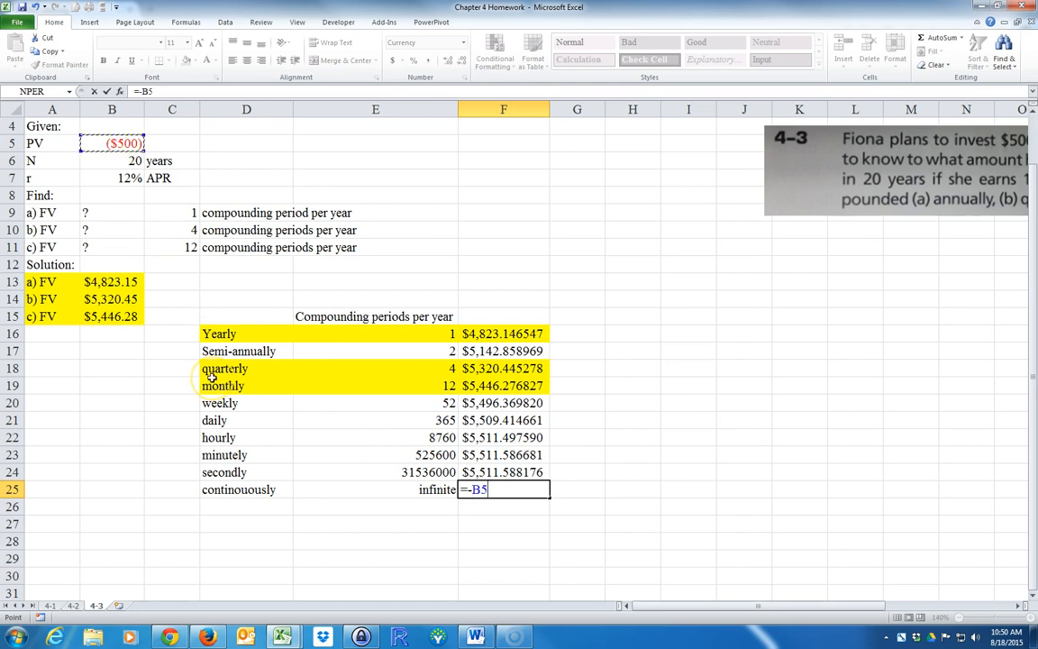
type("*")
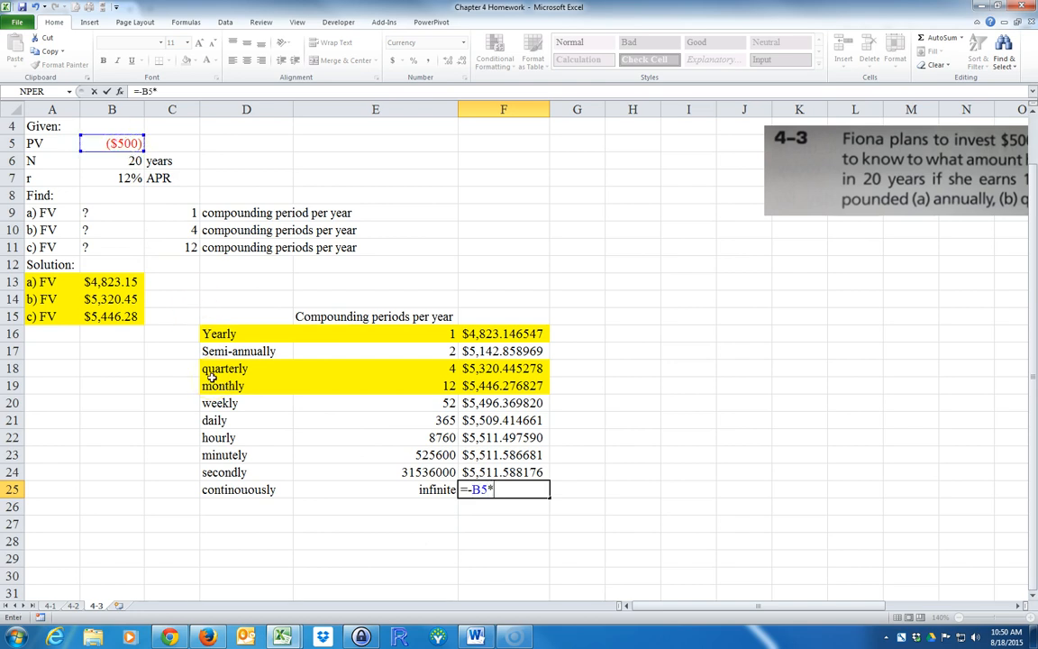
type("EXP")
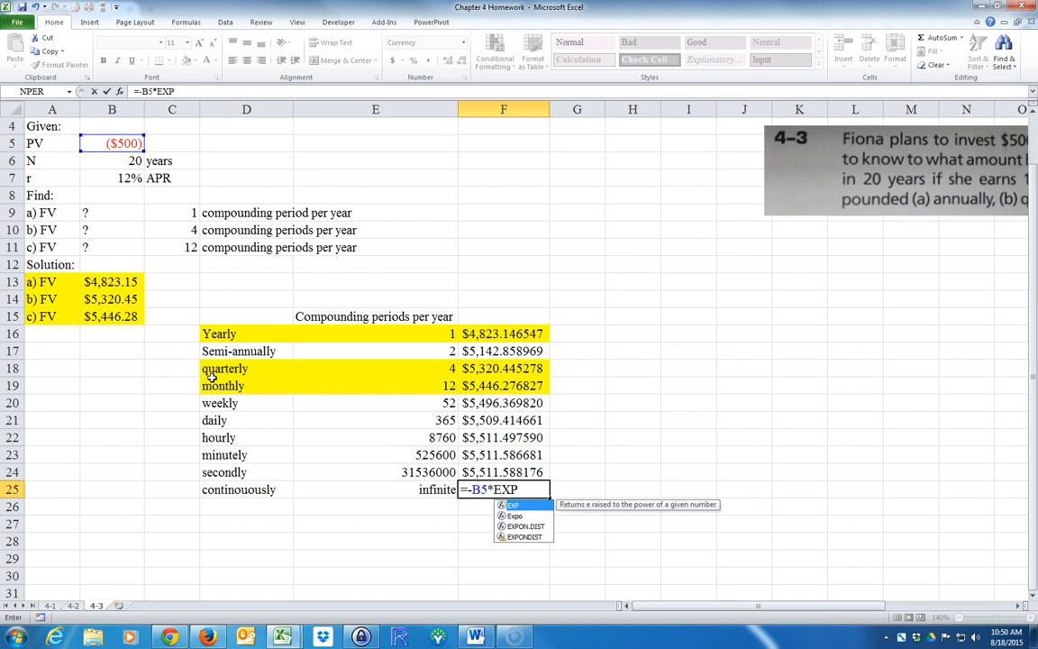
type("(")
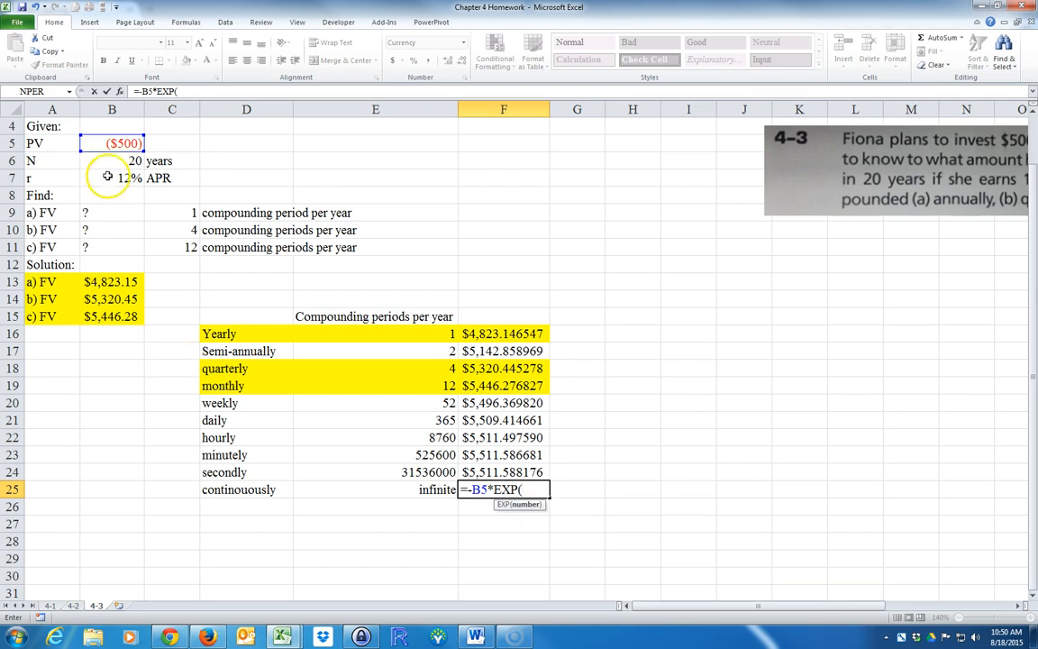
left_click(112, 160)
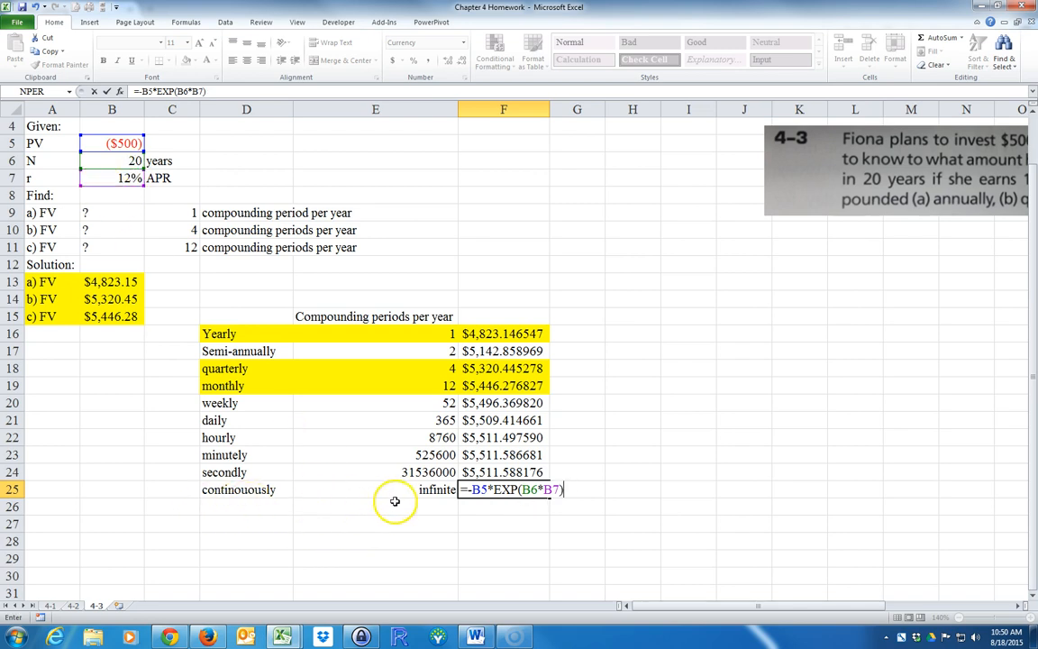
mouse_move(482, 527)
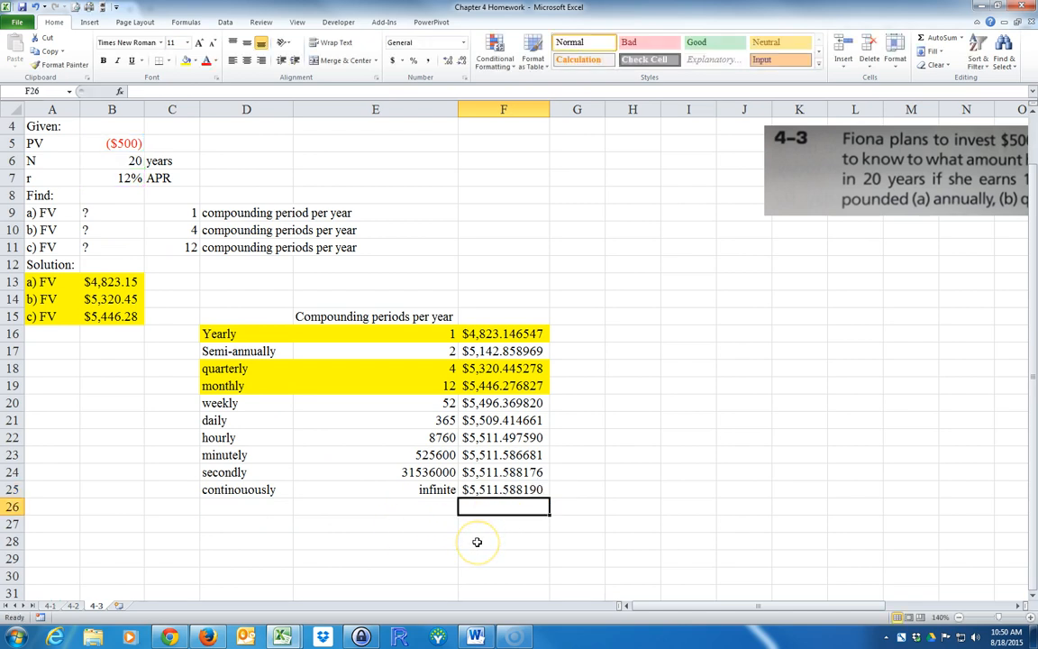
left_click(504, 490)
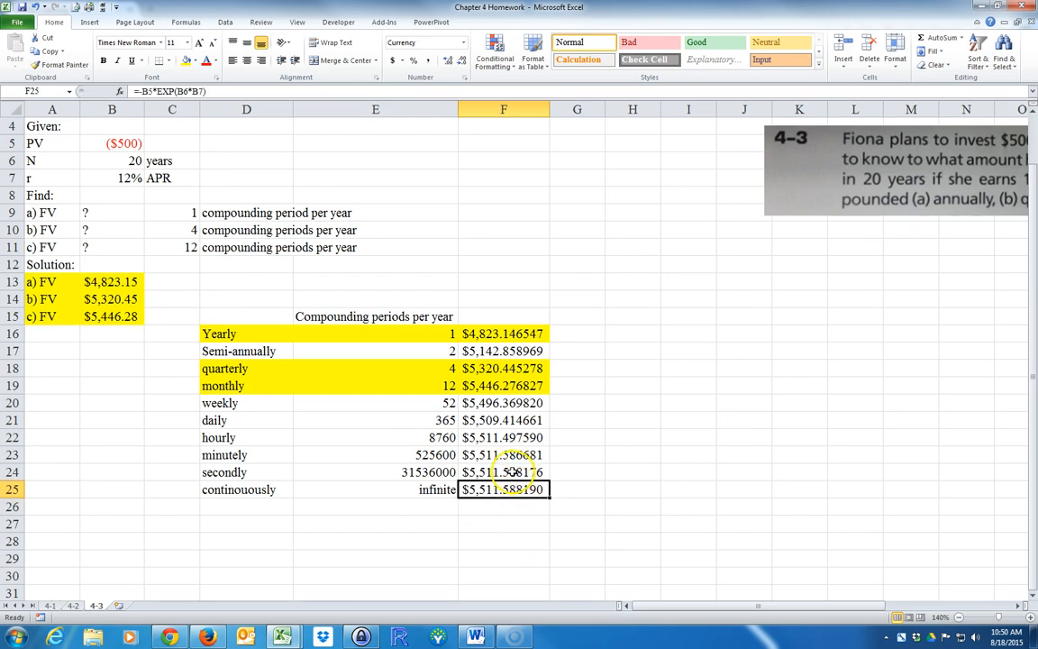
mouse_move(498, 524)
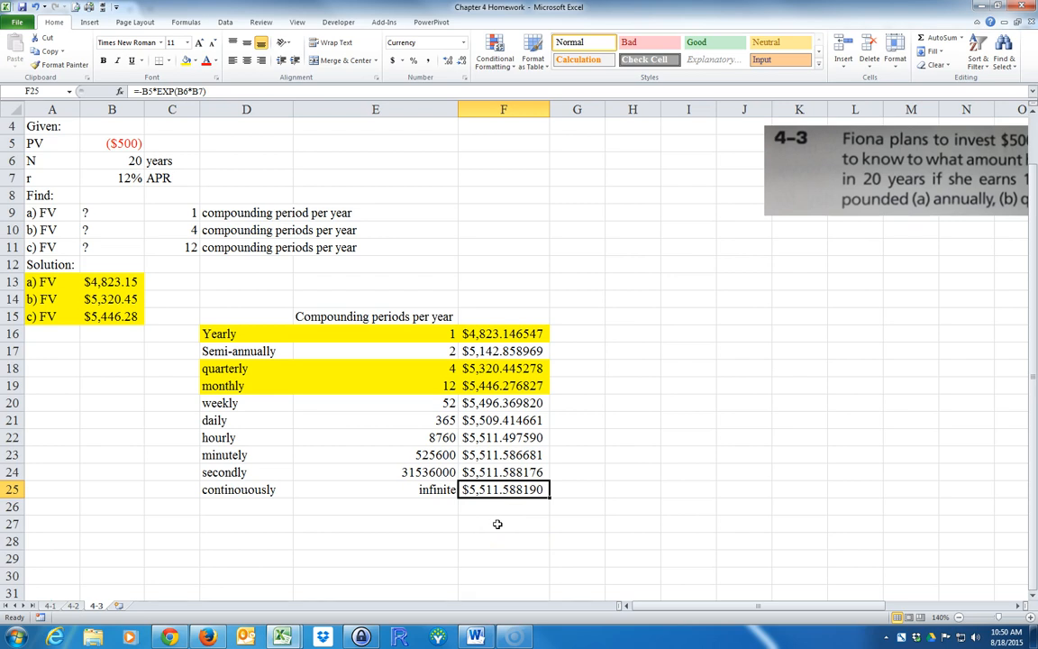
mouse_move(365, 520)
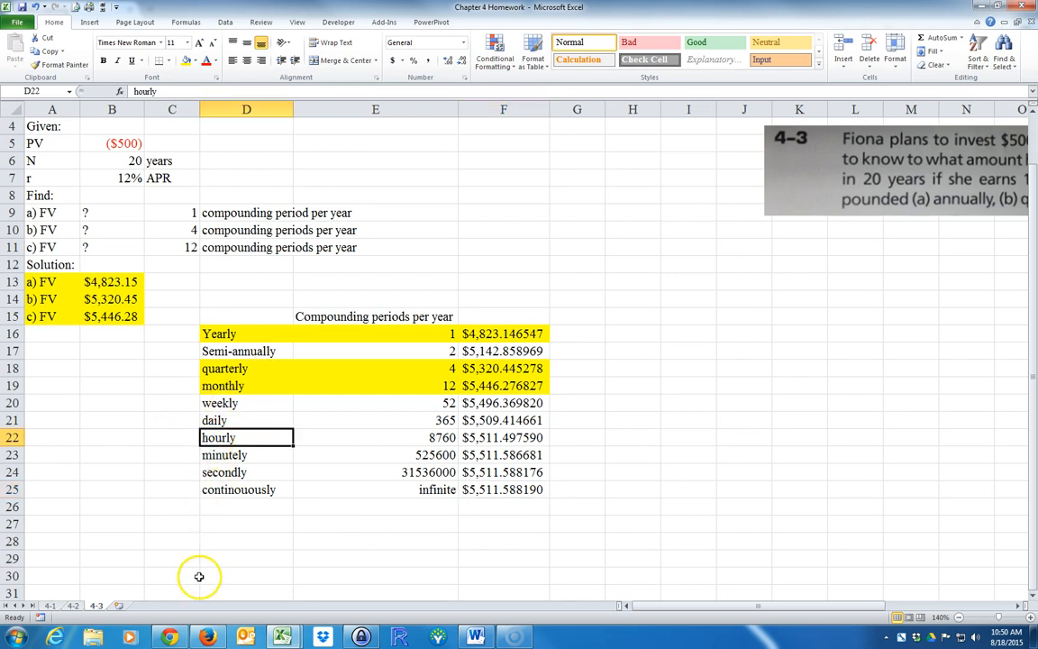
left_click(246, 489)
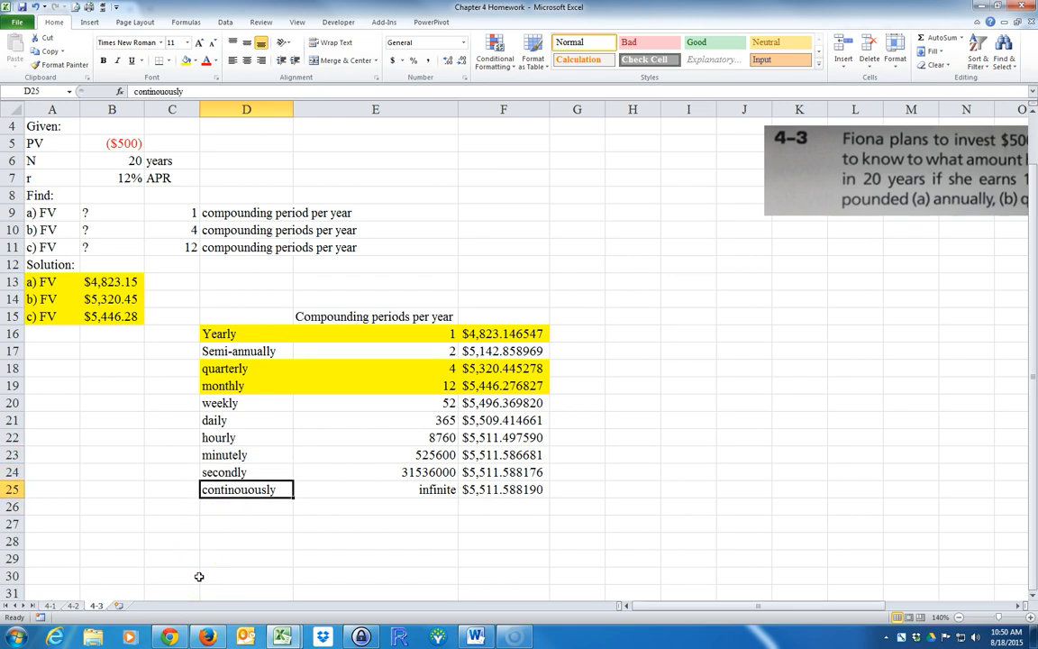
left_click(246, 368)
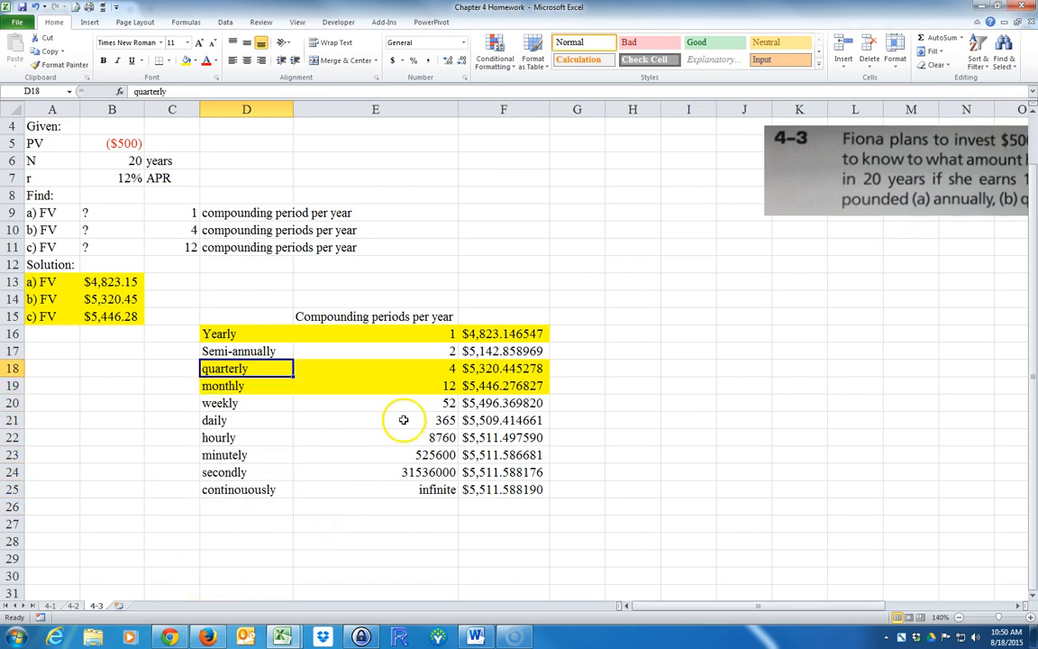
left_click(503, 350)
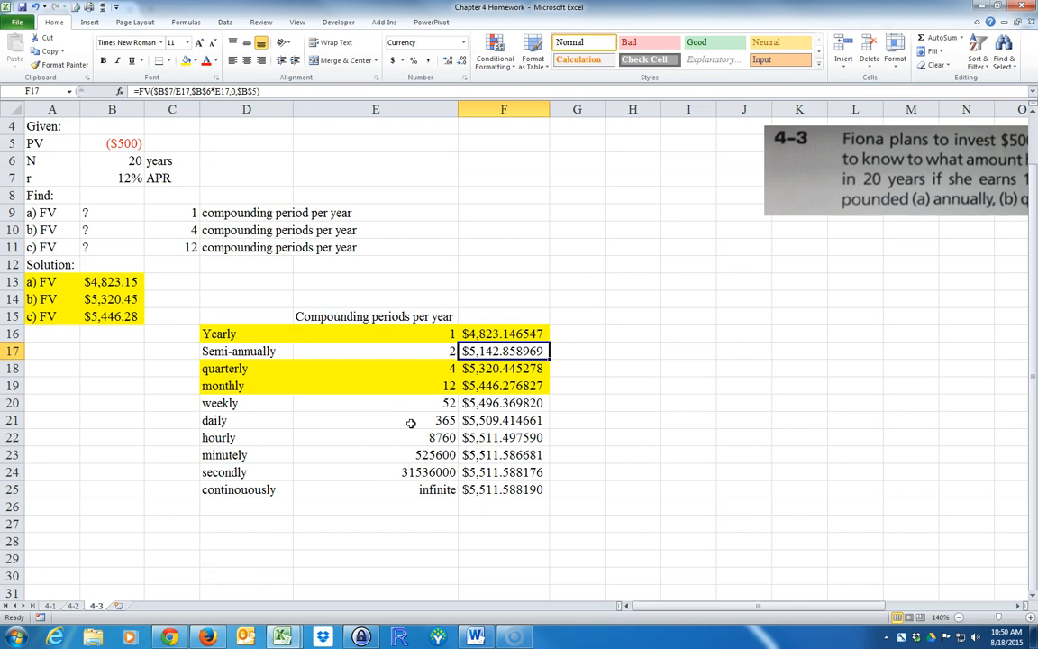
left_click(502, 385)
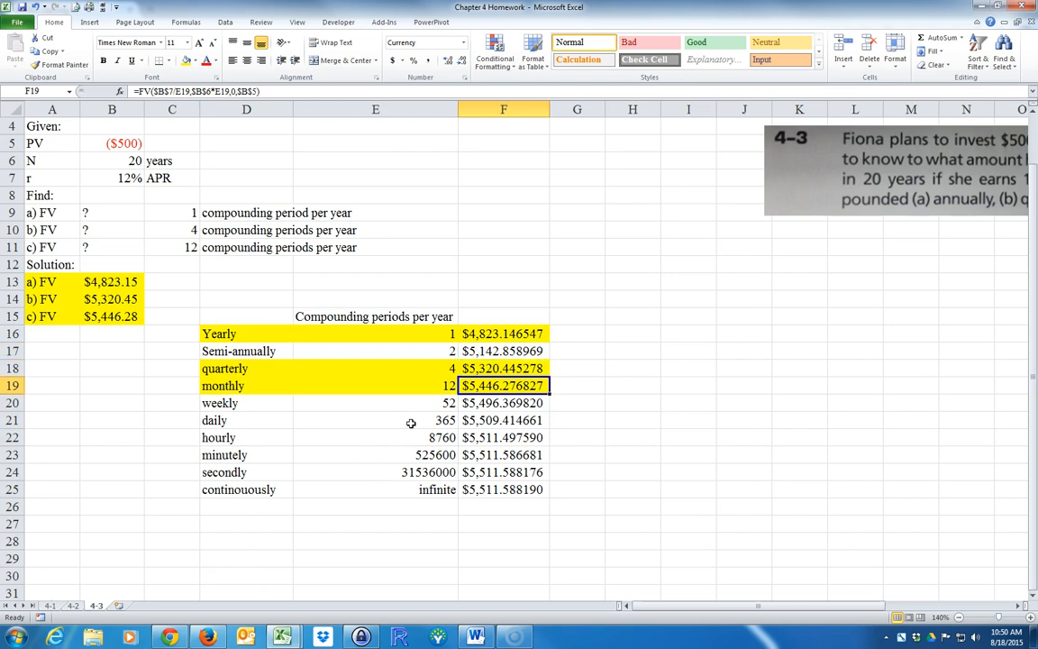
left_click(503, 489)
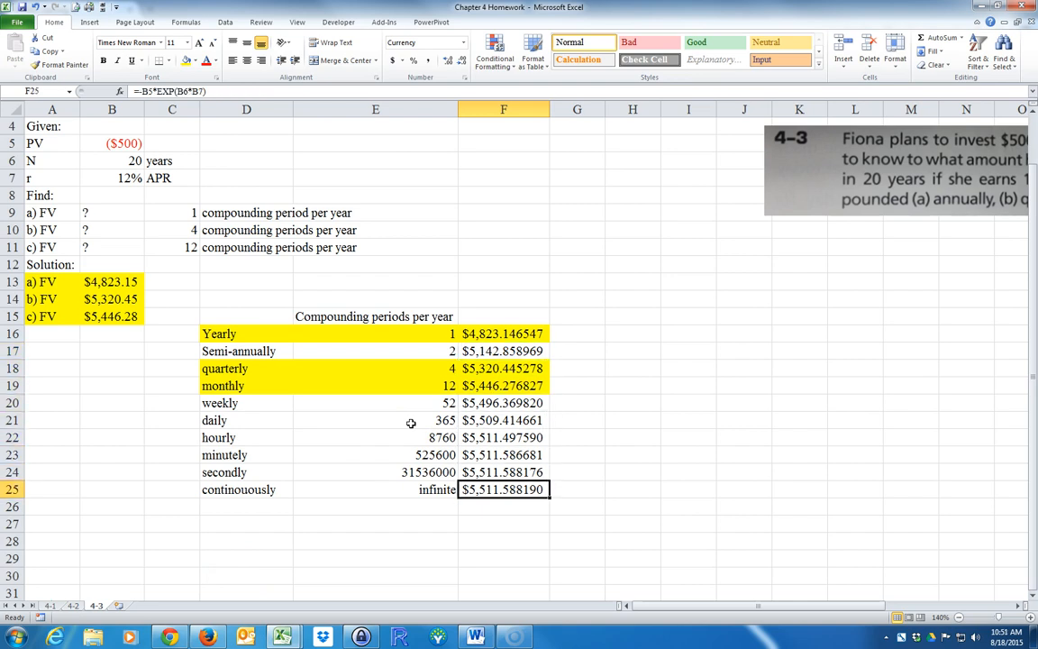
mouse_move(107, 410)
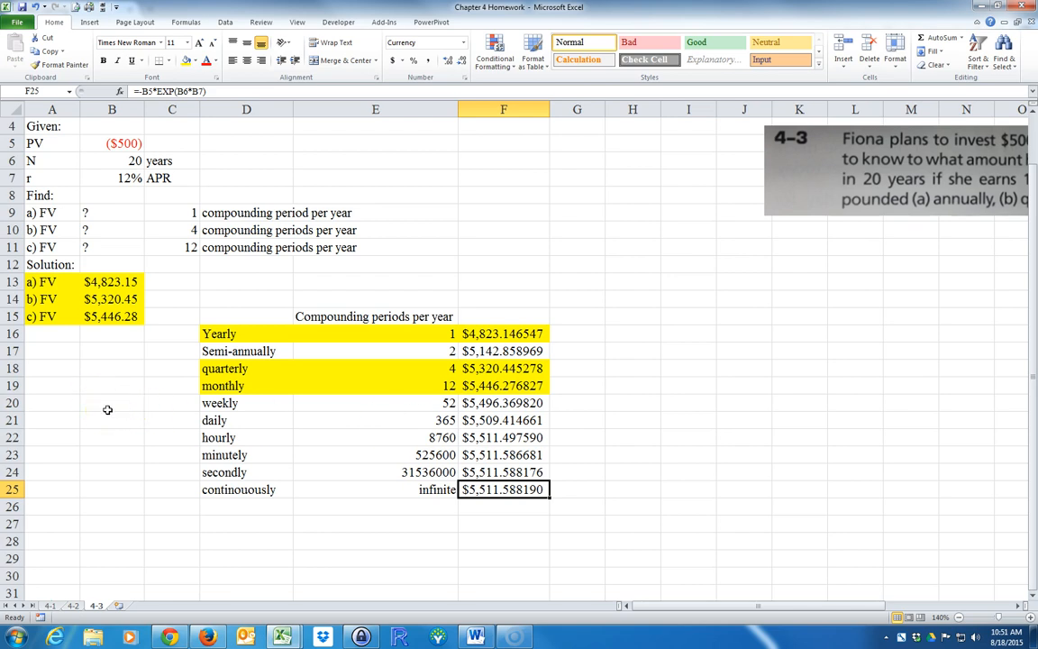
mouse_move(135, 414)
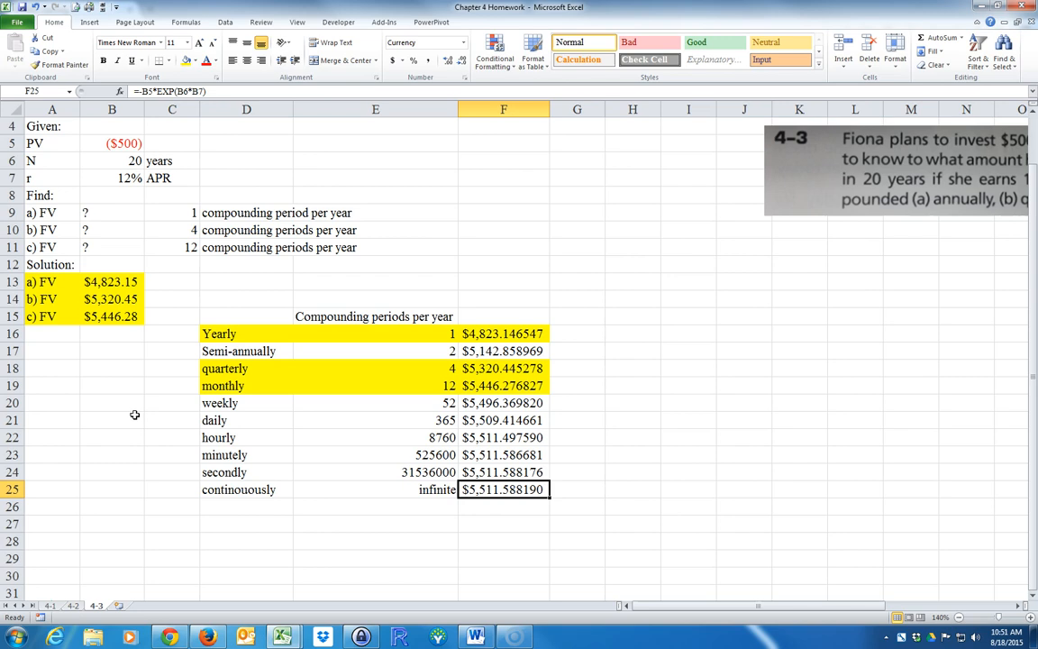
mouse_move(314, 361)
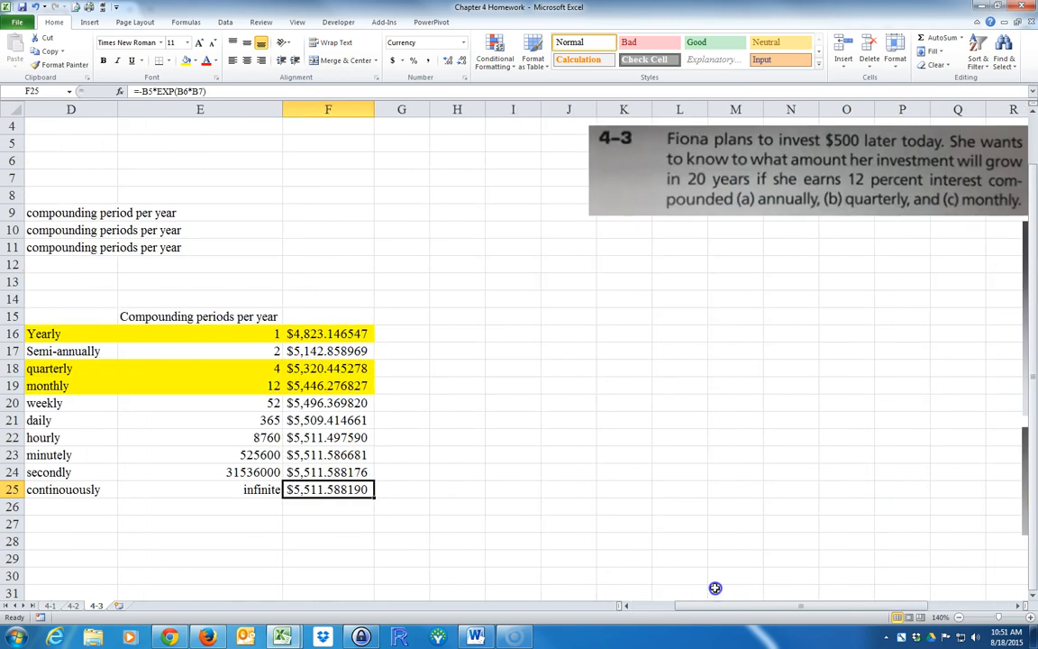
Step: Add formula images 4.10 and 4.11, inspect B14's formula, and cancel the FV arguments dialog
left_click(807, 169)
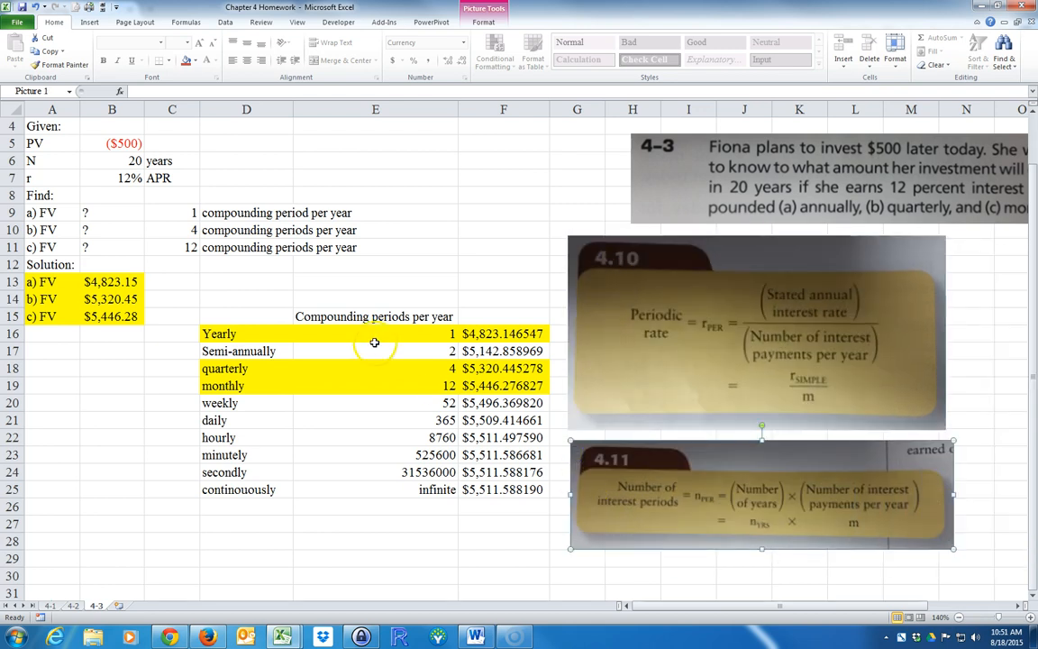
left_click(111, 298)
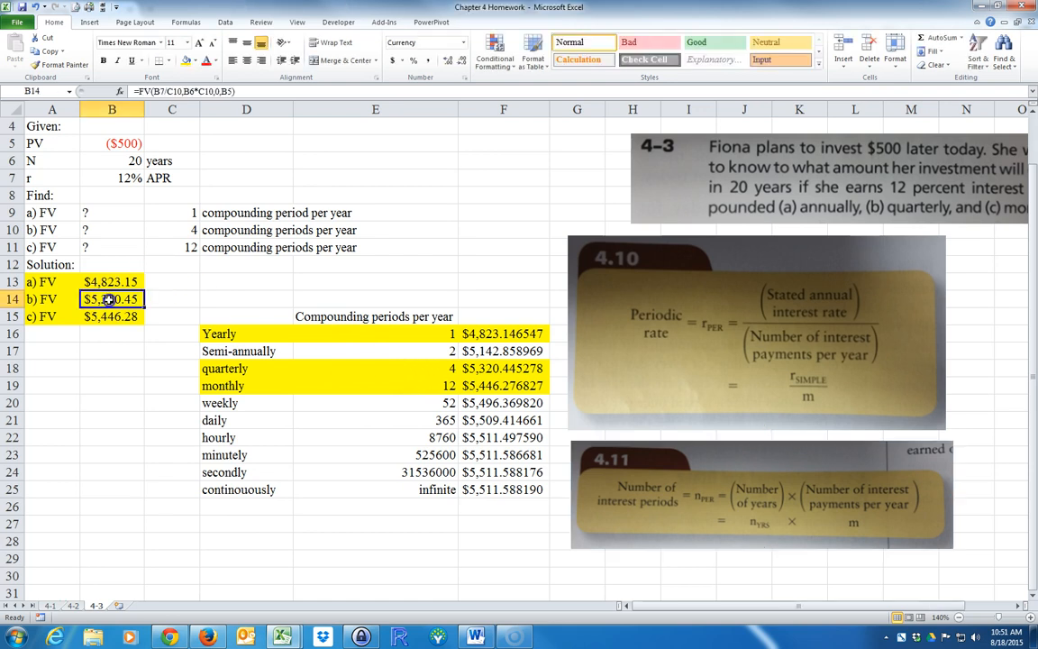
double_click(112, 298)
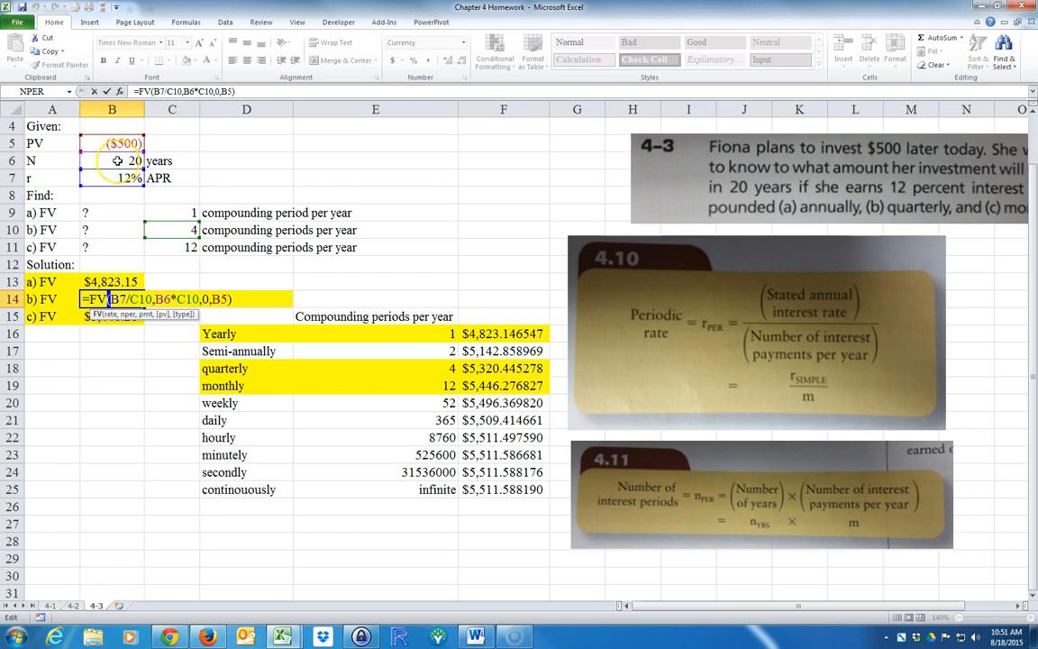
mouse_move(825, 513)
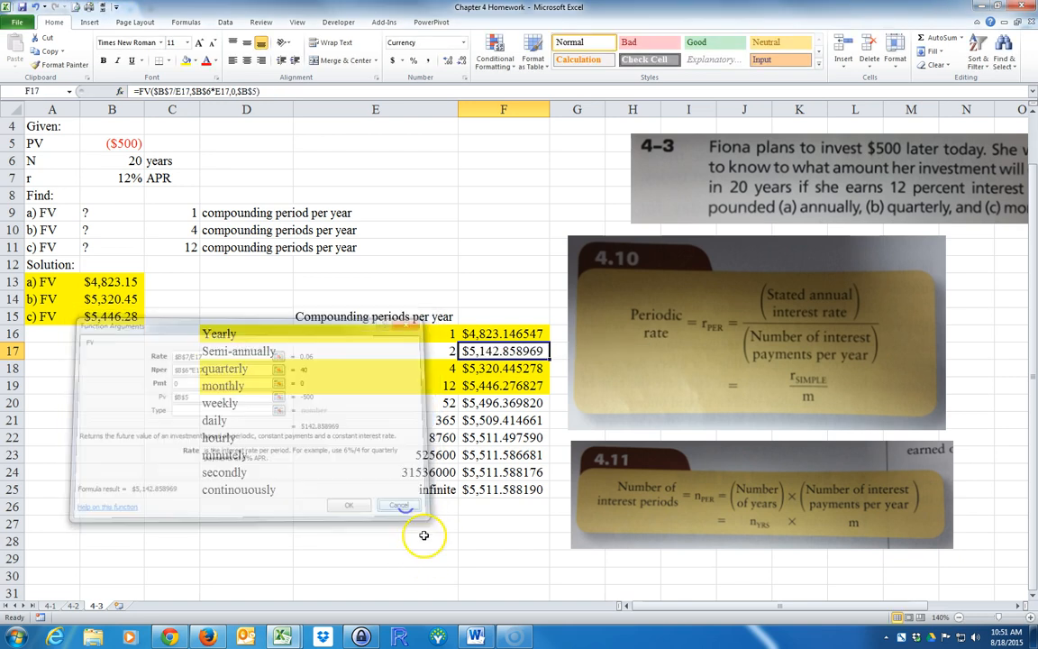
left_click(398, 504)
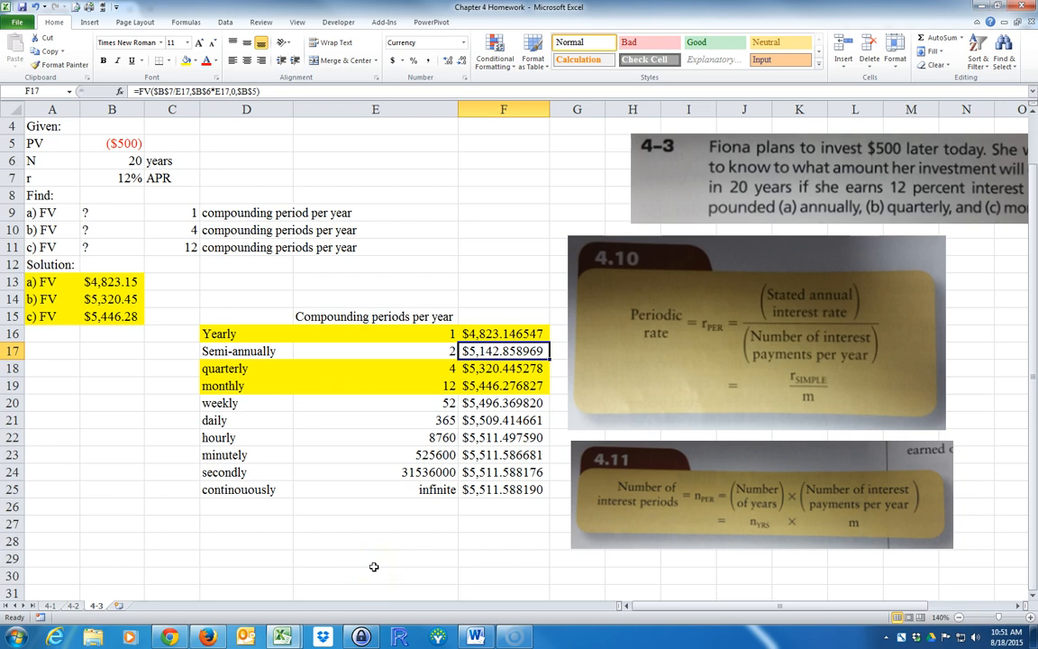
mouse_move(368, 566)
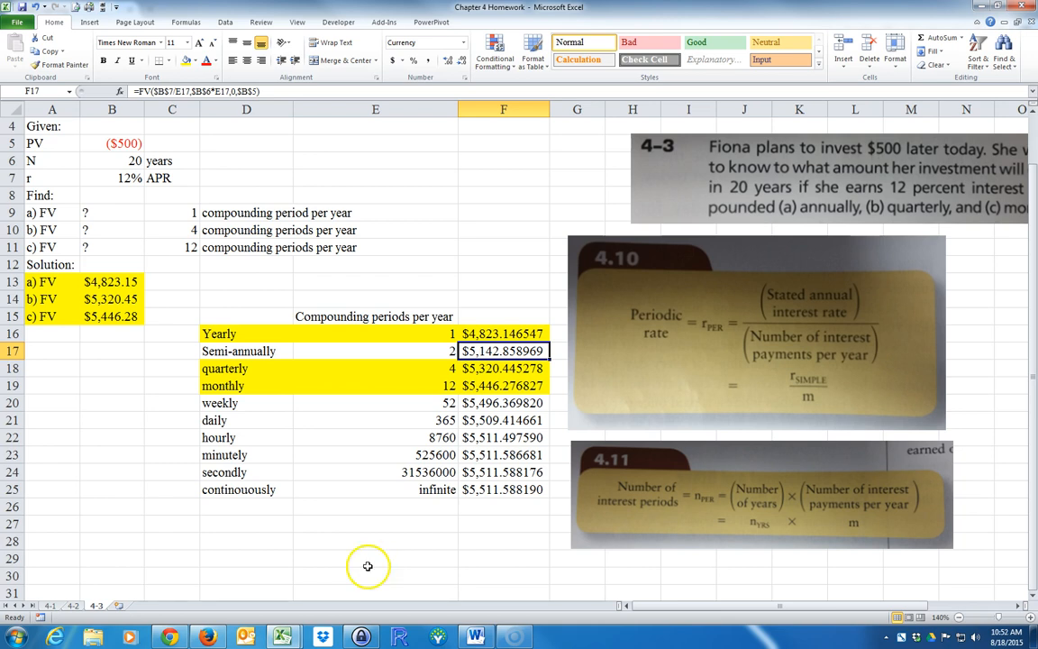
mouse_move(330, 556)
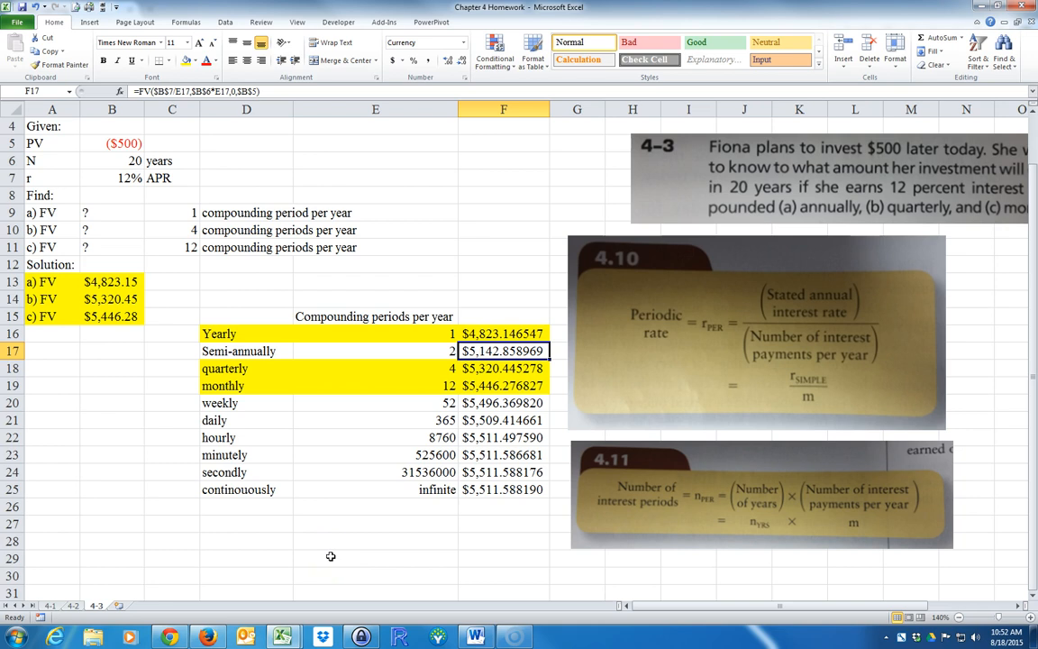